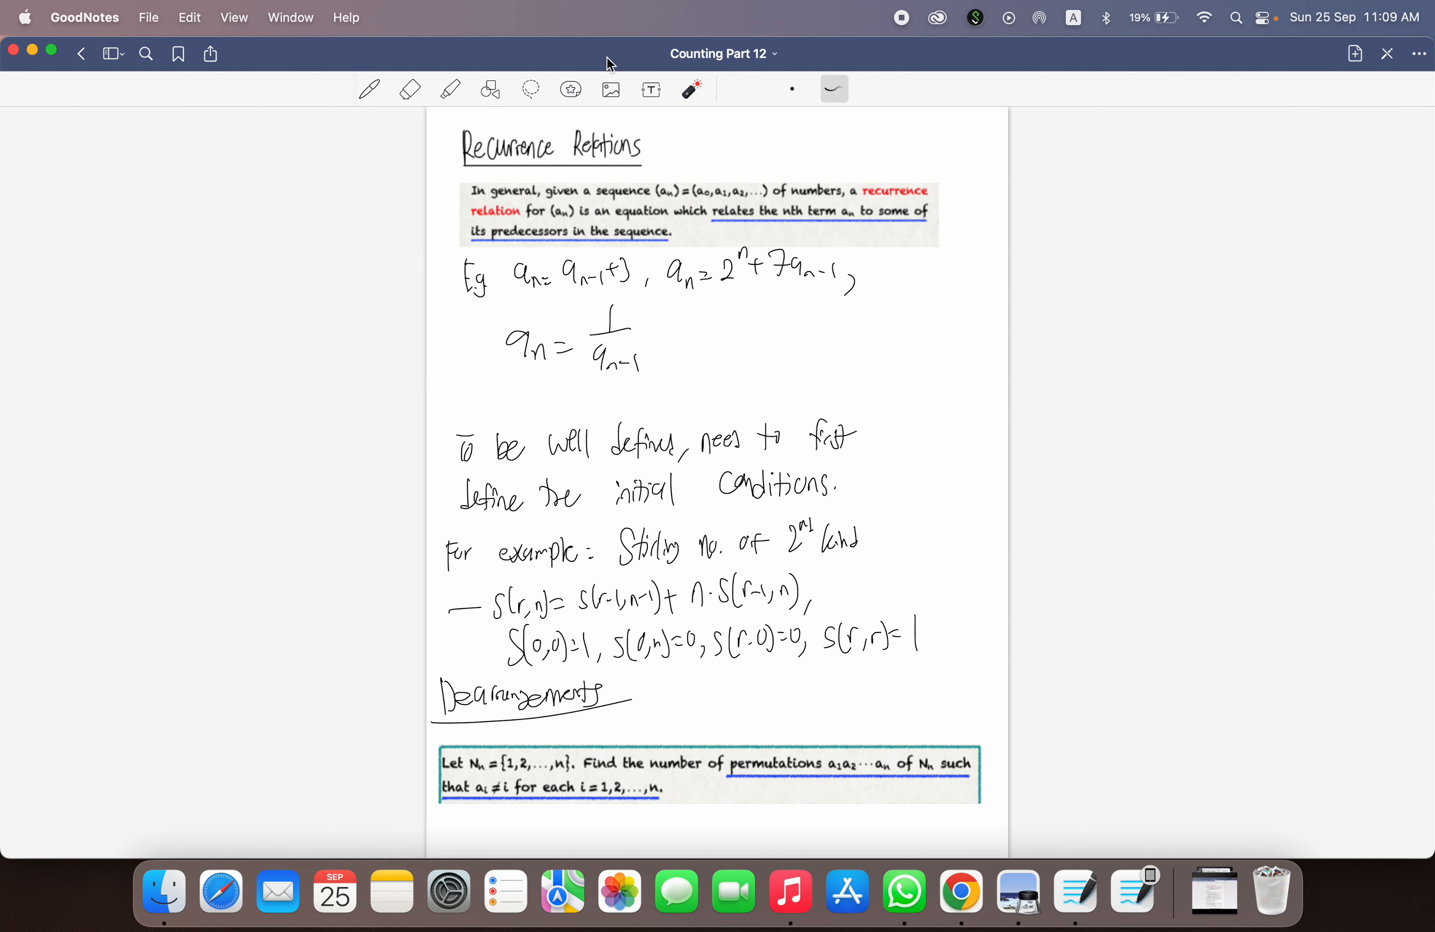
Step: Point out terms in the derangement working on the first page while discussing the recurrence
left_click_drag(539, 300, 659, 302)
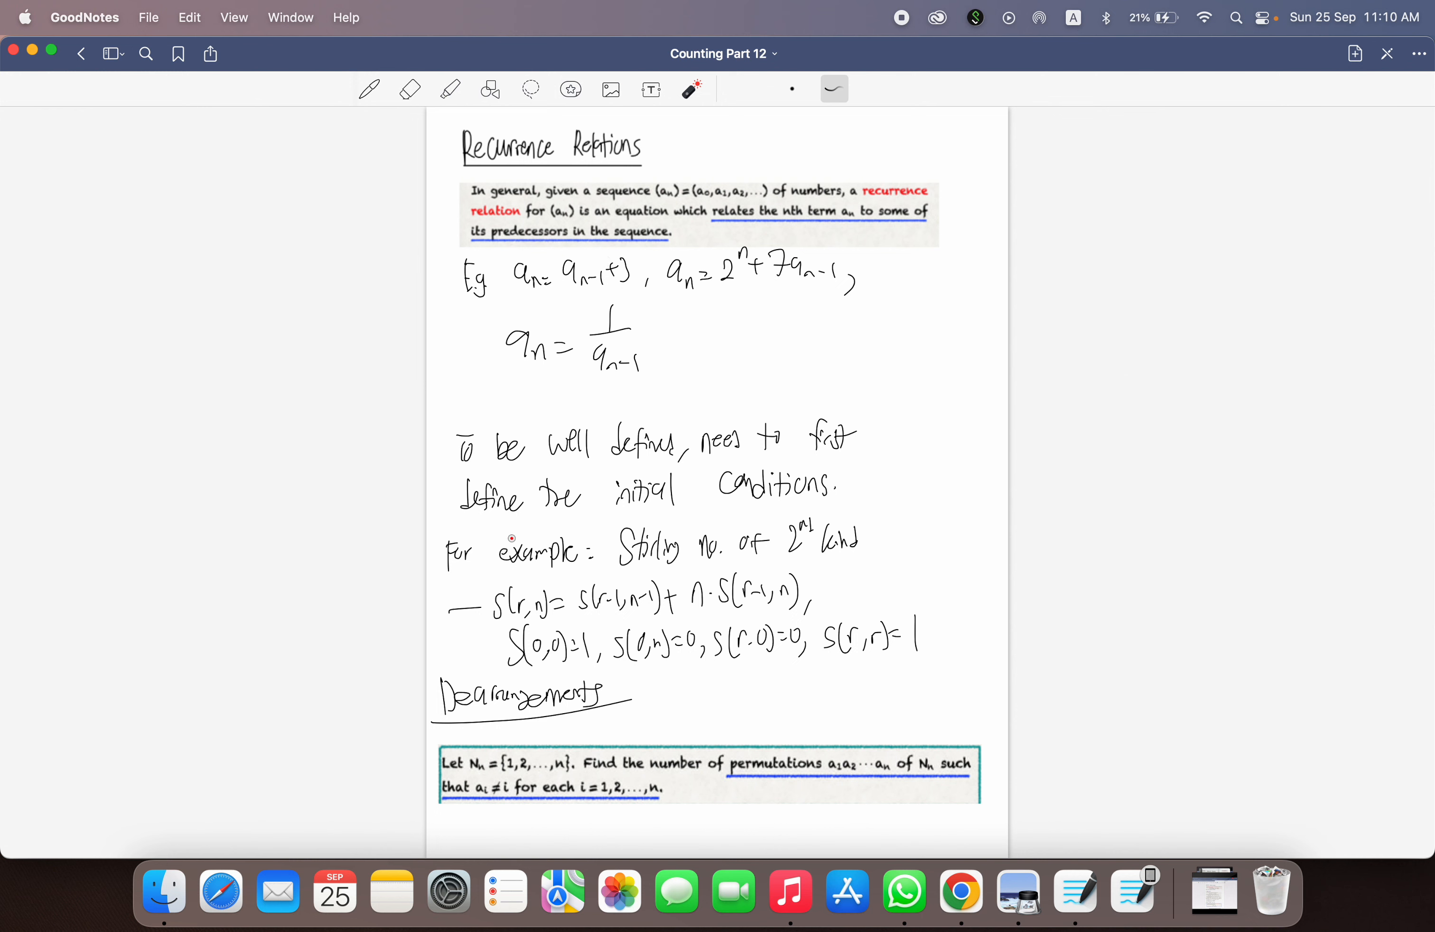
left_click_drag(600, 527, 832, 525)
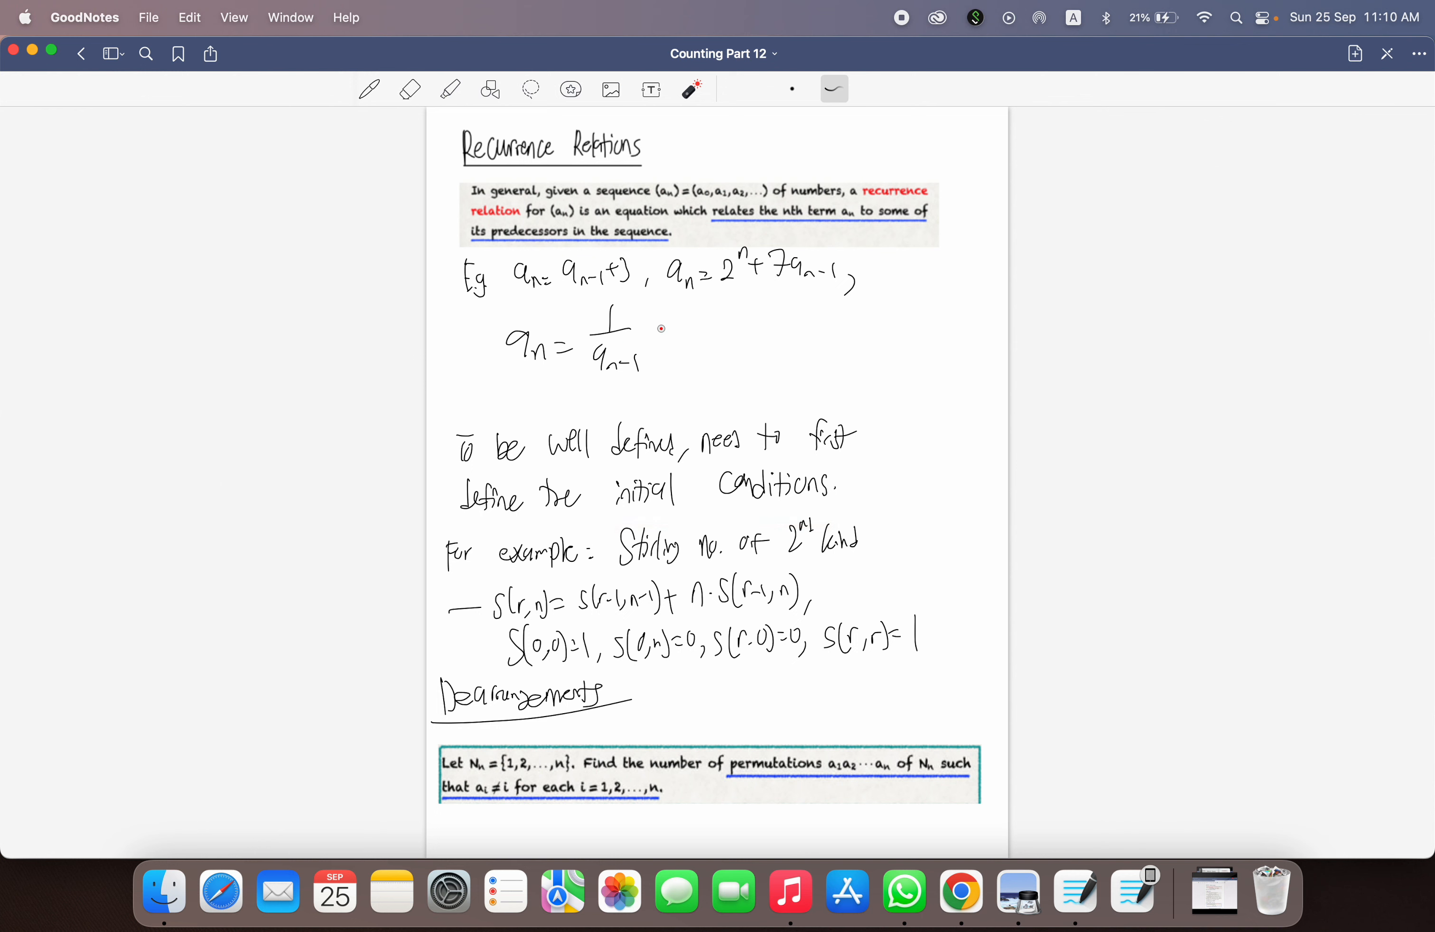
left_click_drag(652, 329, 696, 329)
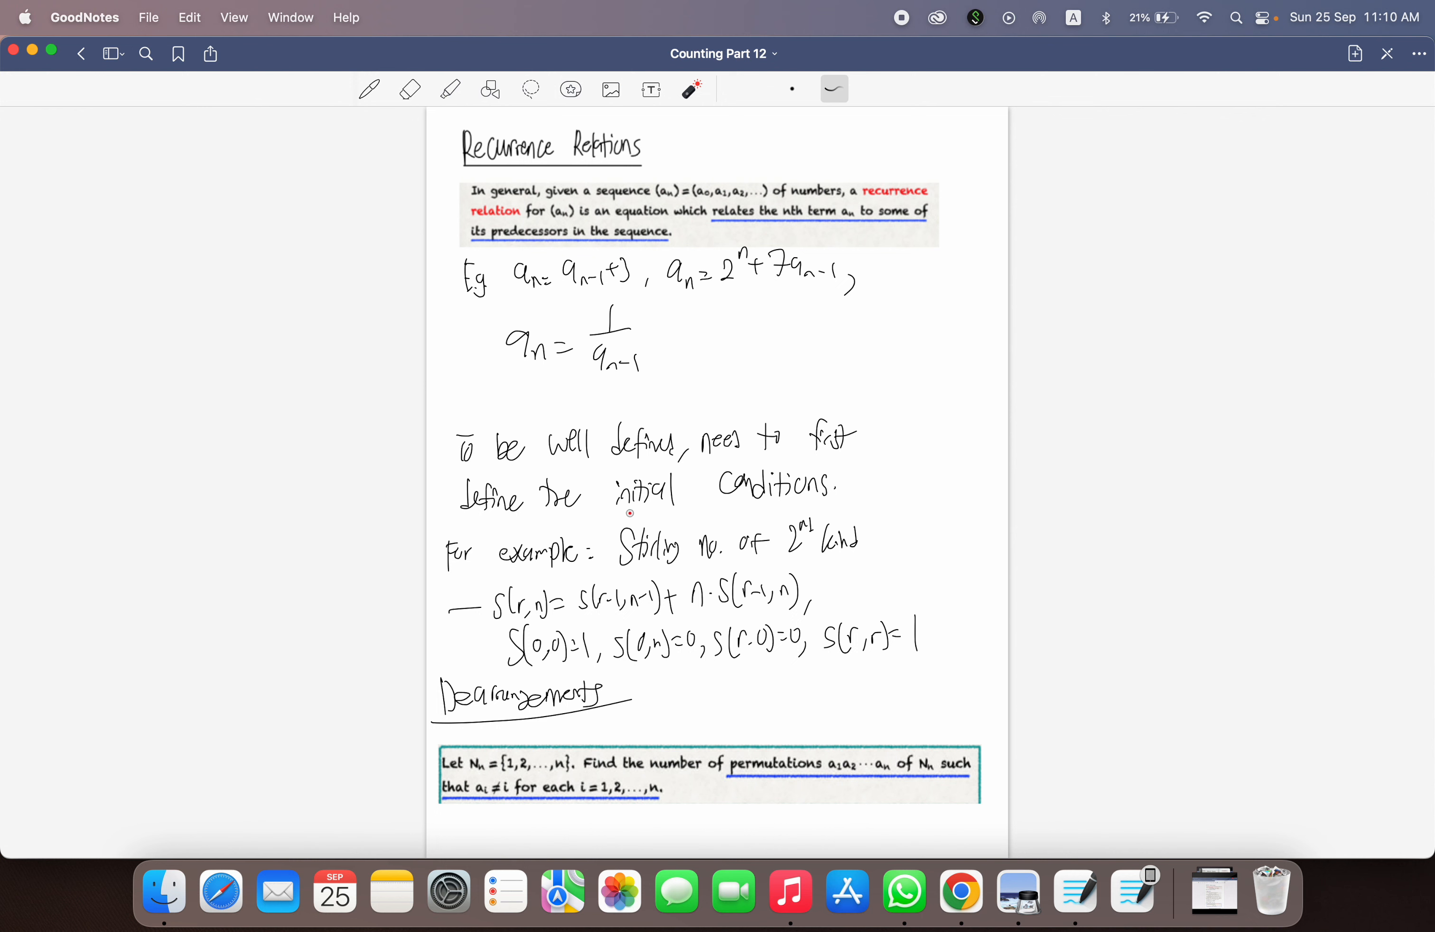
left_click_drag(490, 524, 771, 524)
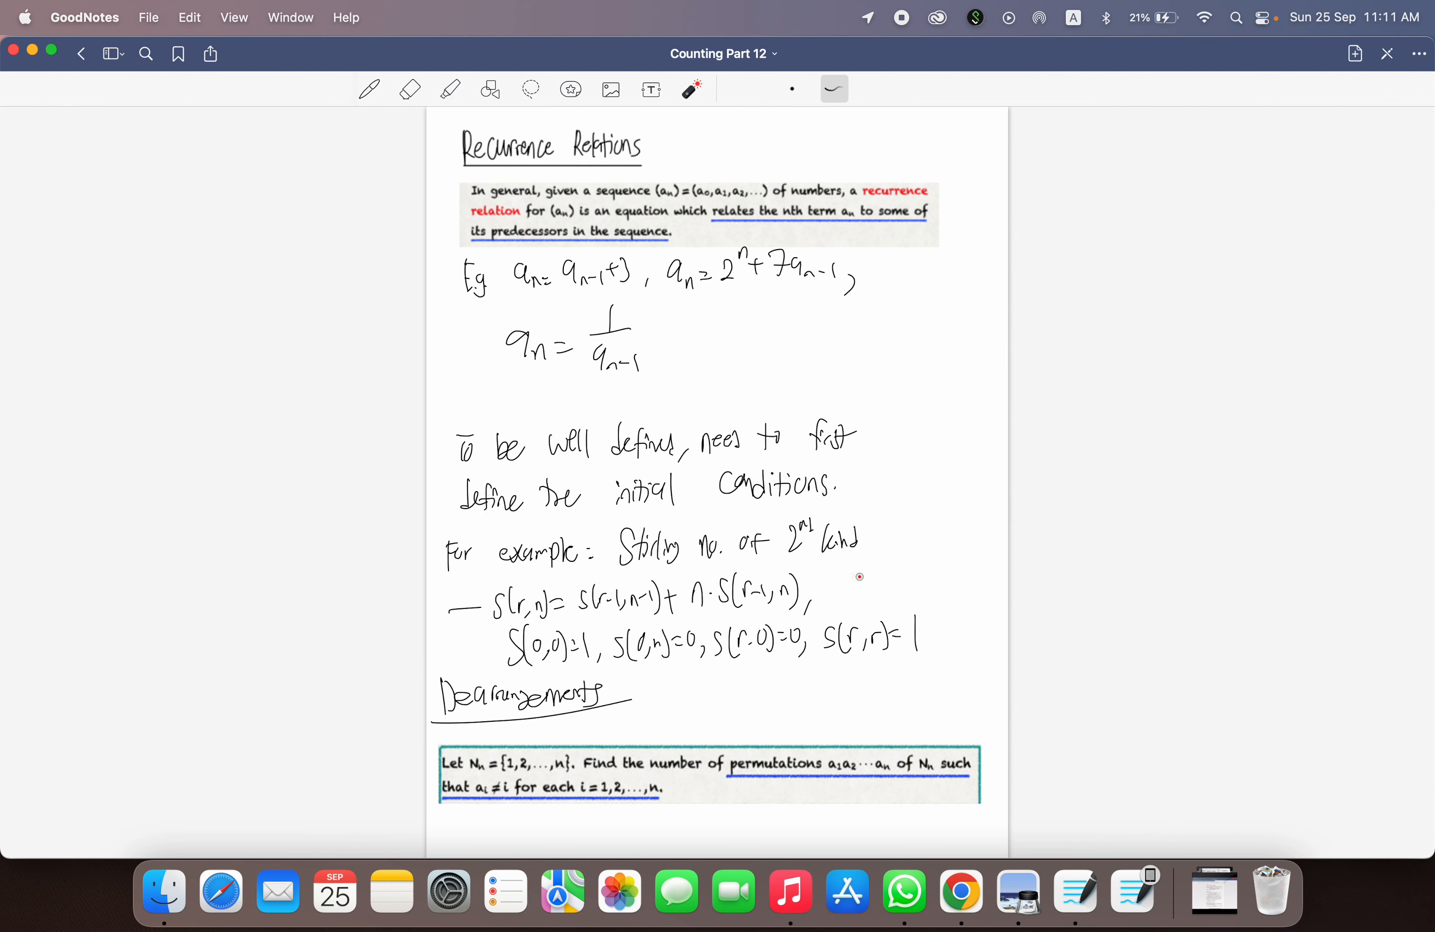
left_click_drag(833, 591, 467, 742)
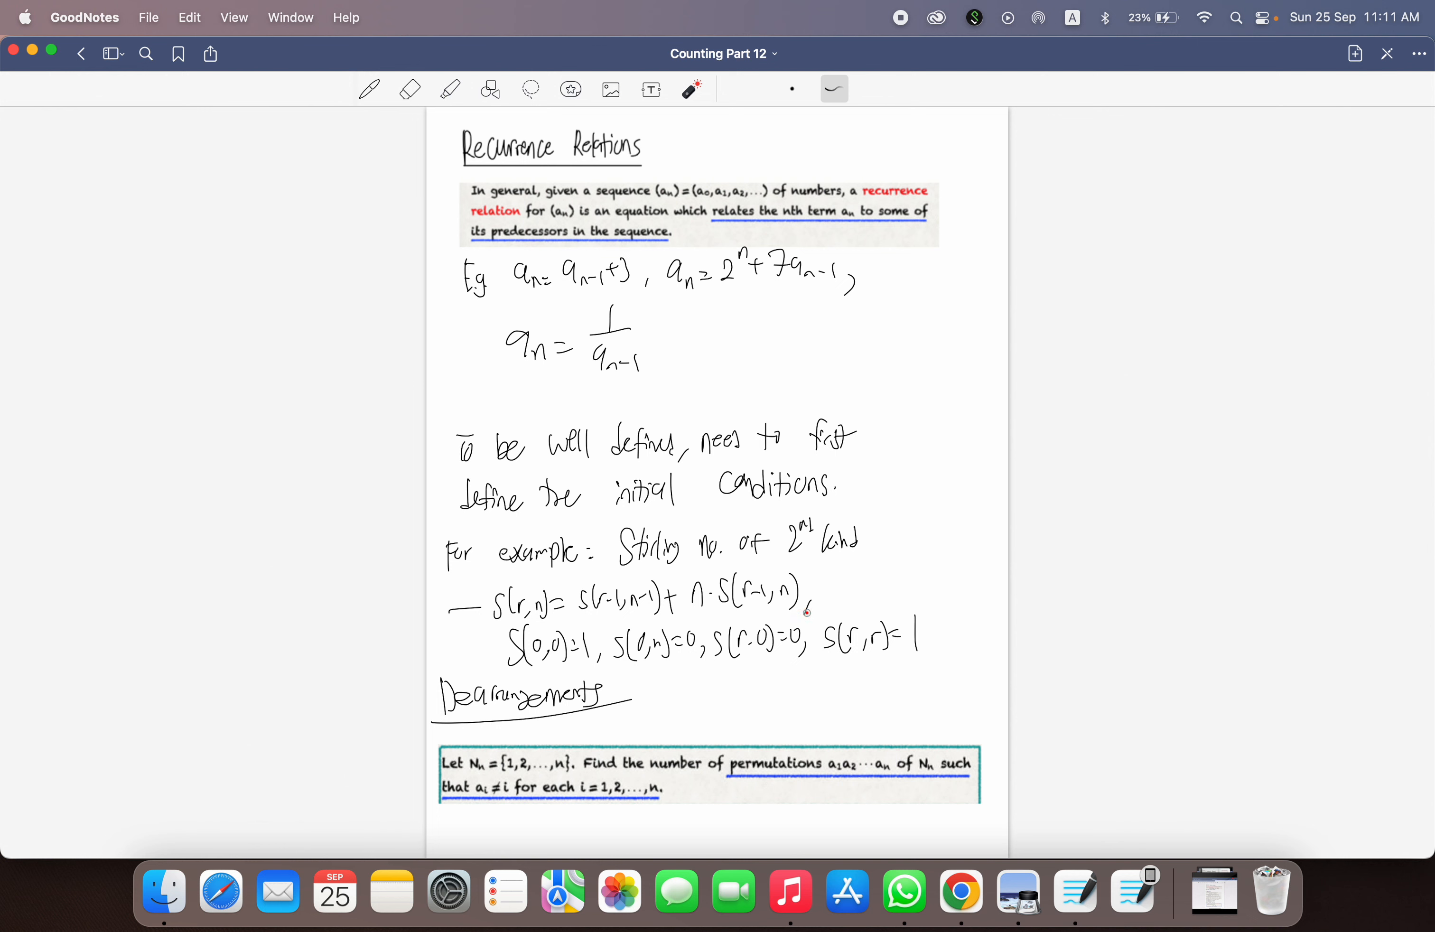
left_click_drag(508, 675, 928, 675)
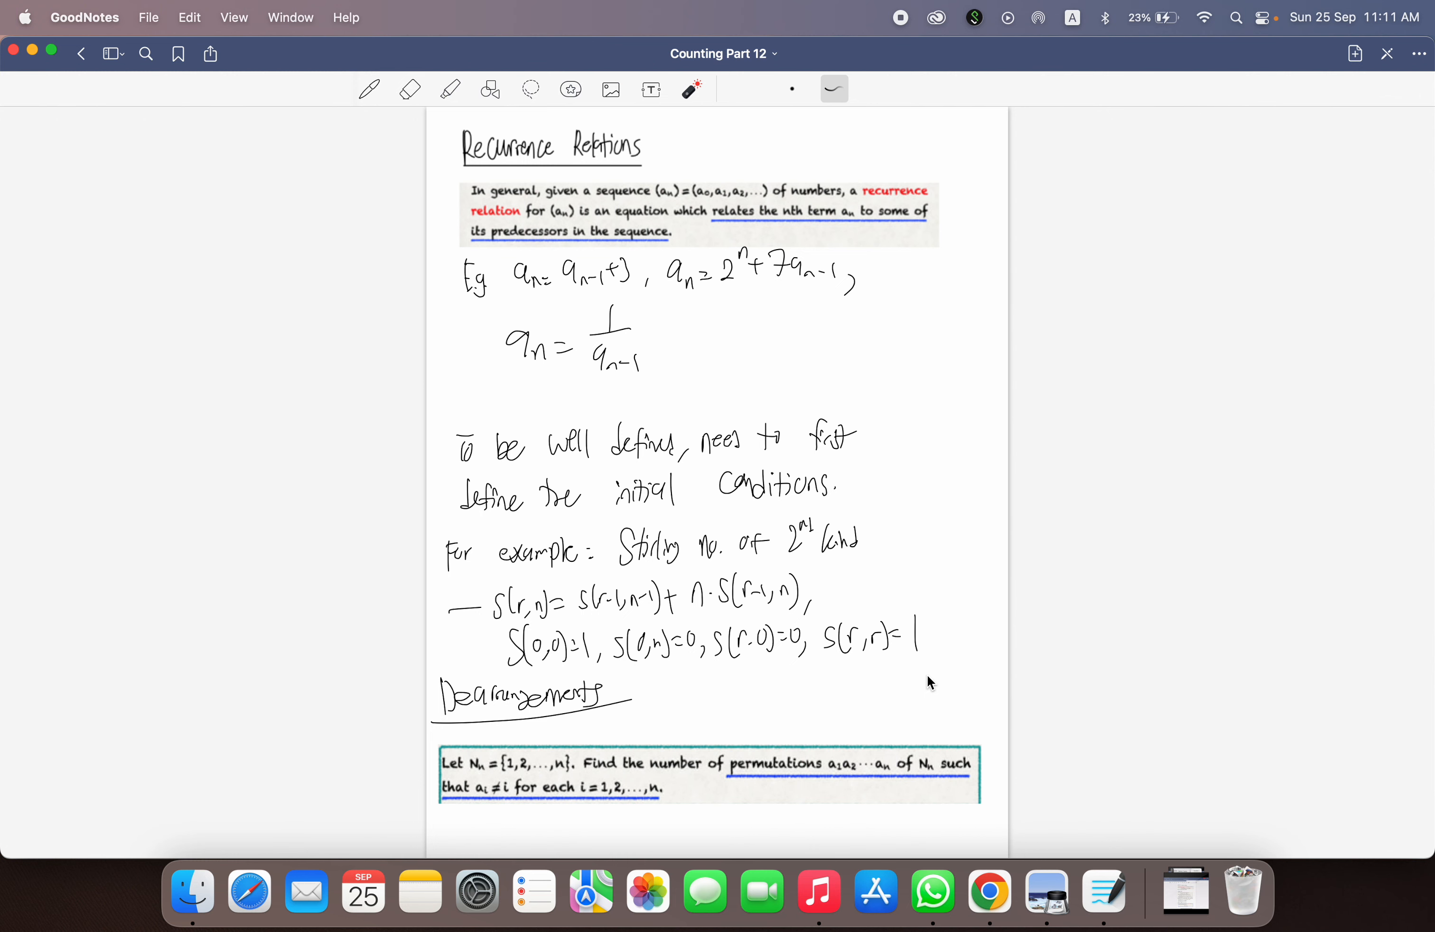
Step: Scroll down to the Case 1 / Case 2 working giving total (n−1)(D(n−1)+D(n−2))
scroll("down", 3)
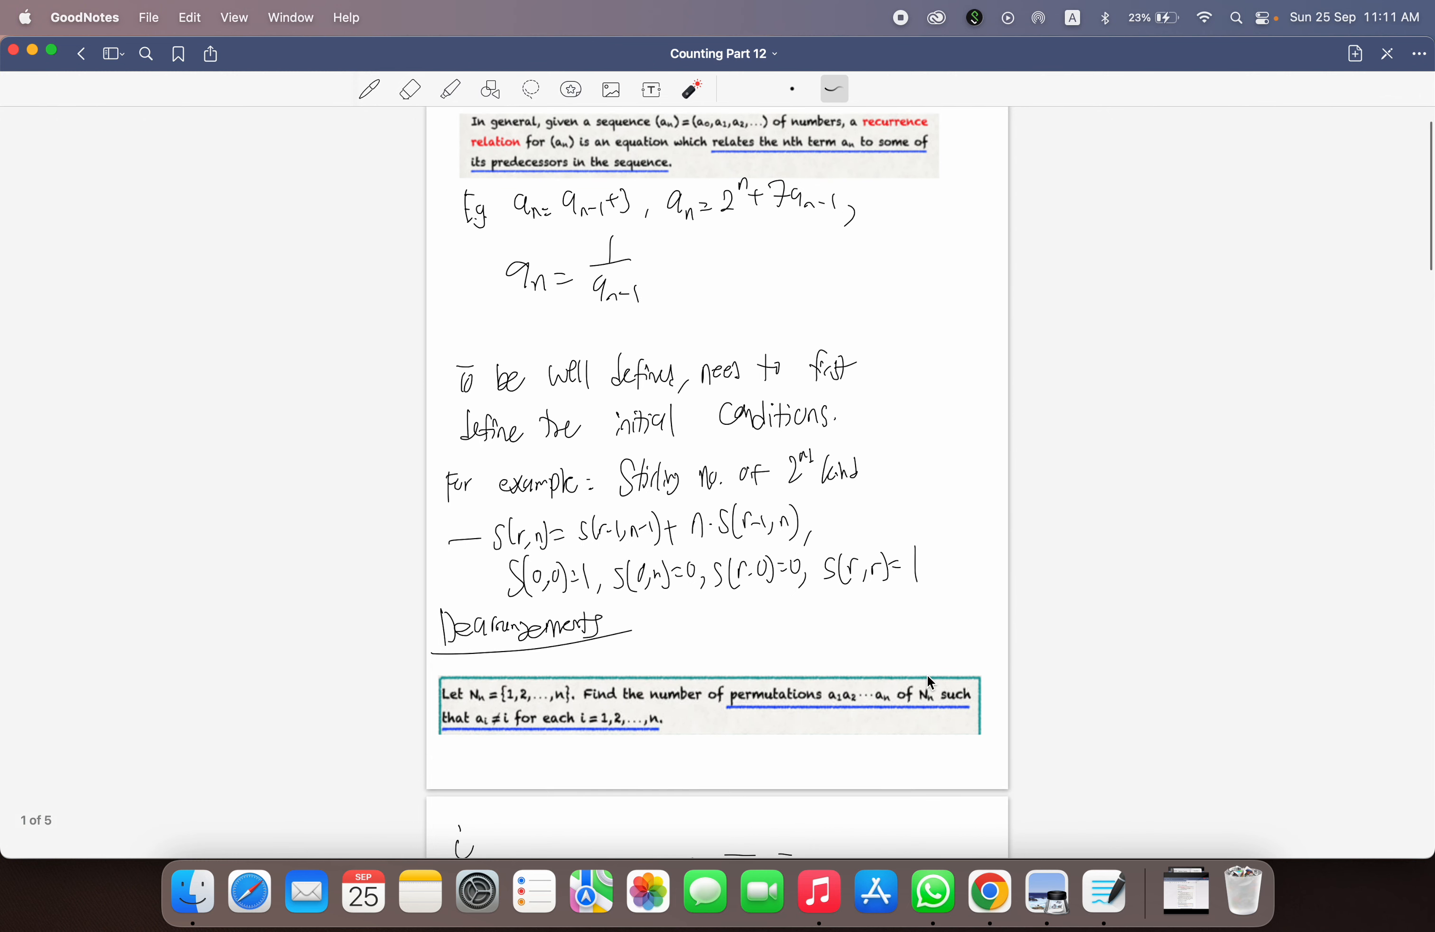
scroll("down", 3)
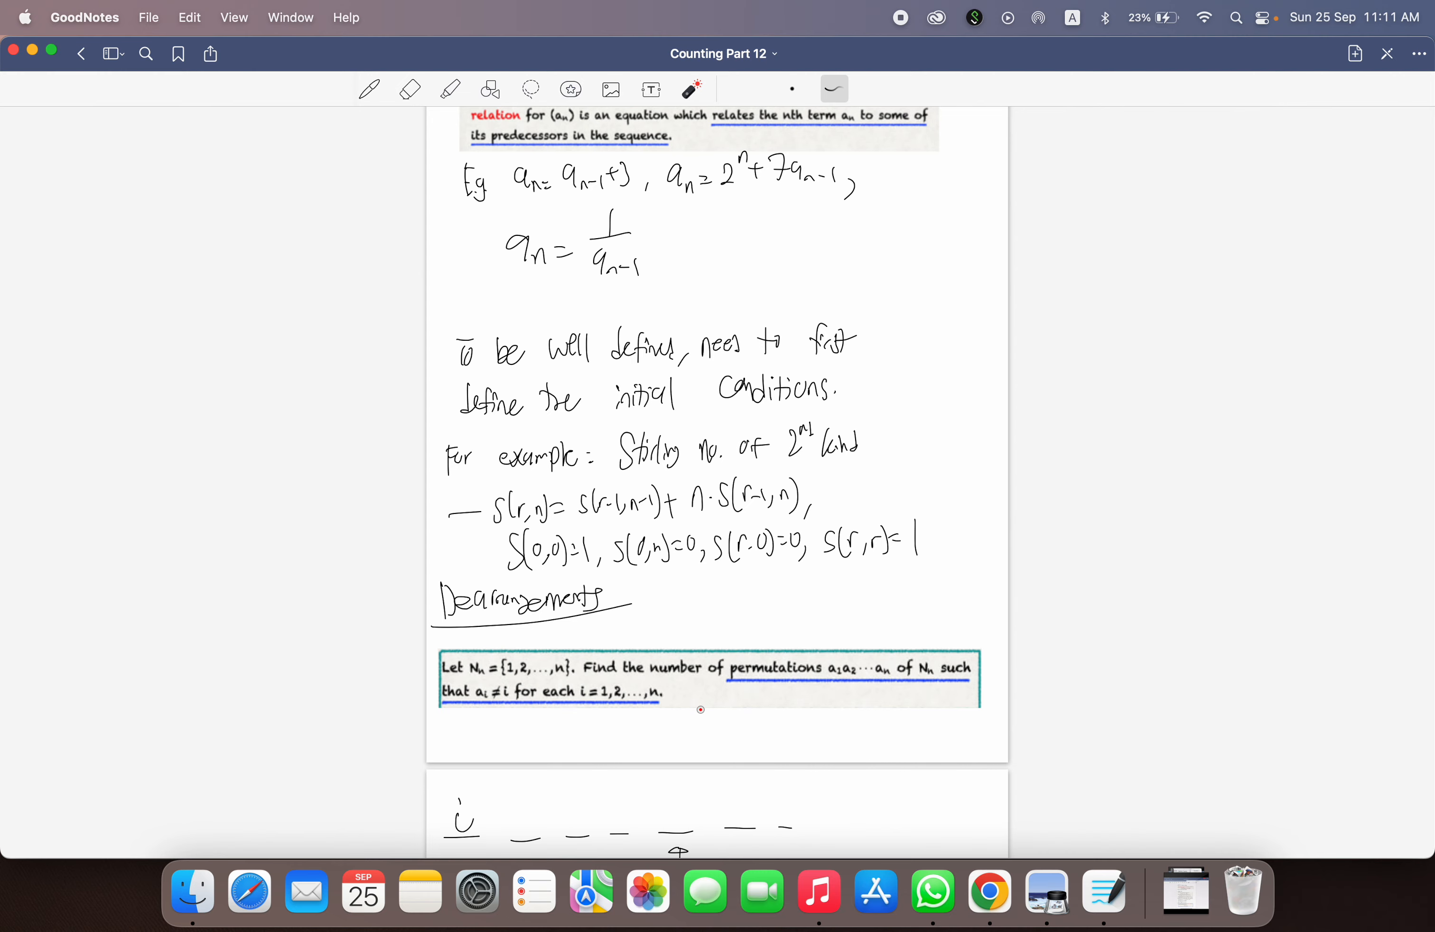
scroll("down", 3)
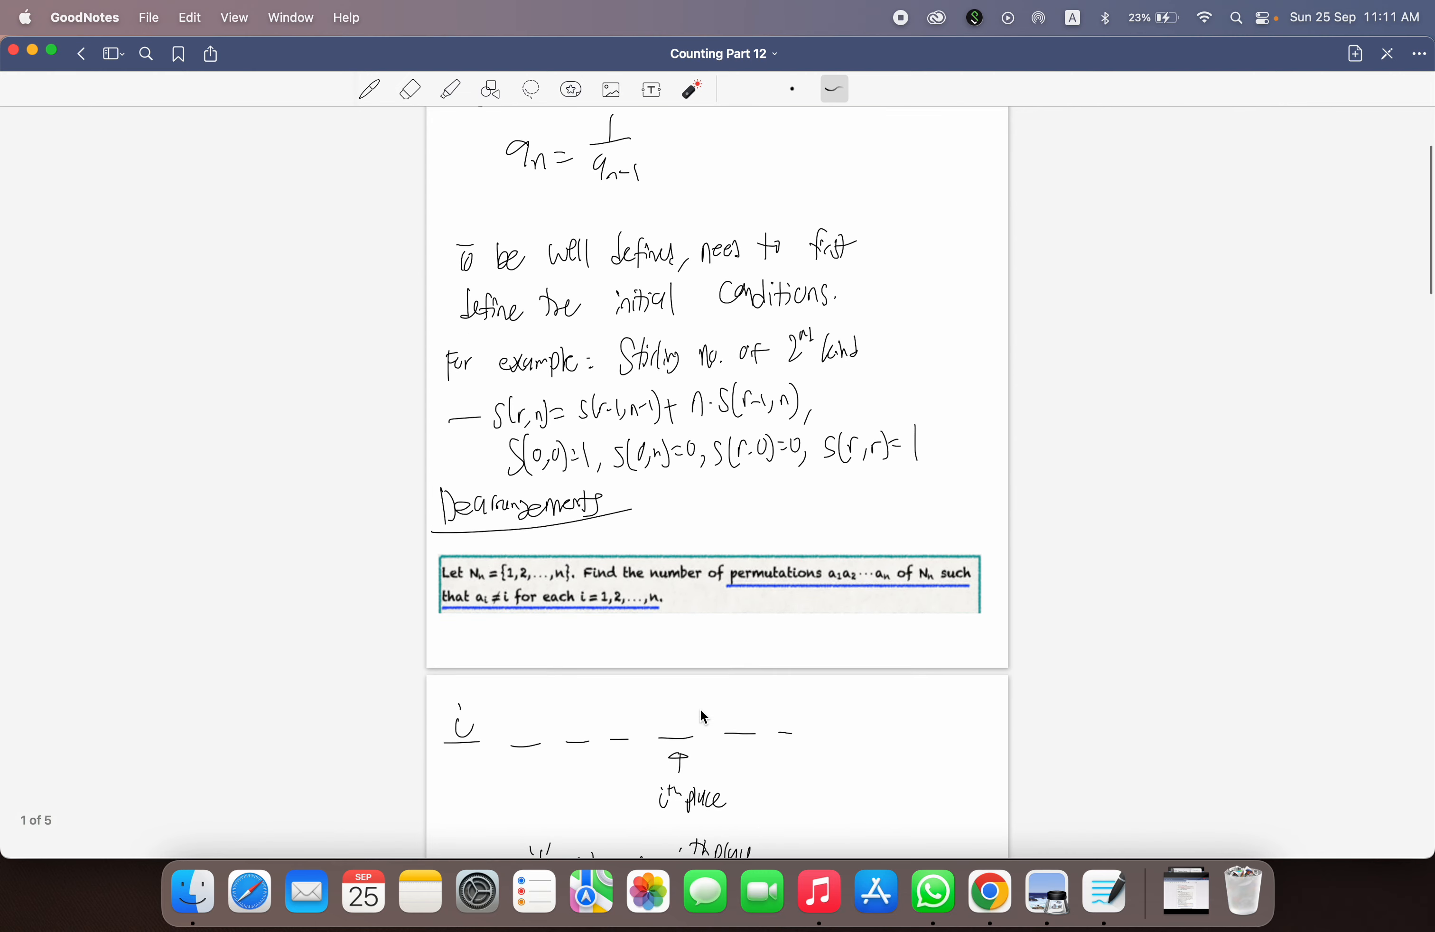
scroll("down", 3)
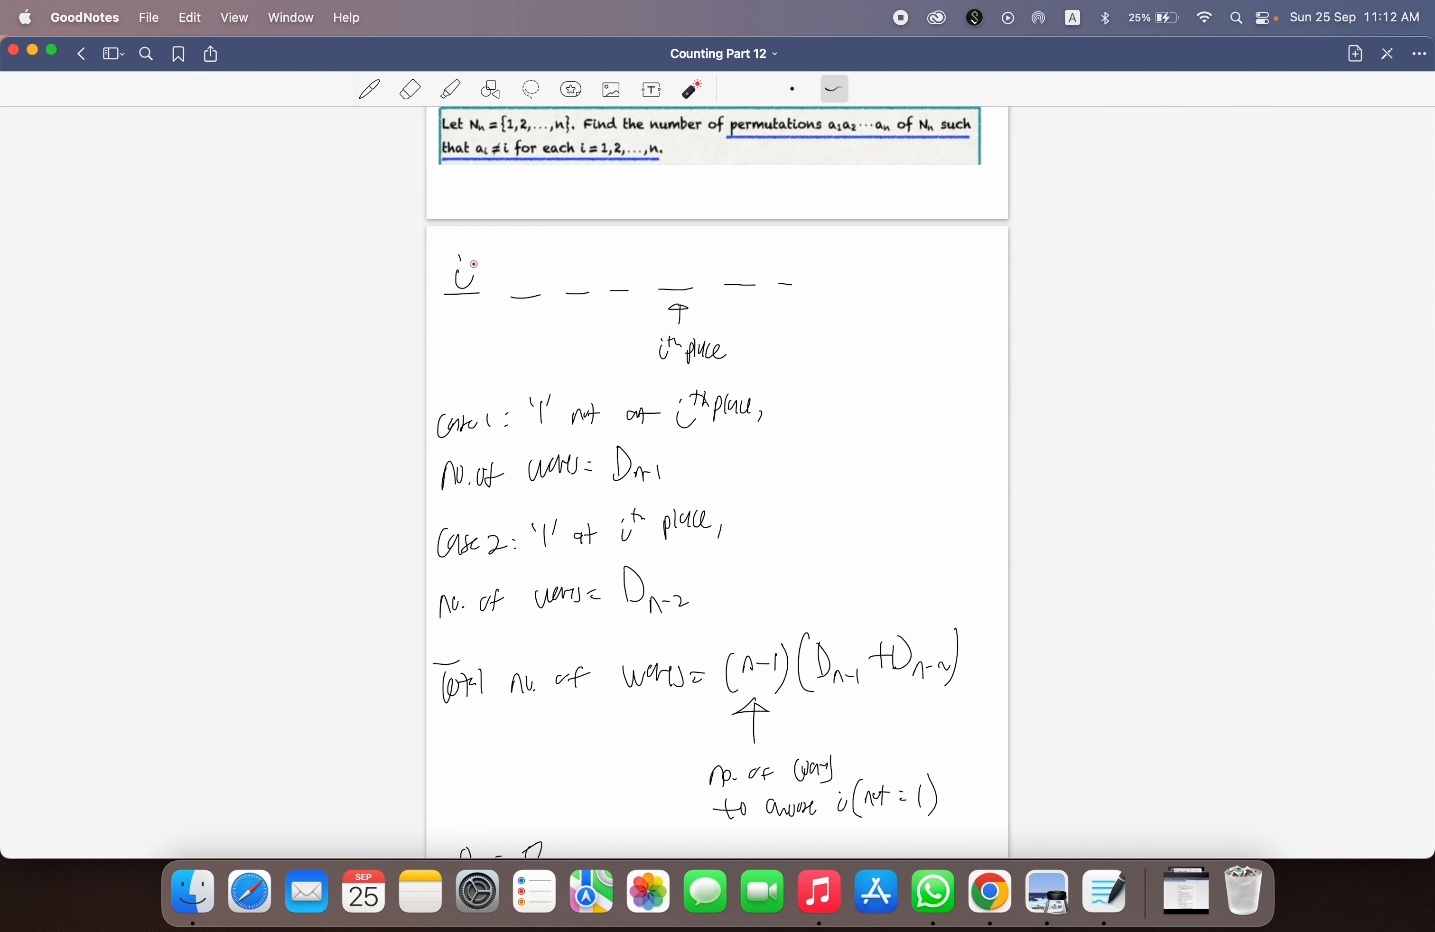
left_click_drag(430, 256, 512, 312)
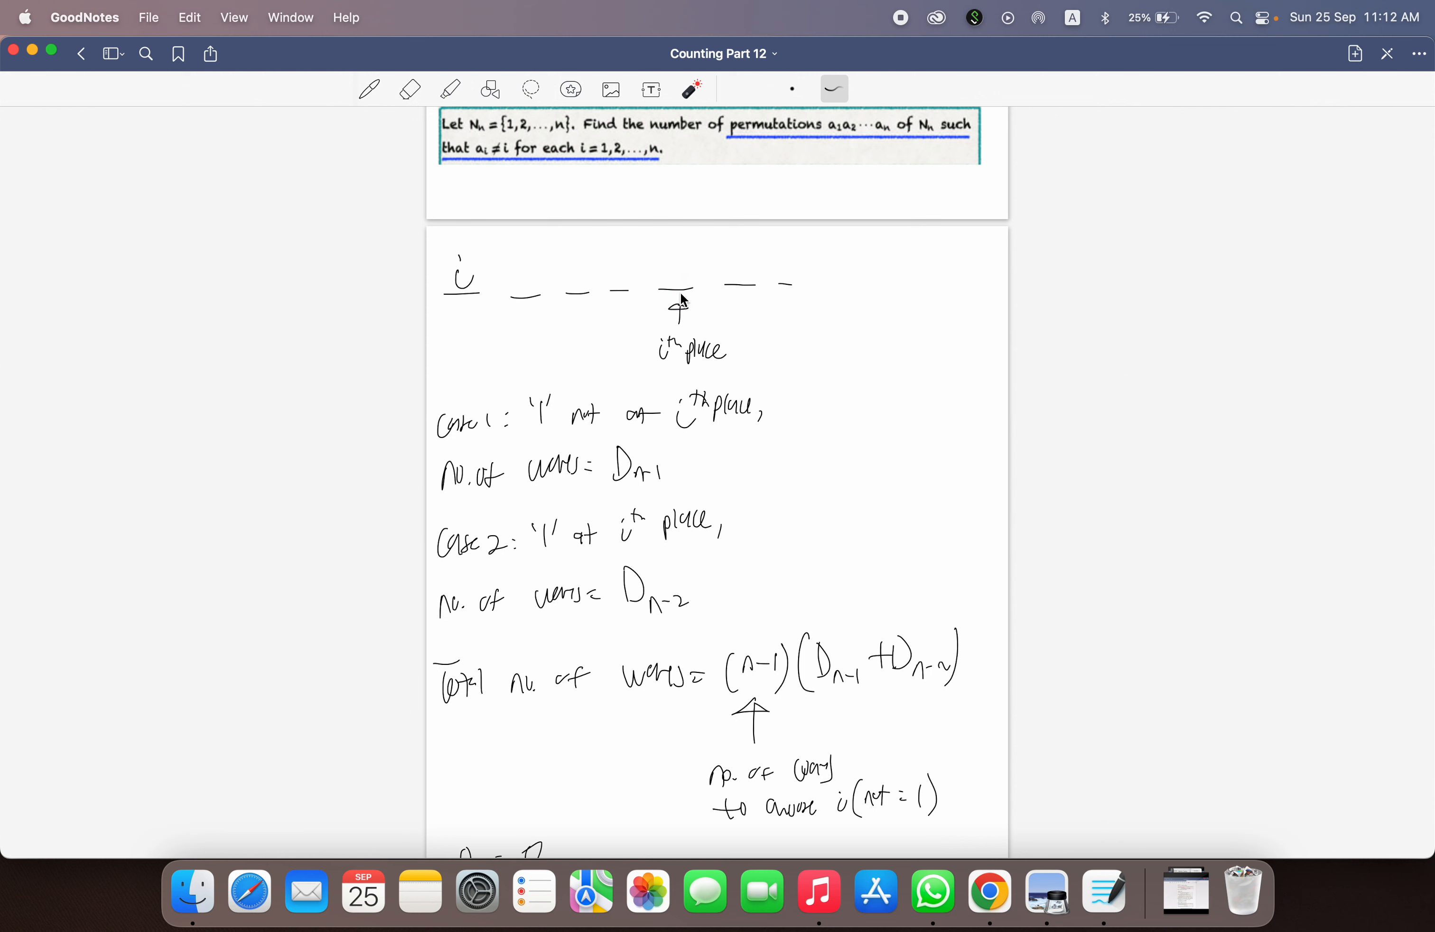
left_click_drag(531, 233, 860, 265)
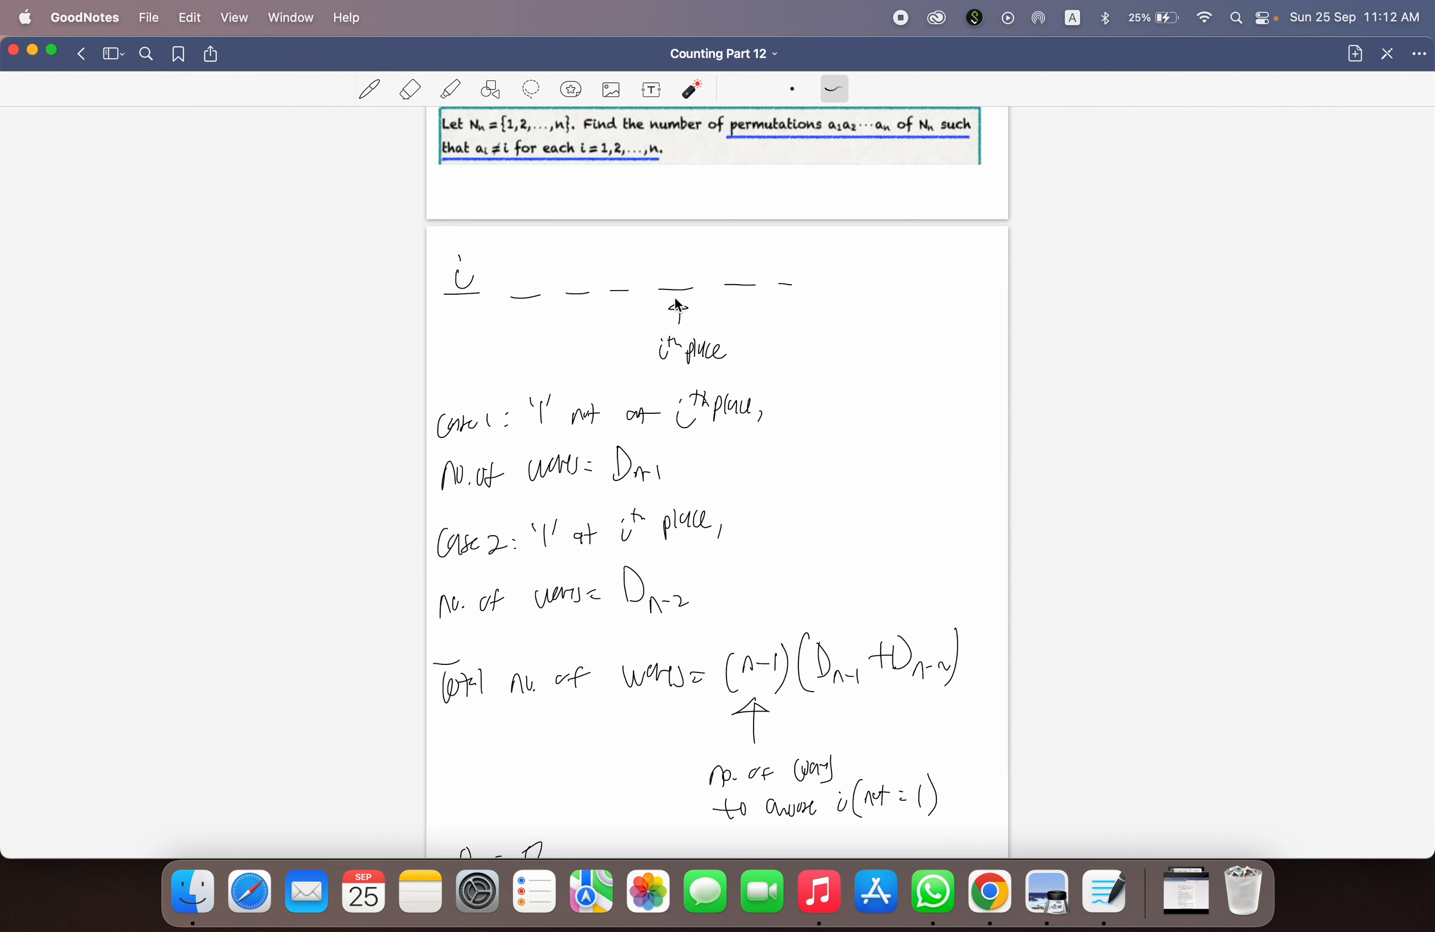
left_click_drag(486, 261, 618, 247)
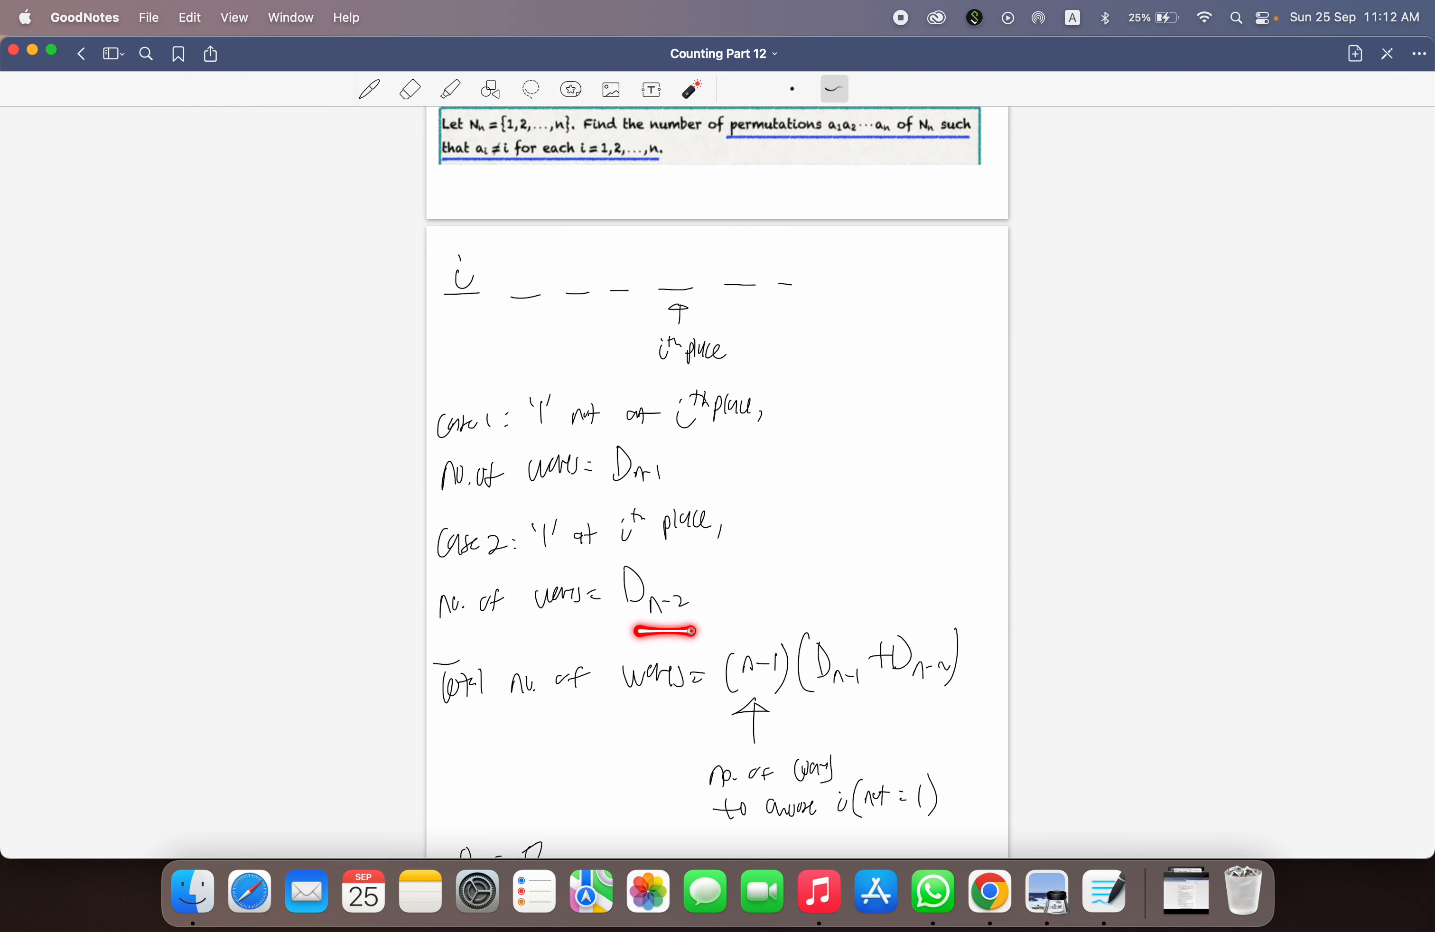
Step: Scroll down to show the initial conditions D₁ = 0 and D₂ = 1 under the recurrence
scroll("down", 3)
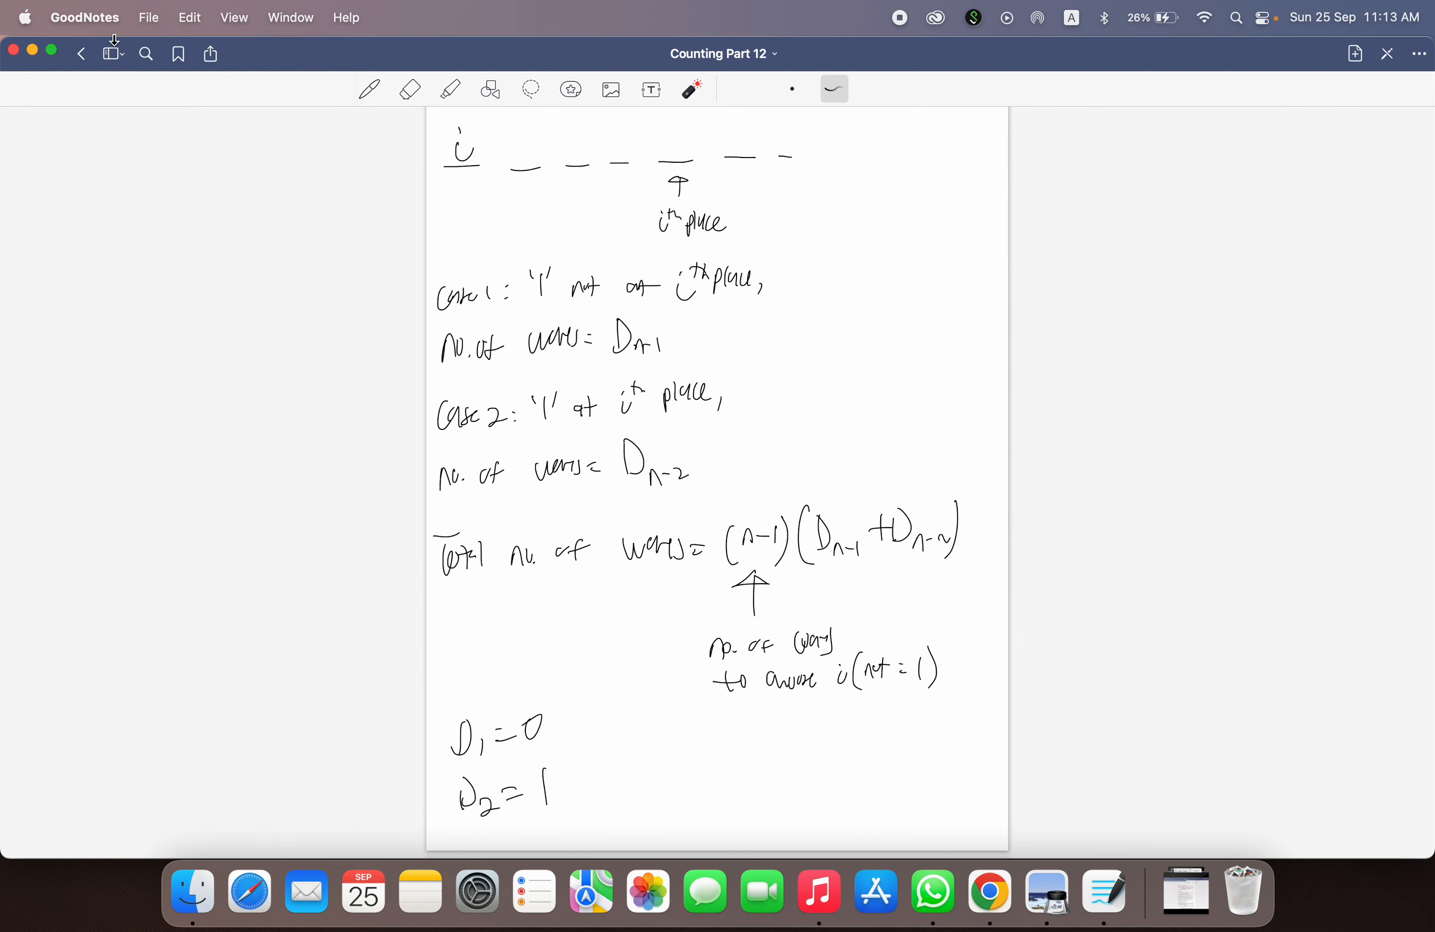
mouse_move(34, 57)
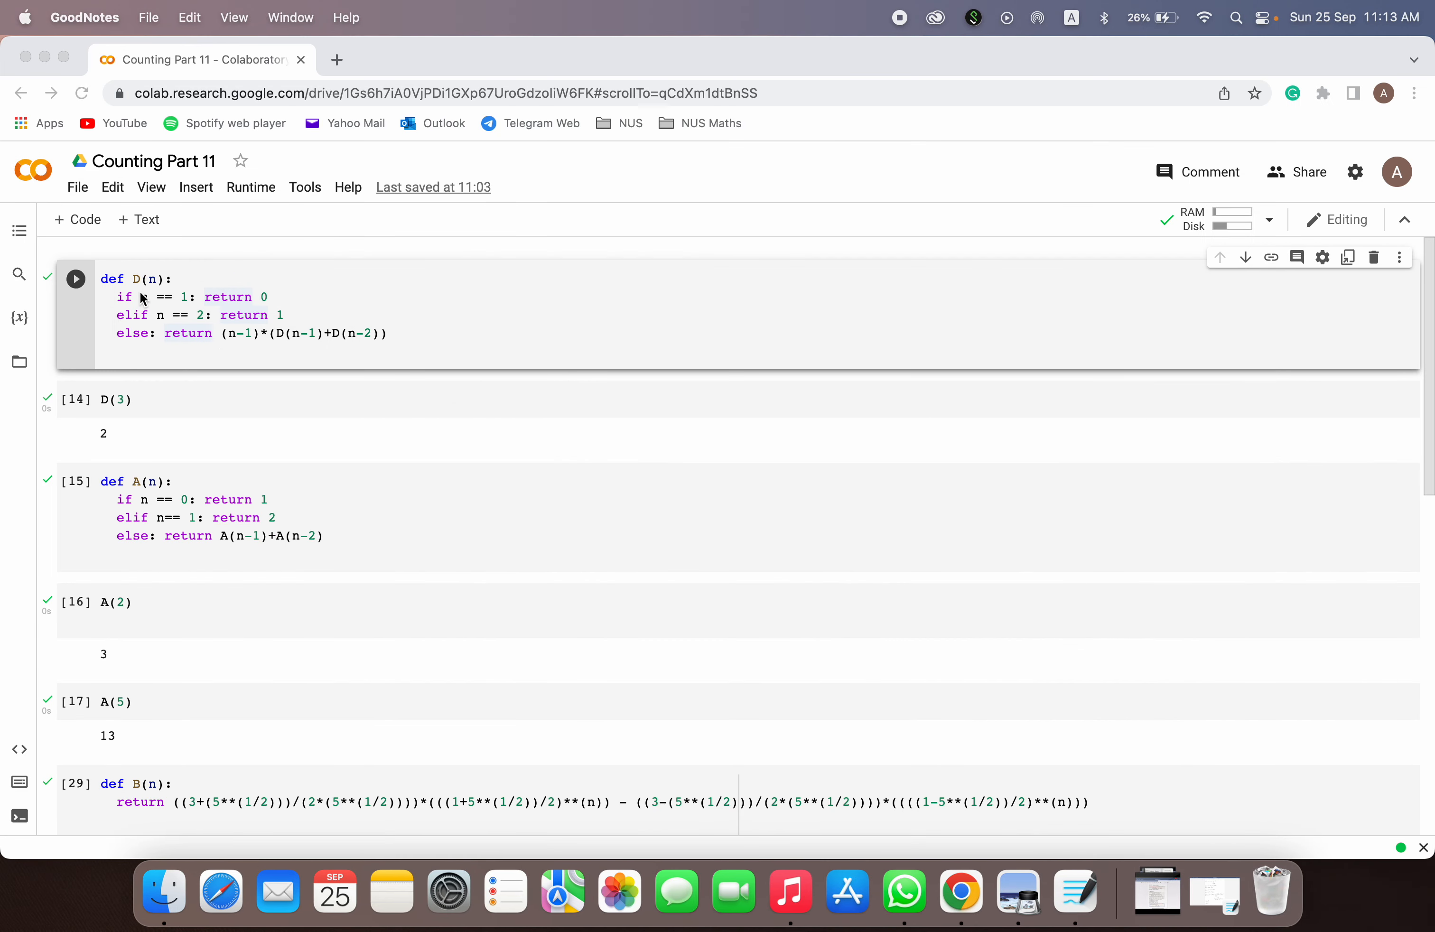
mouse_move(389, 328)
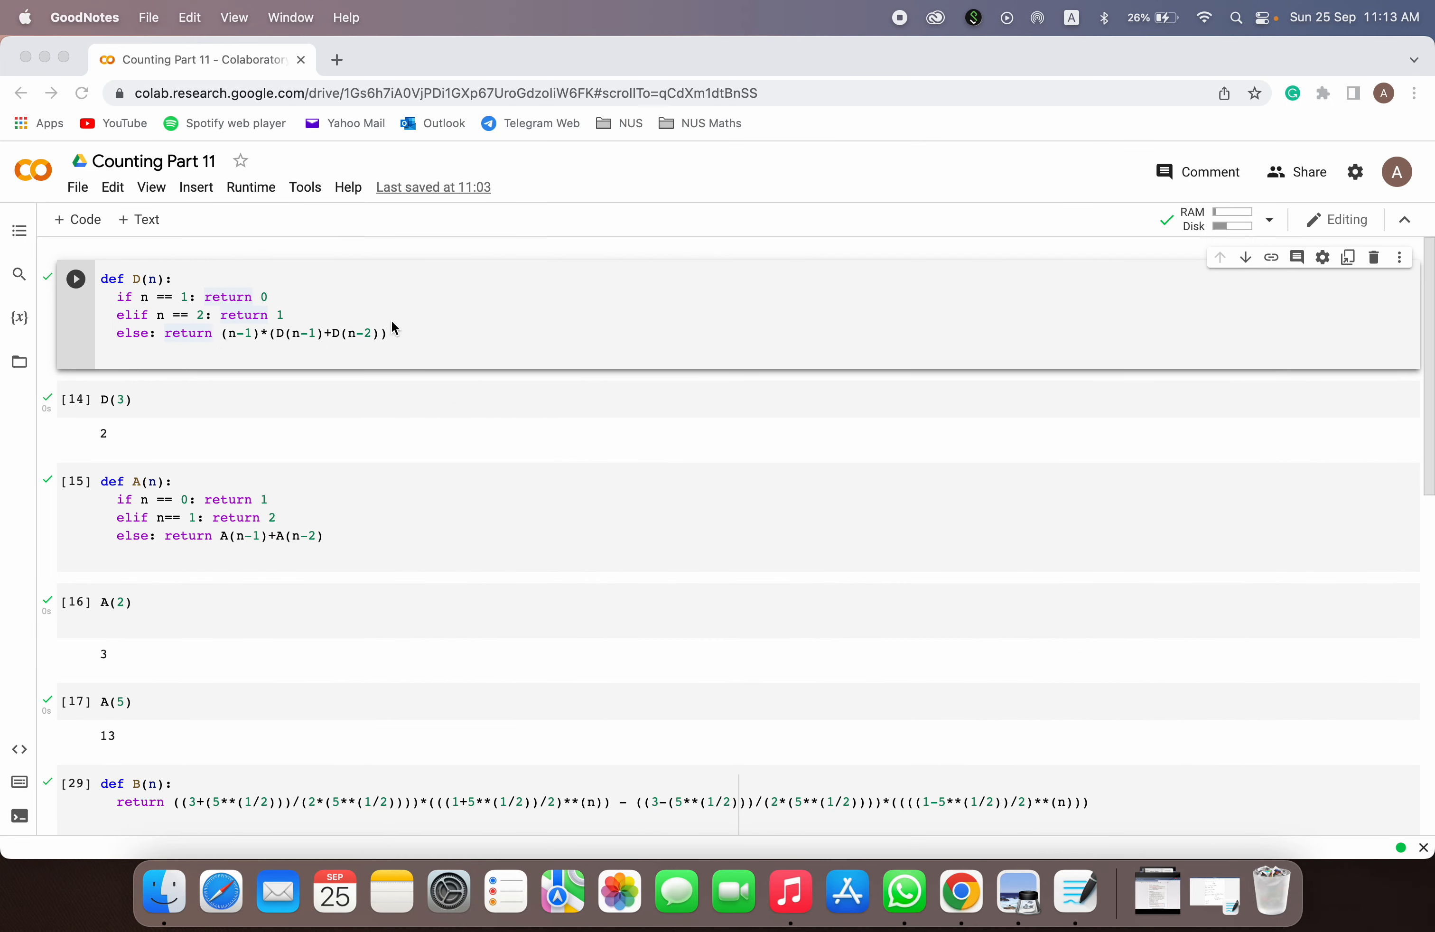
mouse_move(135, 295)
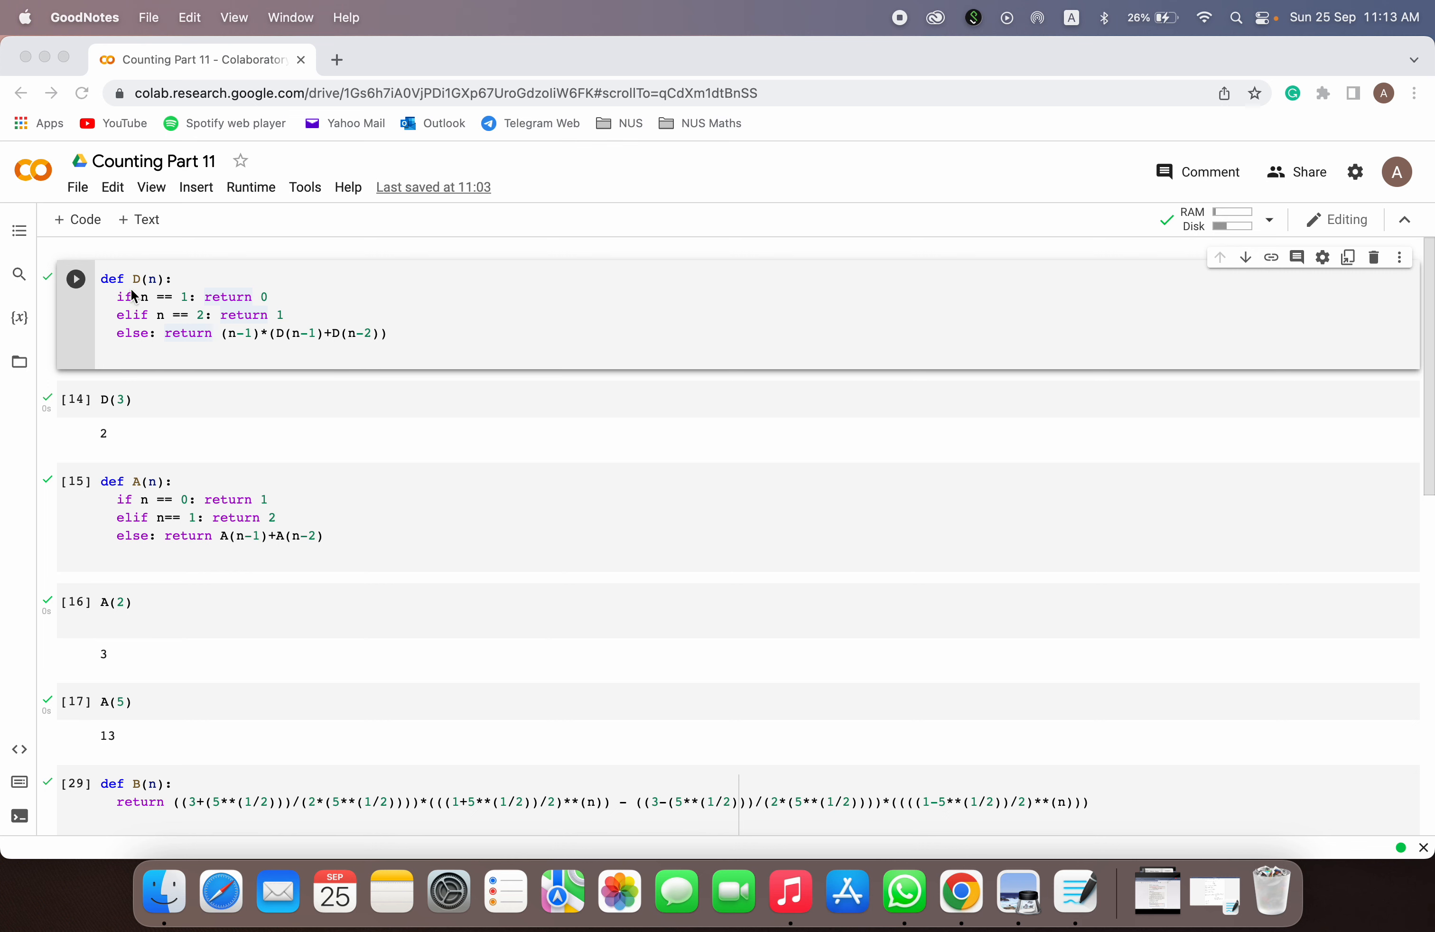
Step: Re-run the def D(n) cell and highlight its recurrence lines
left_click(75, 279)
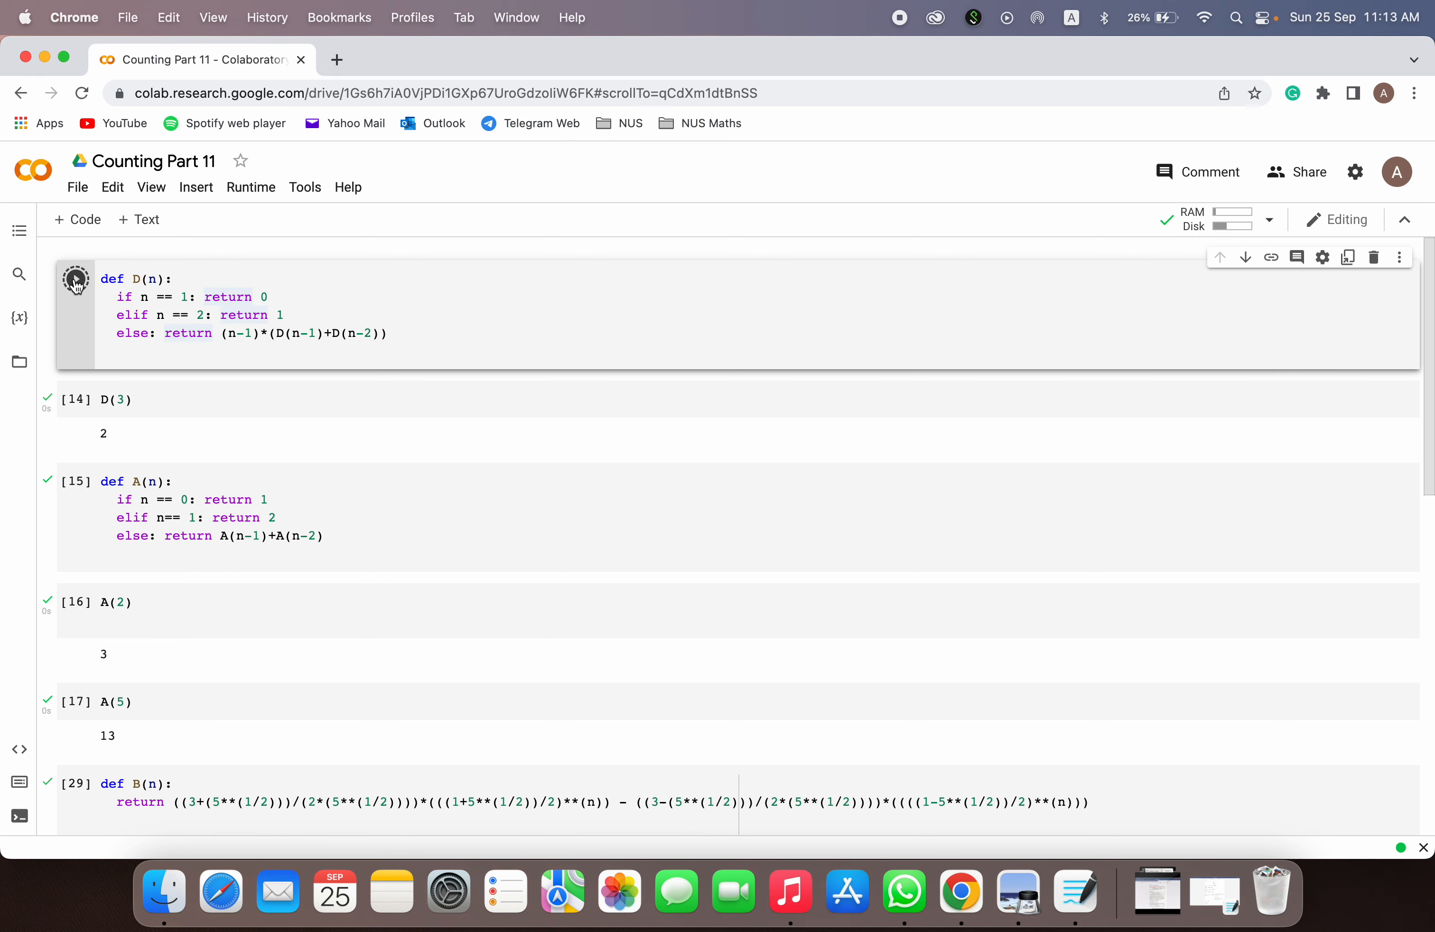
left_click(76, 279)
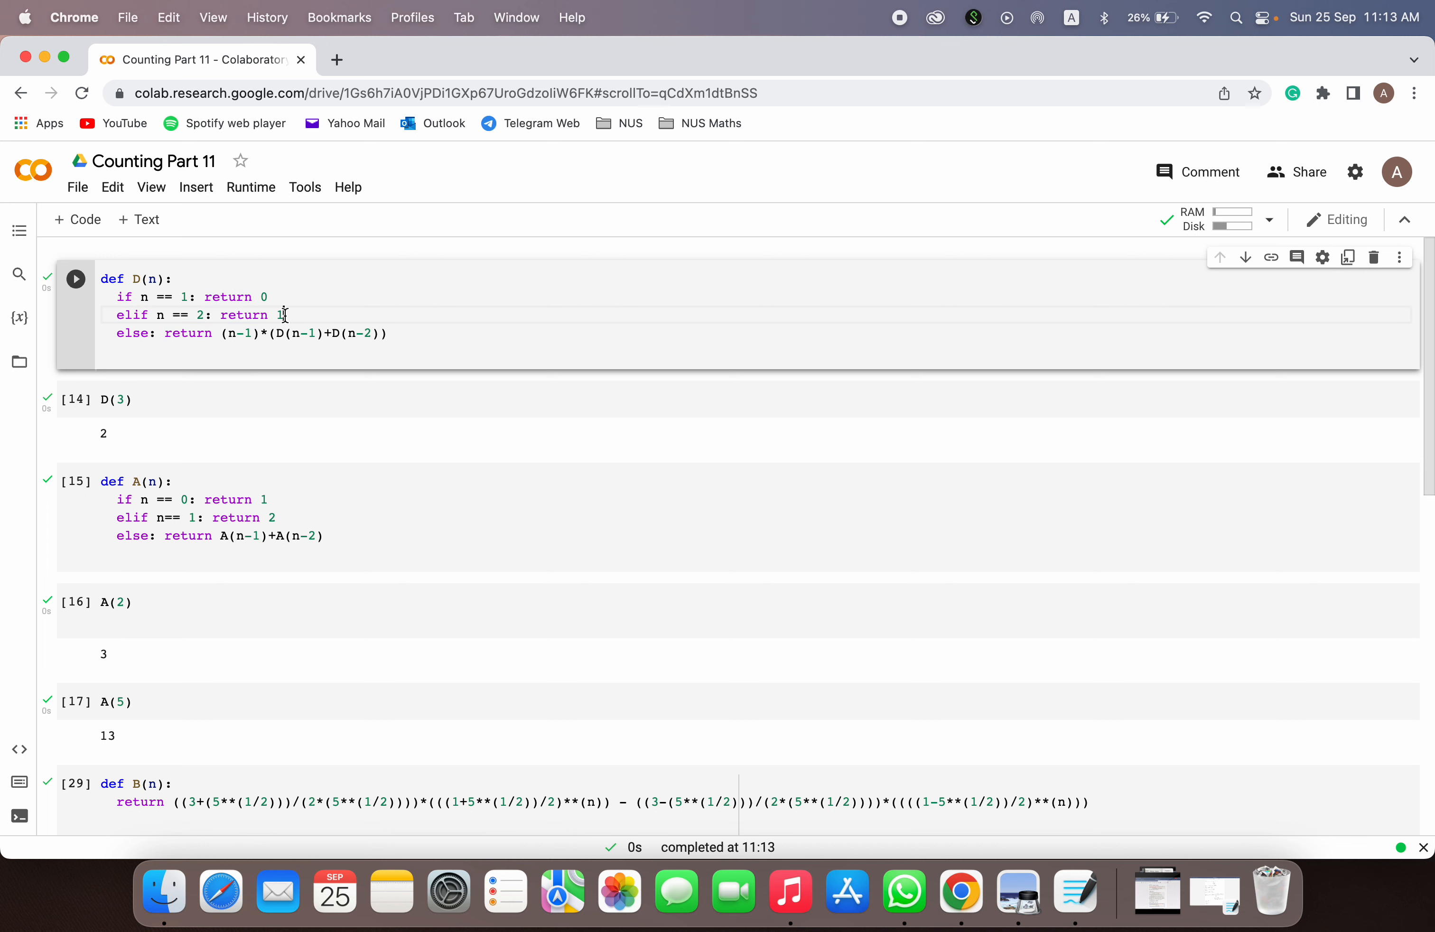
left_click_drag(177, 279, 272, 314)
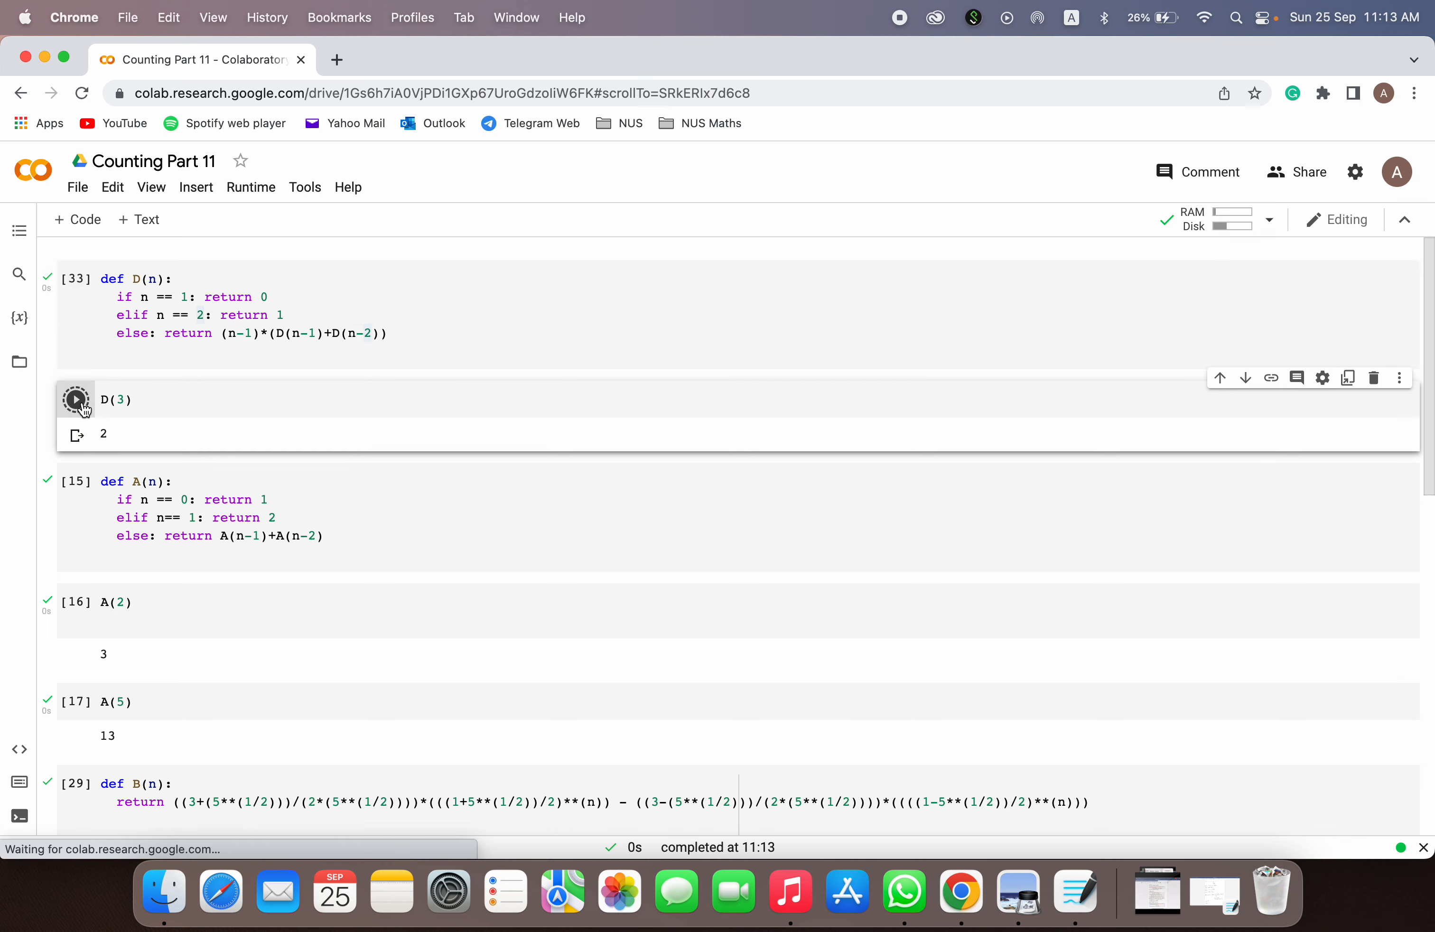
Step: Run the D(3) cell to confirm the derangement count is 2
left_click(76, 399)
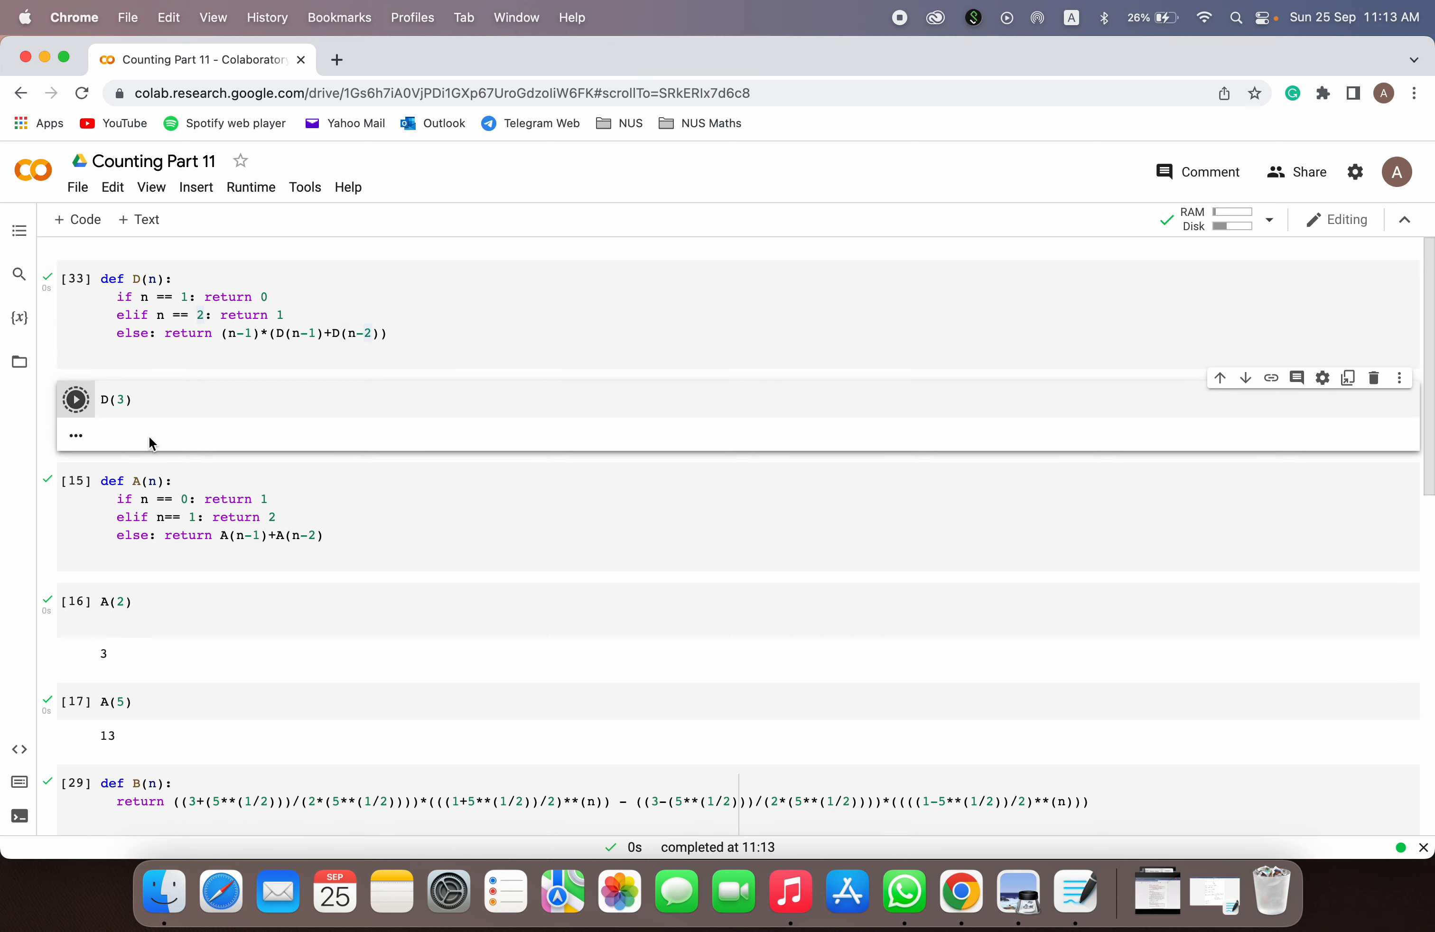
left_click(76, 400)
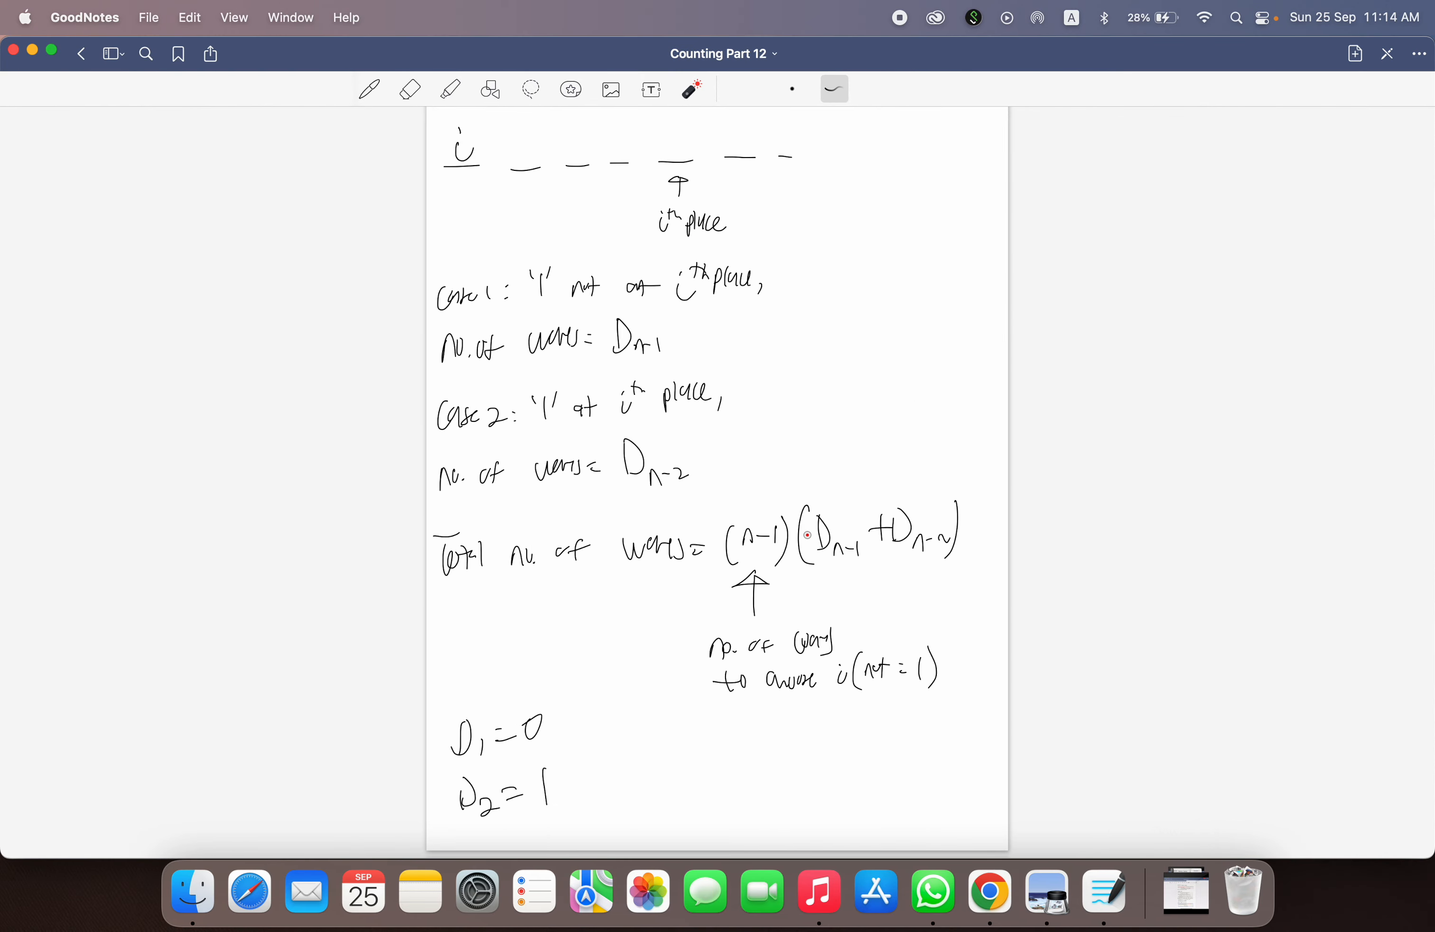
Step: Scroll down past the derangement notes, pointing out the (n−1) factor in the total
scroll("down", 3)
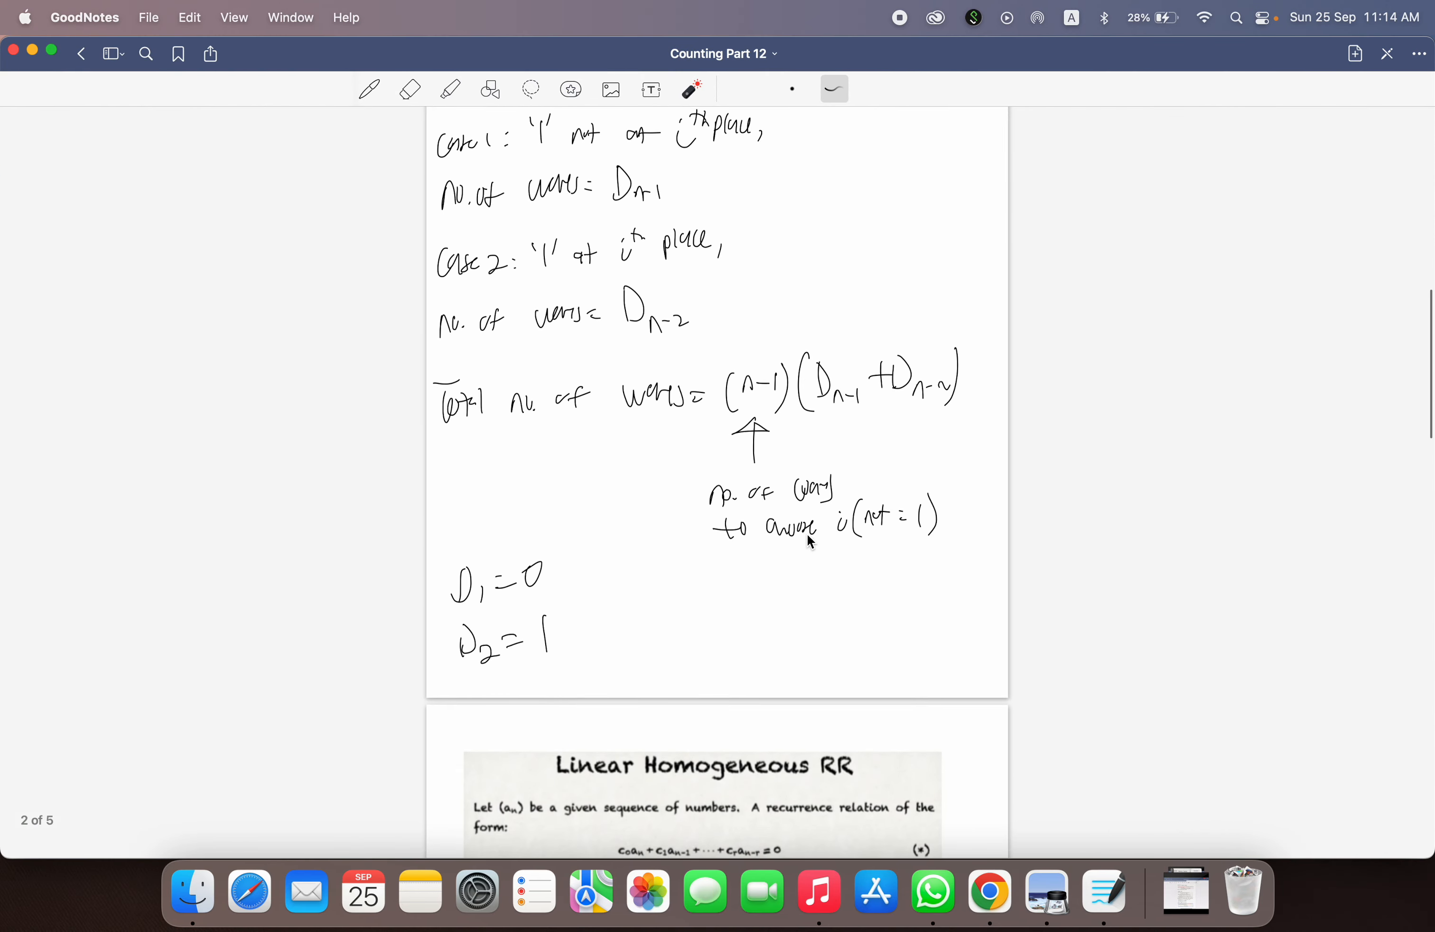
scroll("down", 3)
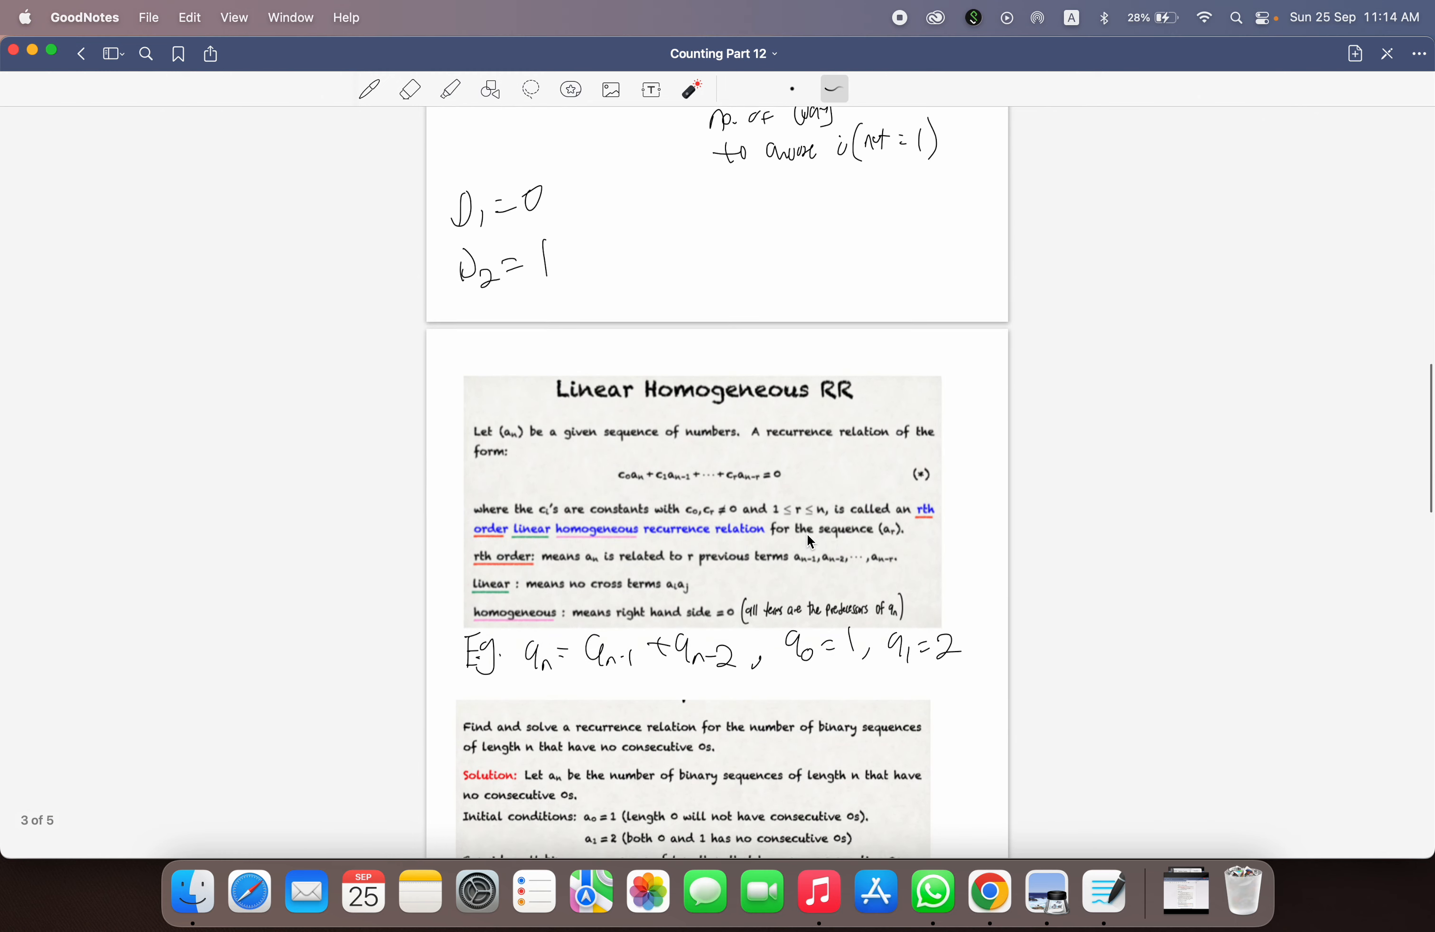
scroll("down", 3)
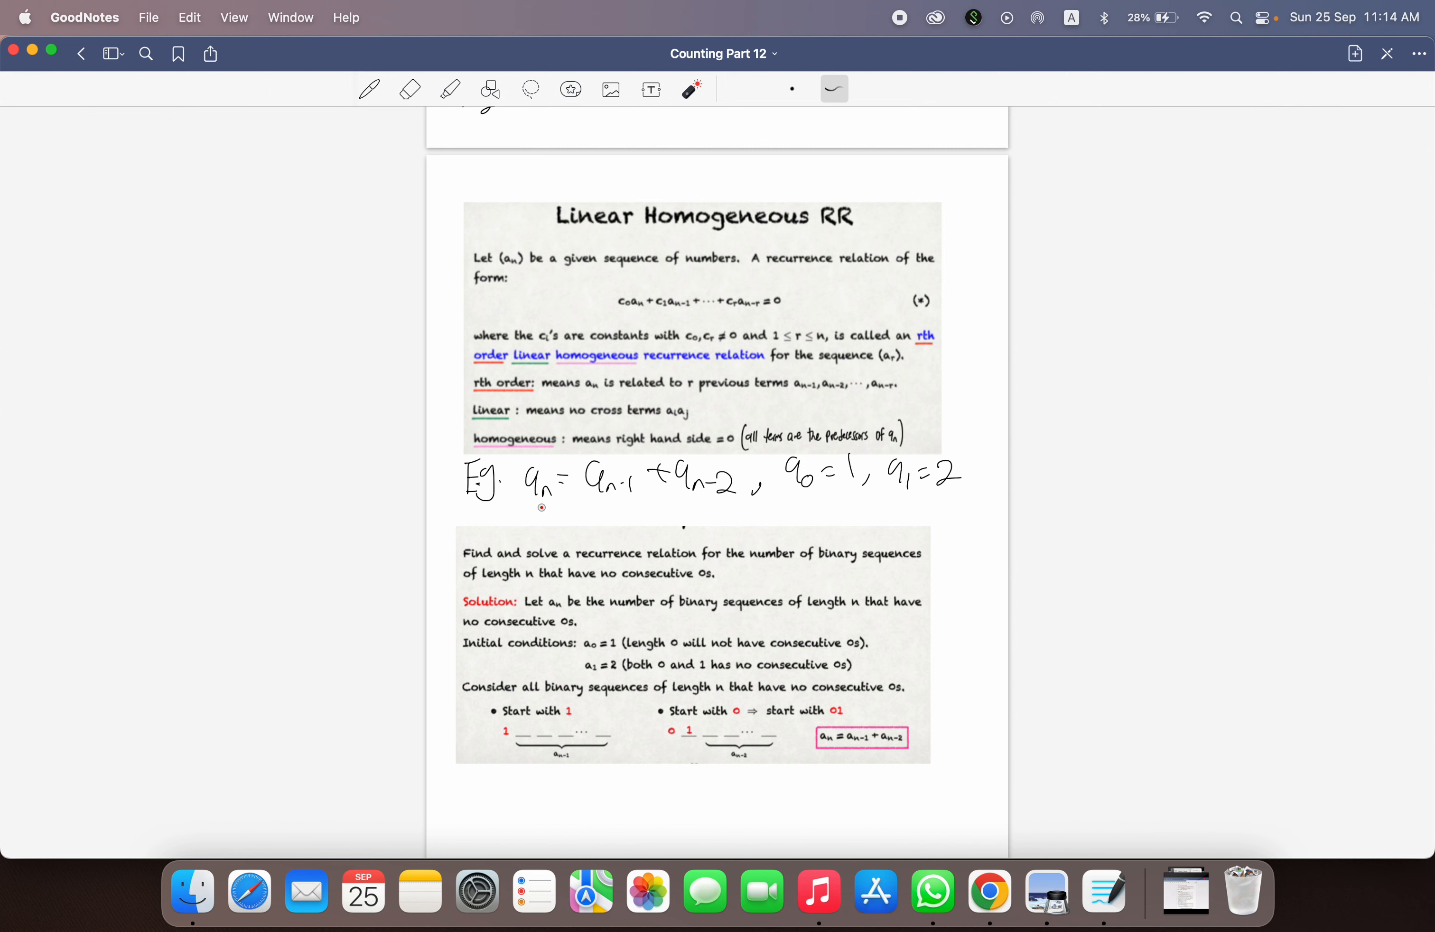
mouse_move(543, 514)
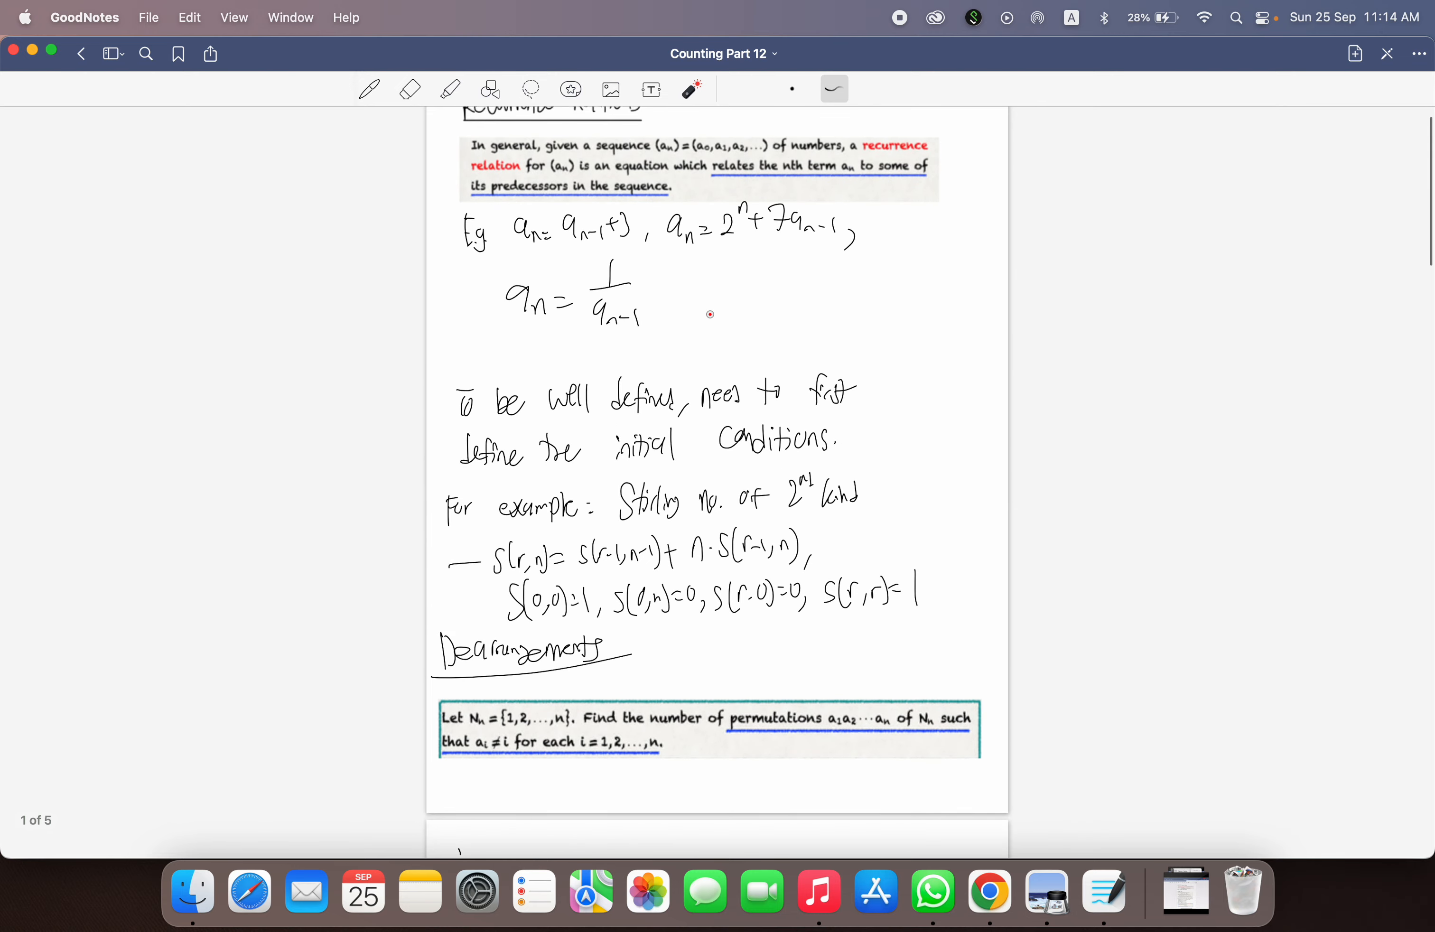
scroll("down", 3)
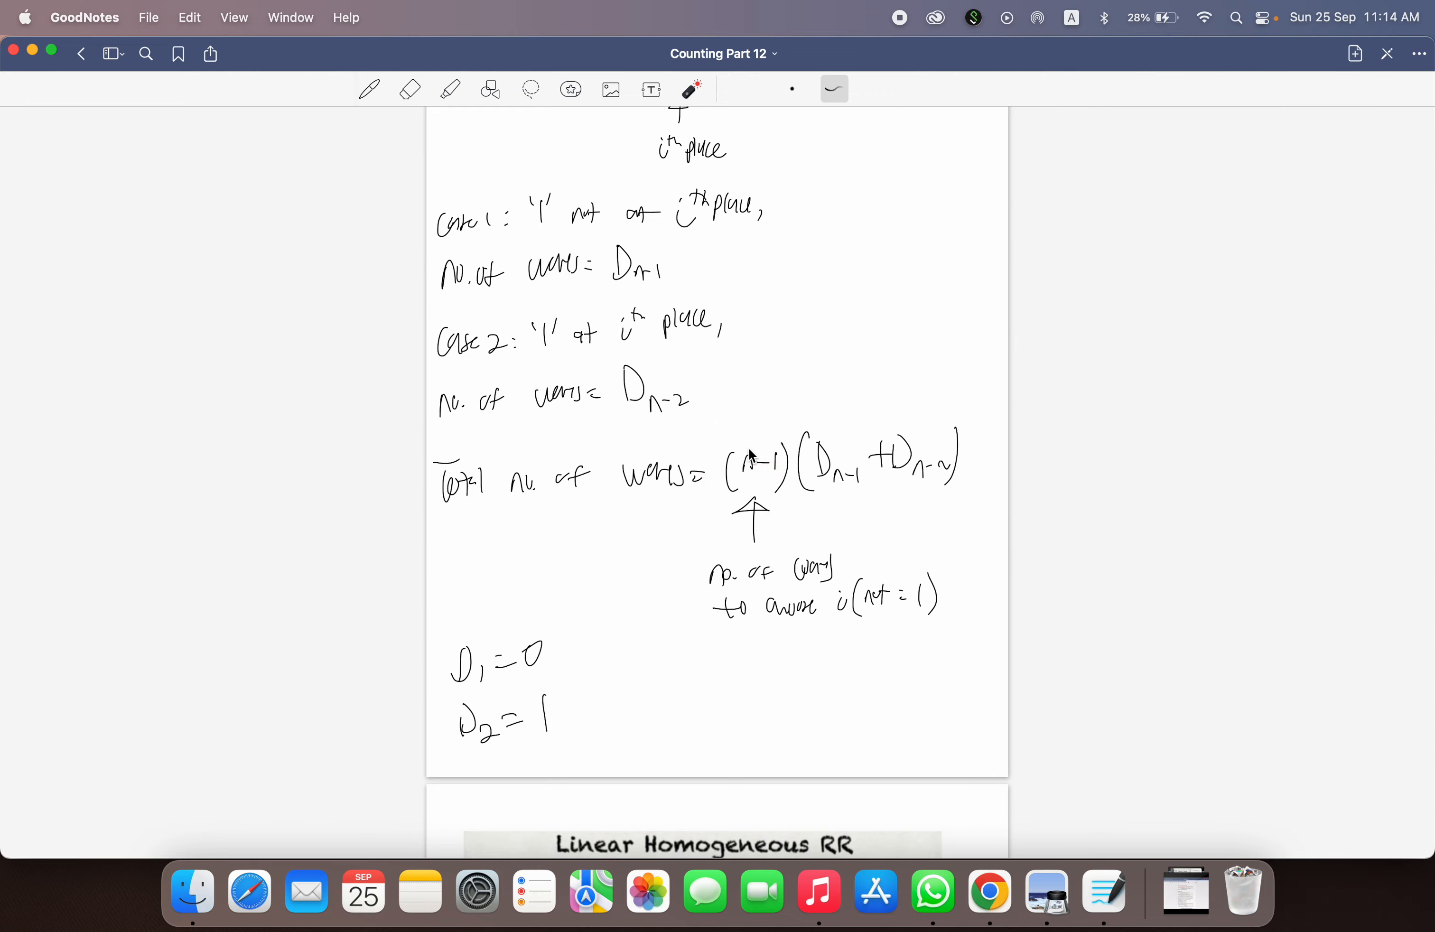
scroll("down", 3)
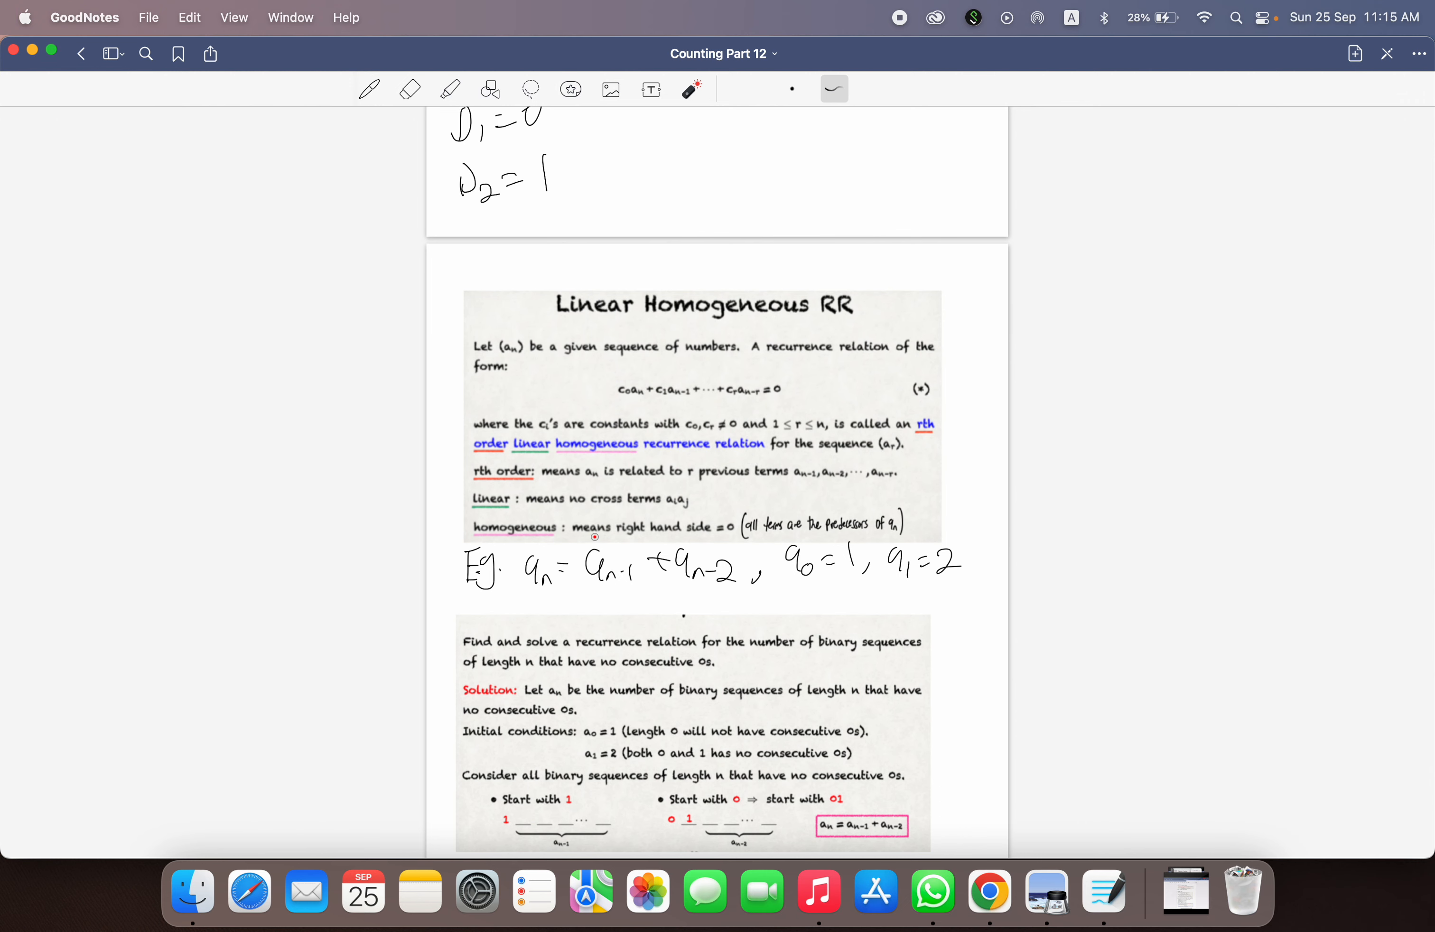
scroll("down", 3)
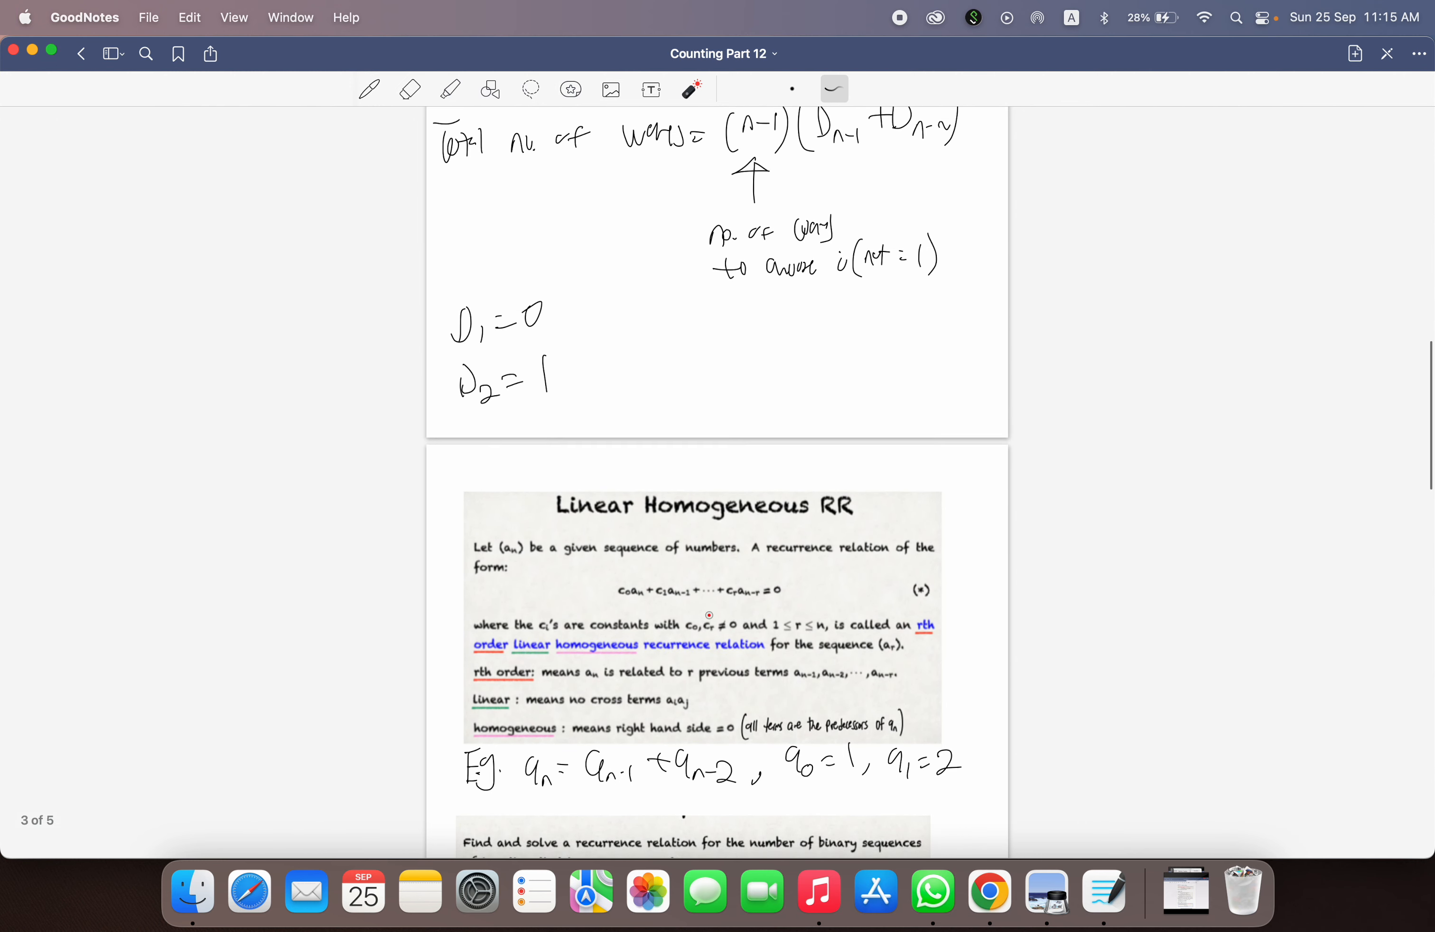
scroll("down", 3)
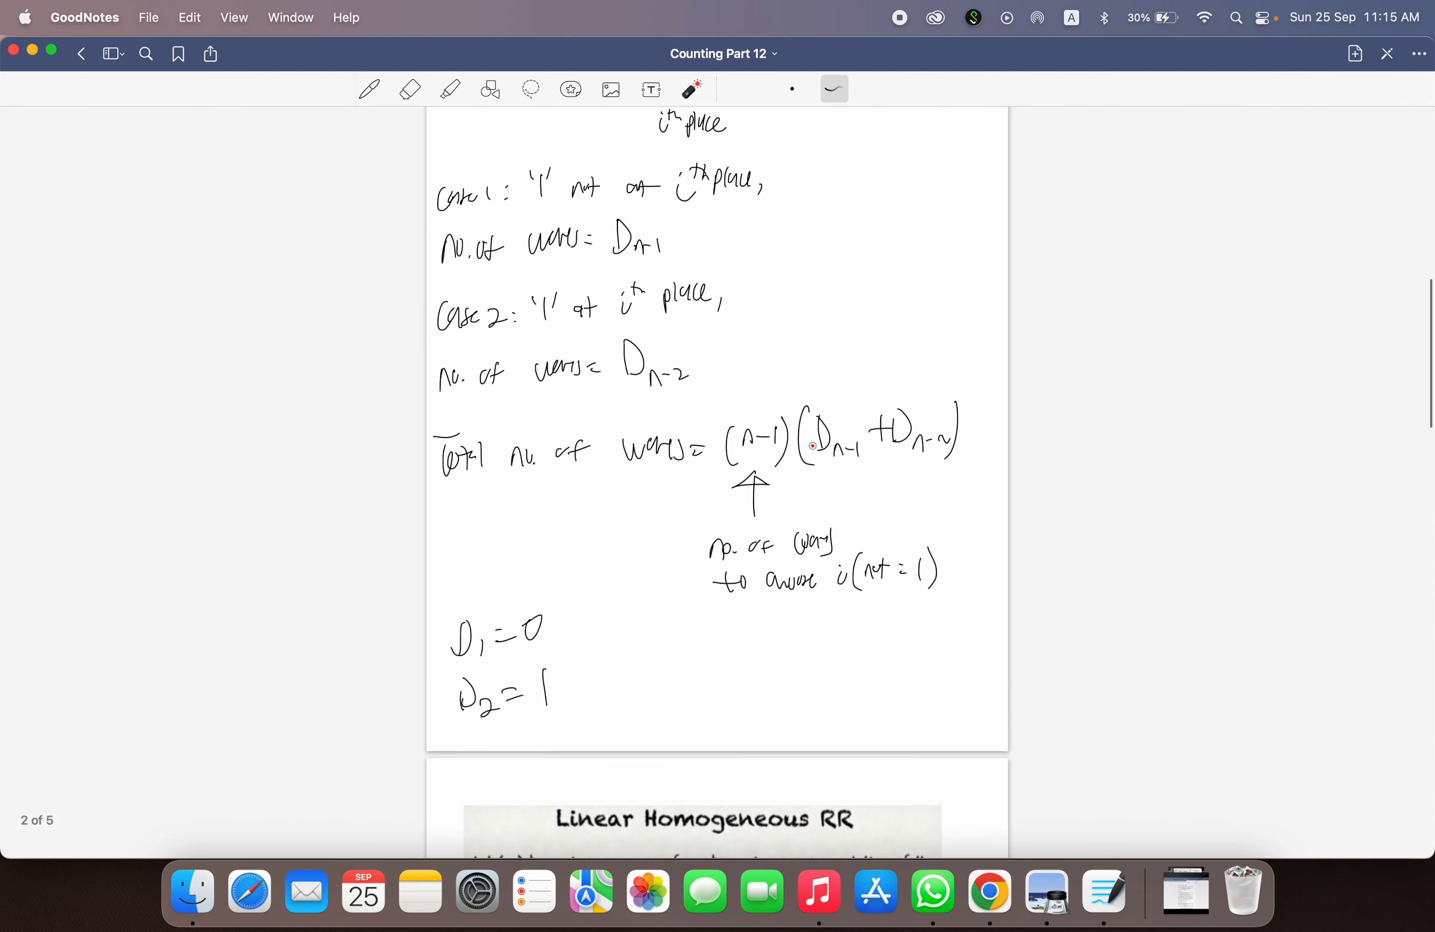
left_click_drag(810, 467, 948, 477)
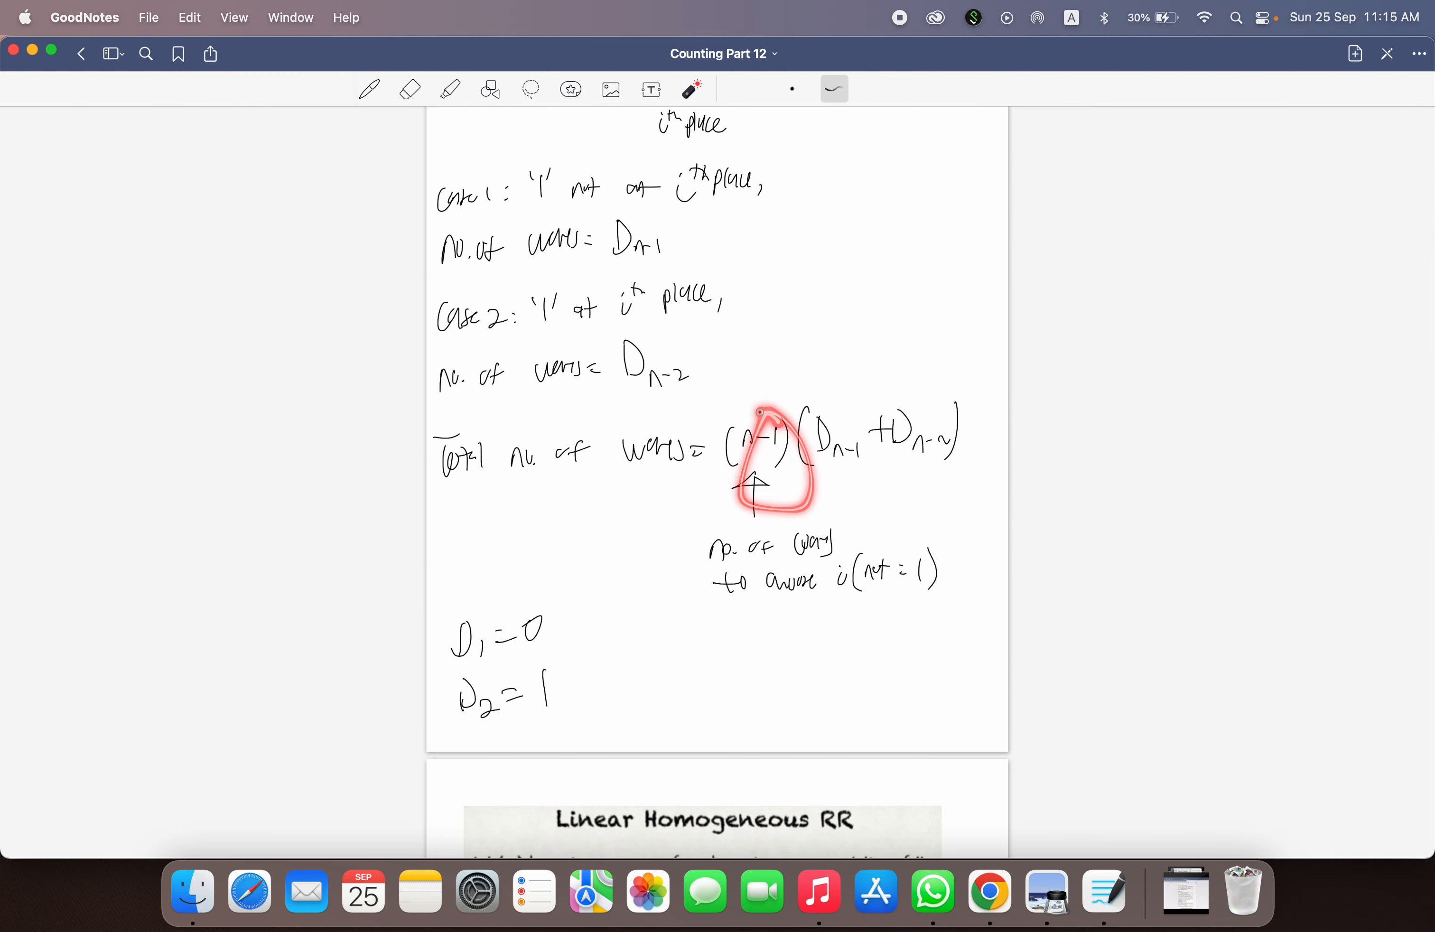
Step: Continue to the Linear Homogeneous RR page with example aₙ = aₙ₋₁ + aₙ₋₂, a₀ = 1, a₁ = 2
scroll("down", 3)
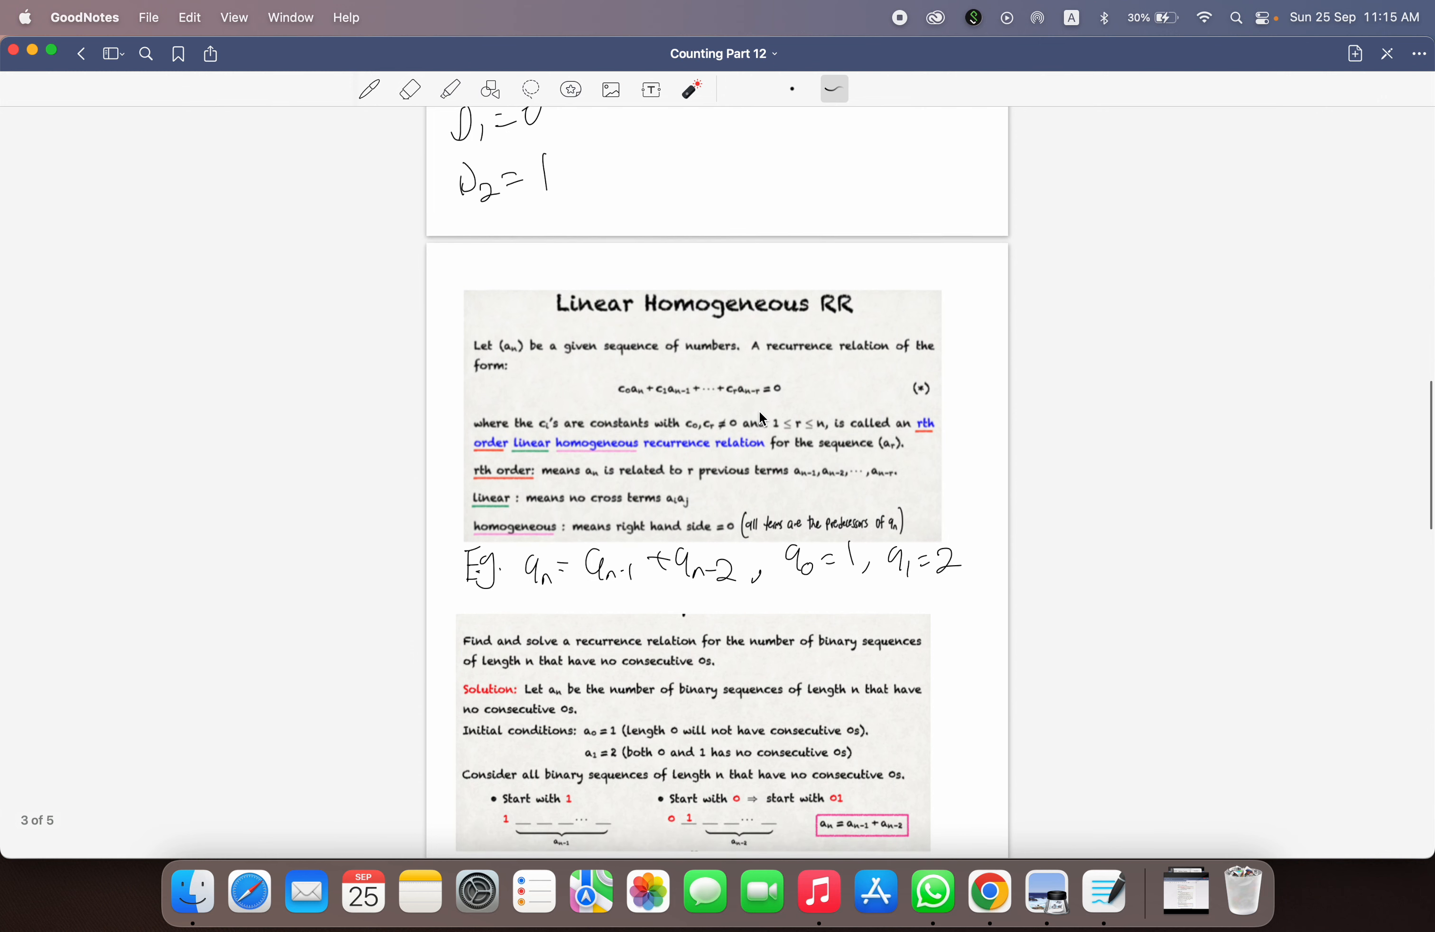
scroll("down", 3)
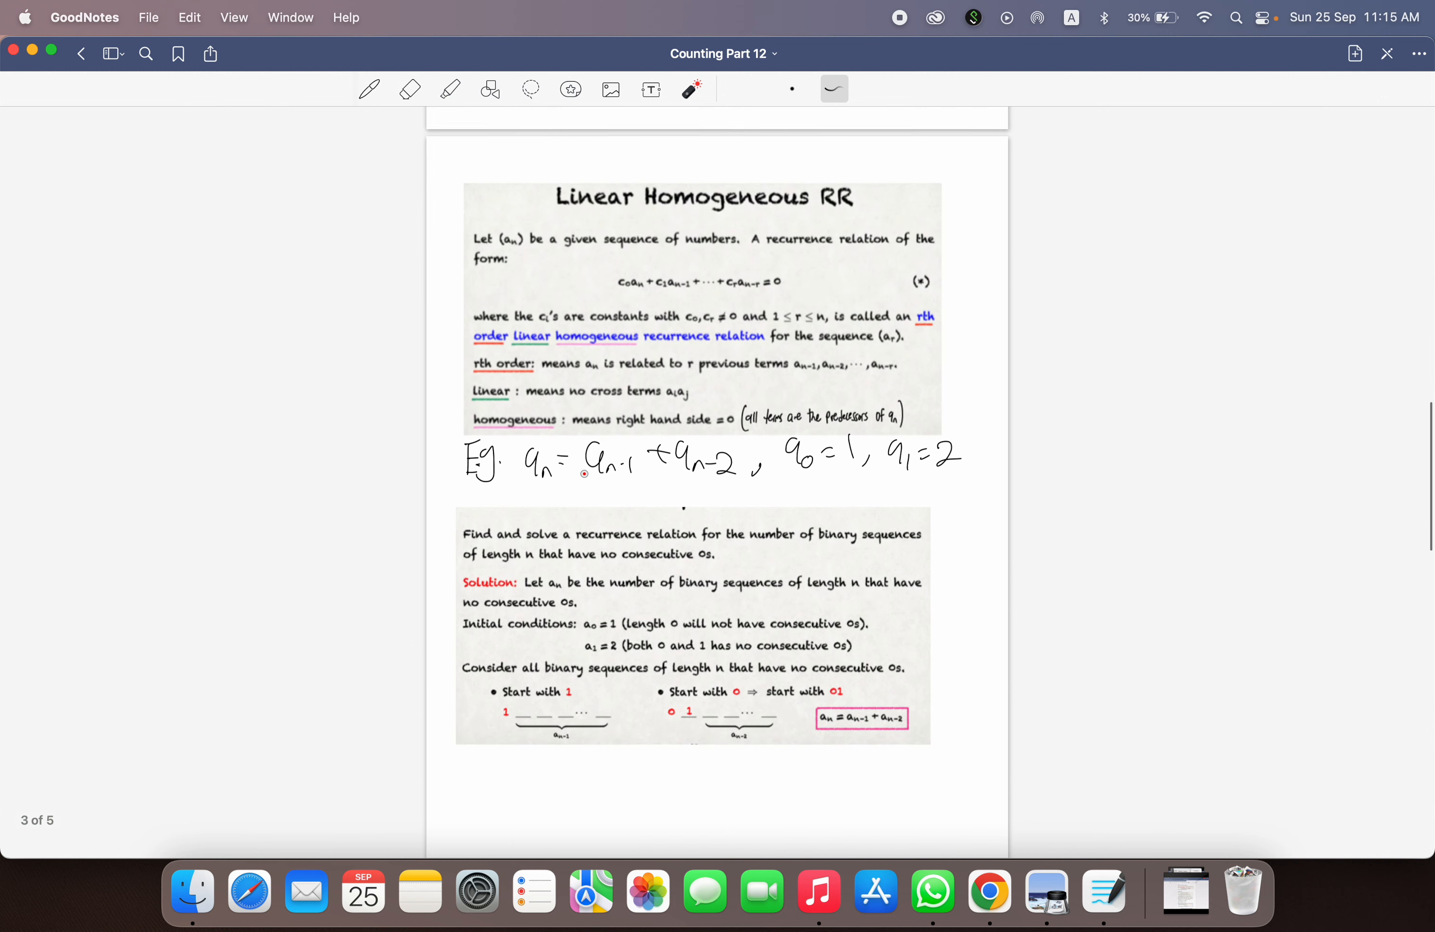
left_click_drag(522, 485, 1003, 485)
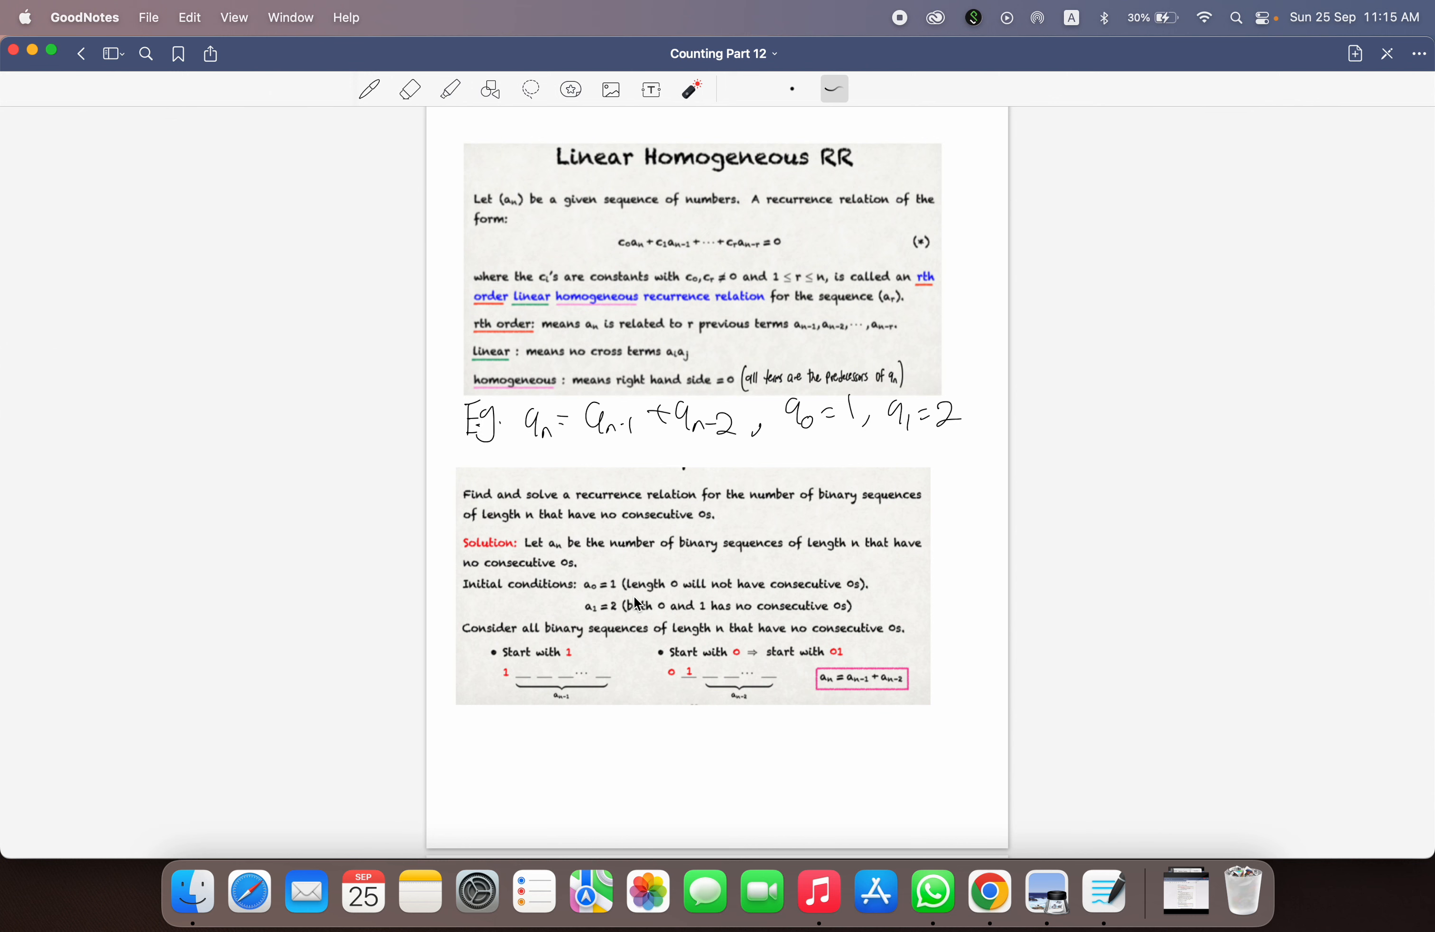
left_click_drag(588, 596, 748, 596)
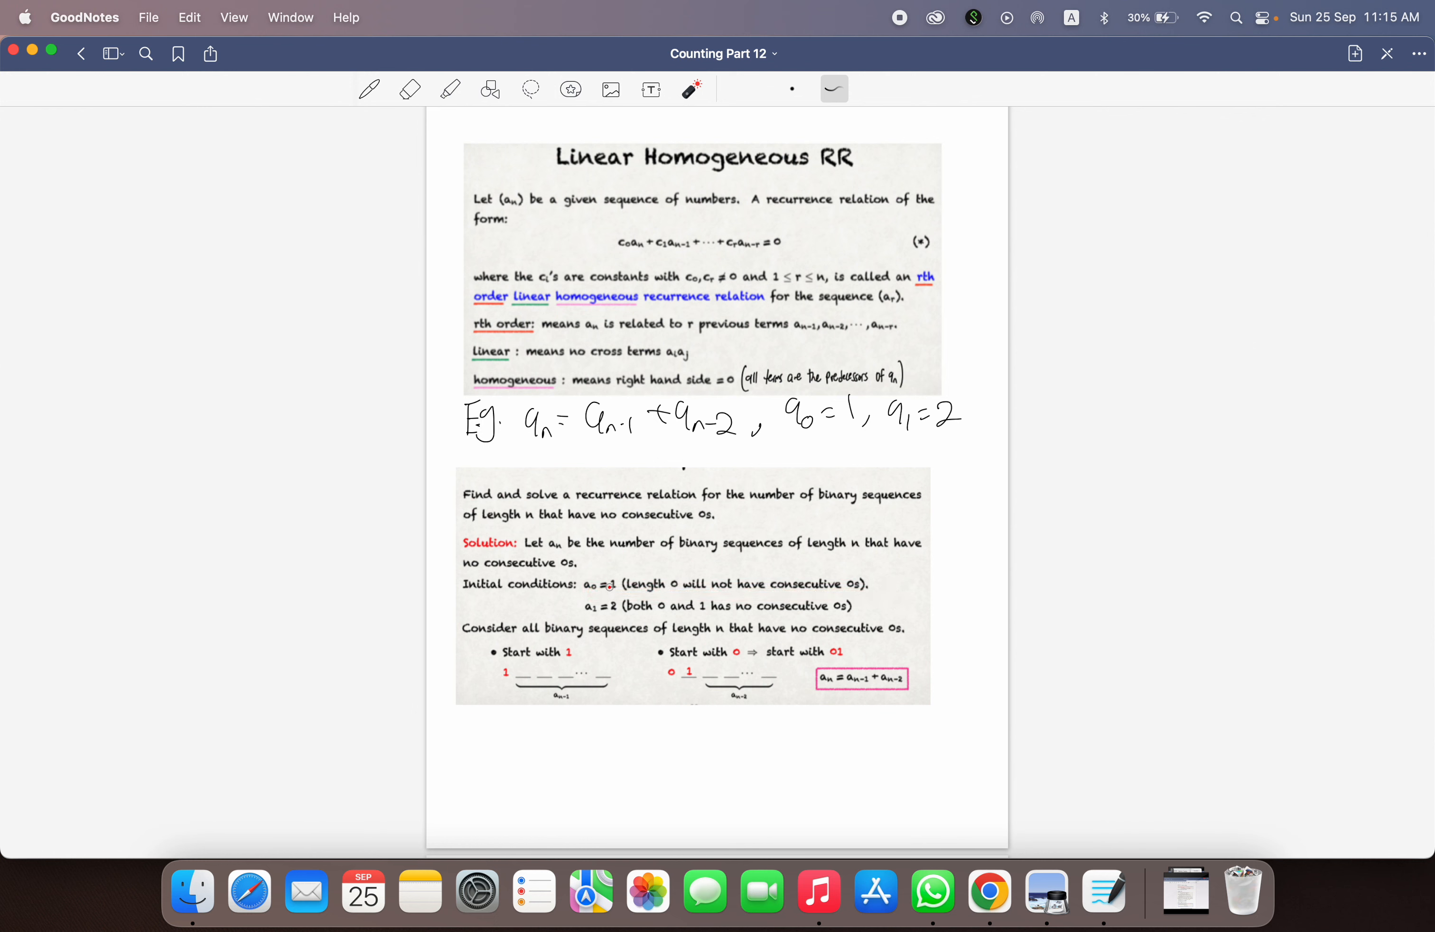
left_click_drag(579, 618, 834, 633)
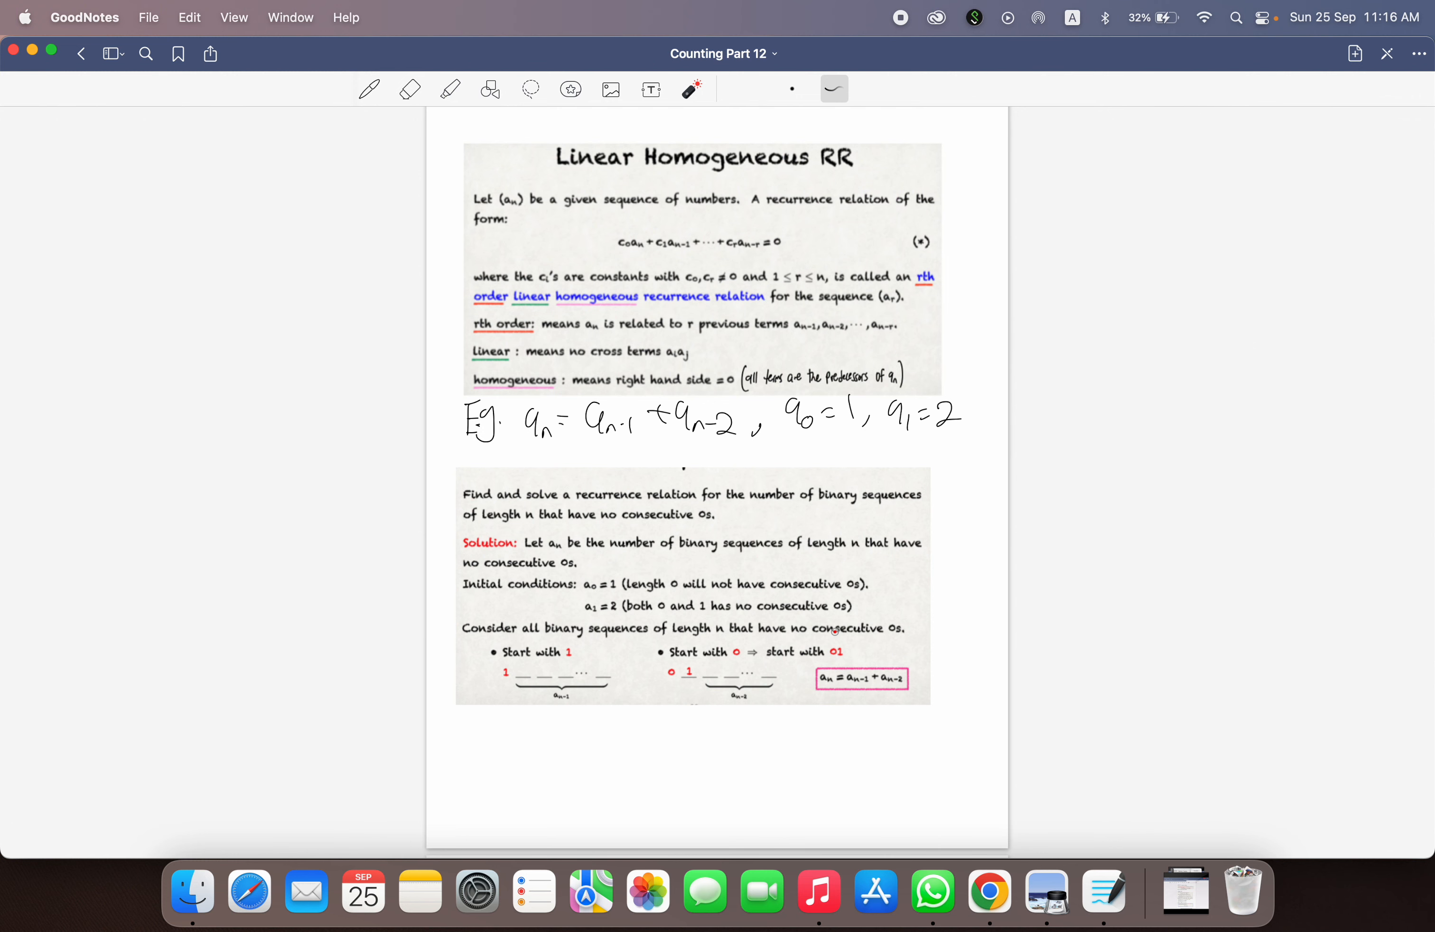
scroll("down", 3)
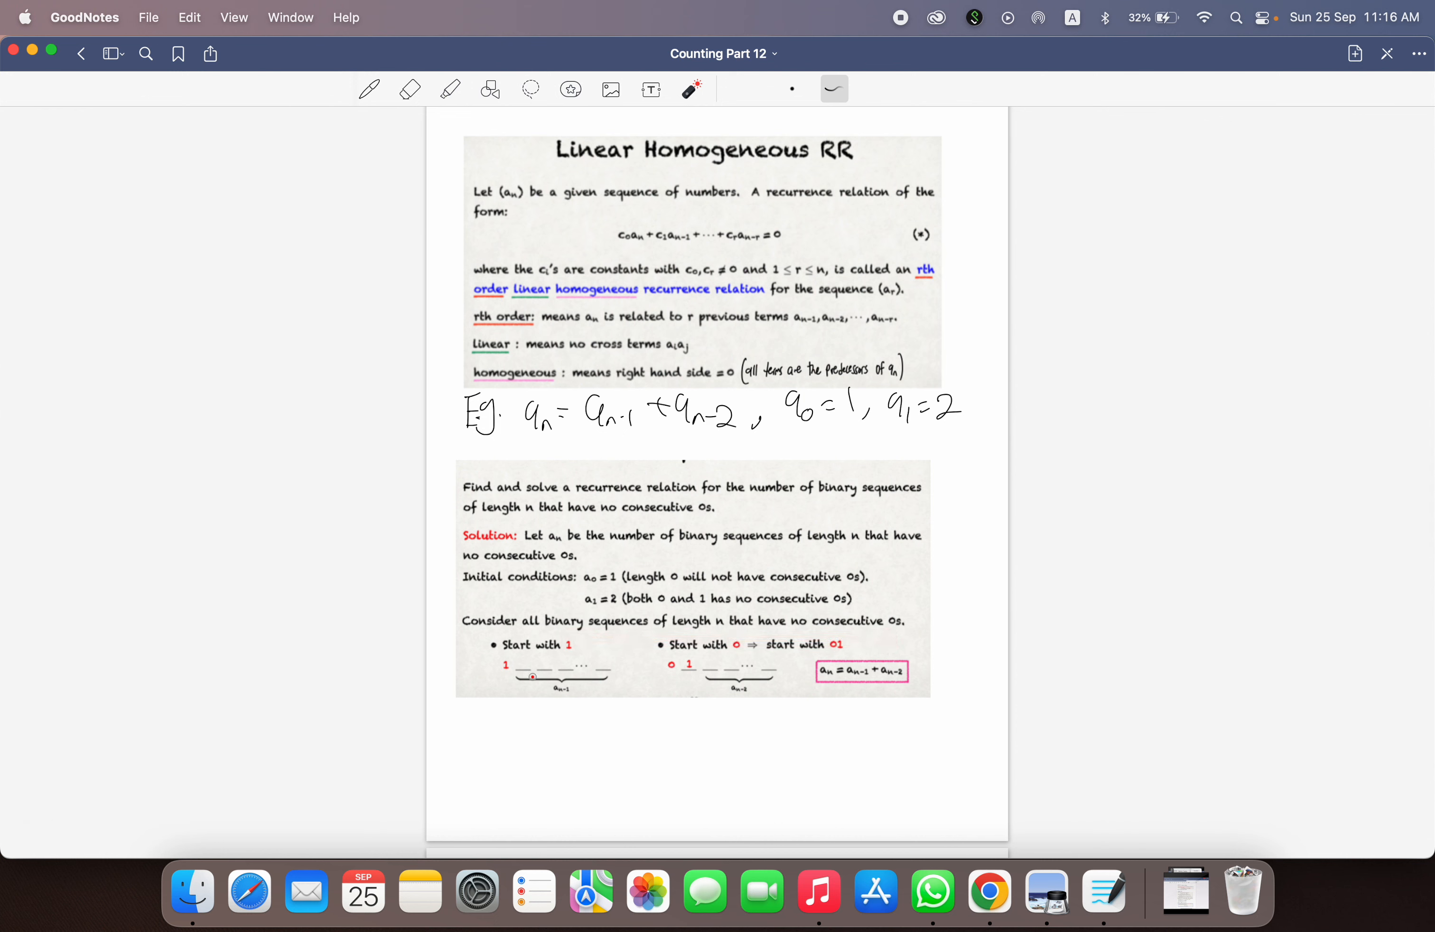
left_click_drag(528, 696, 657, 698)
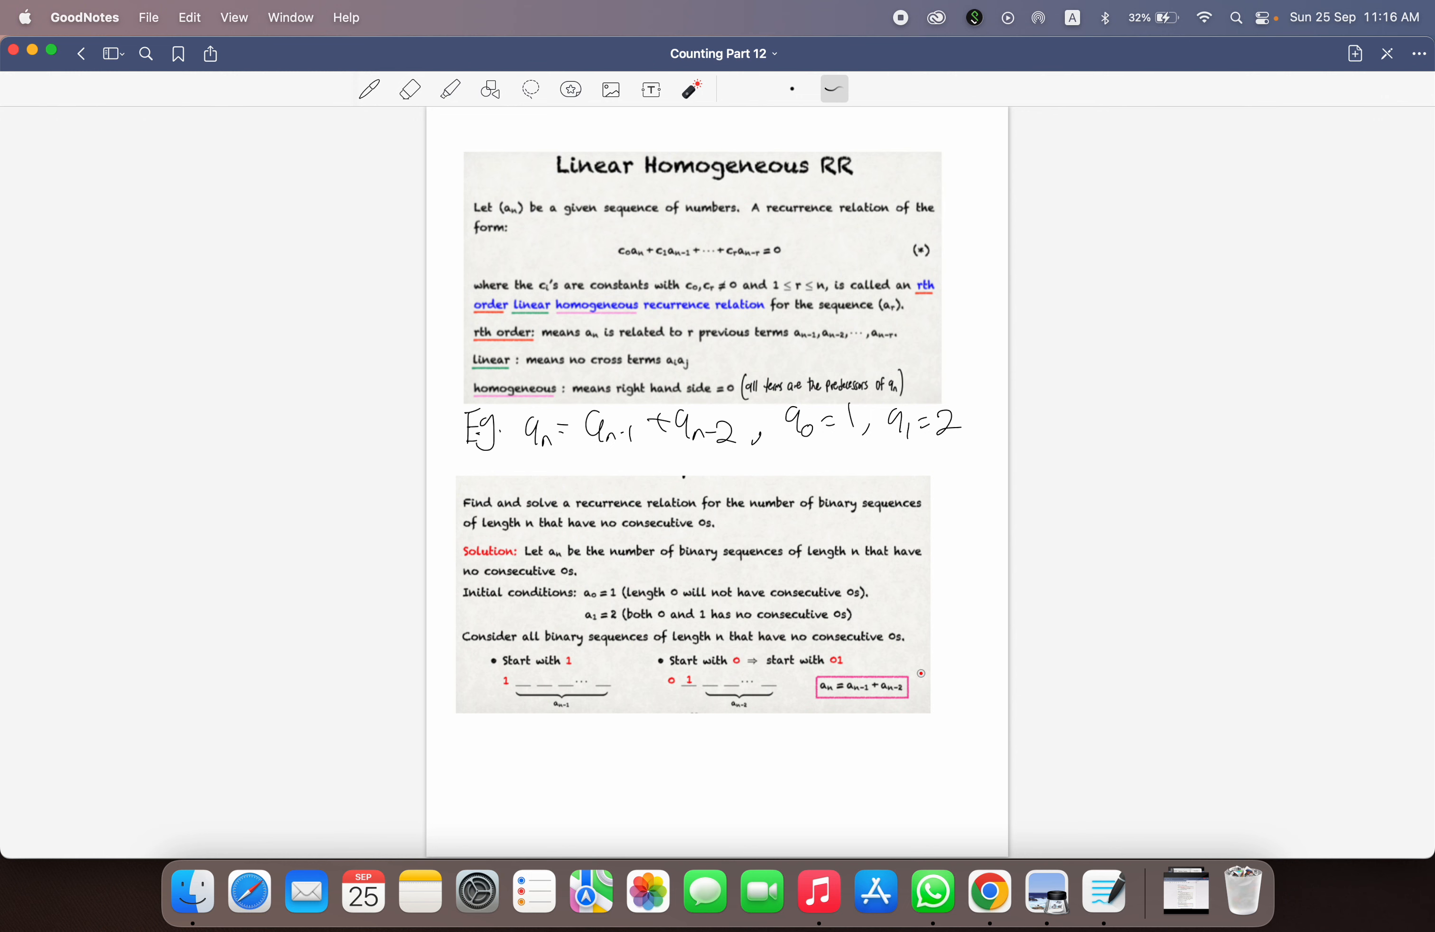
scroll("down", 3)
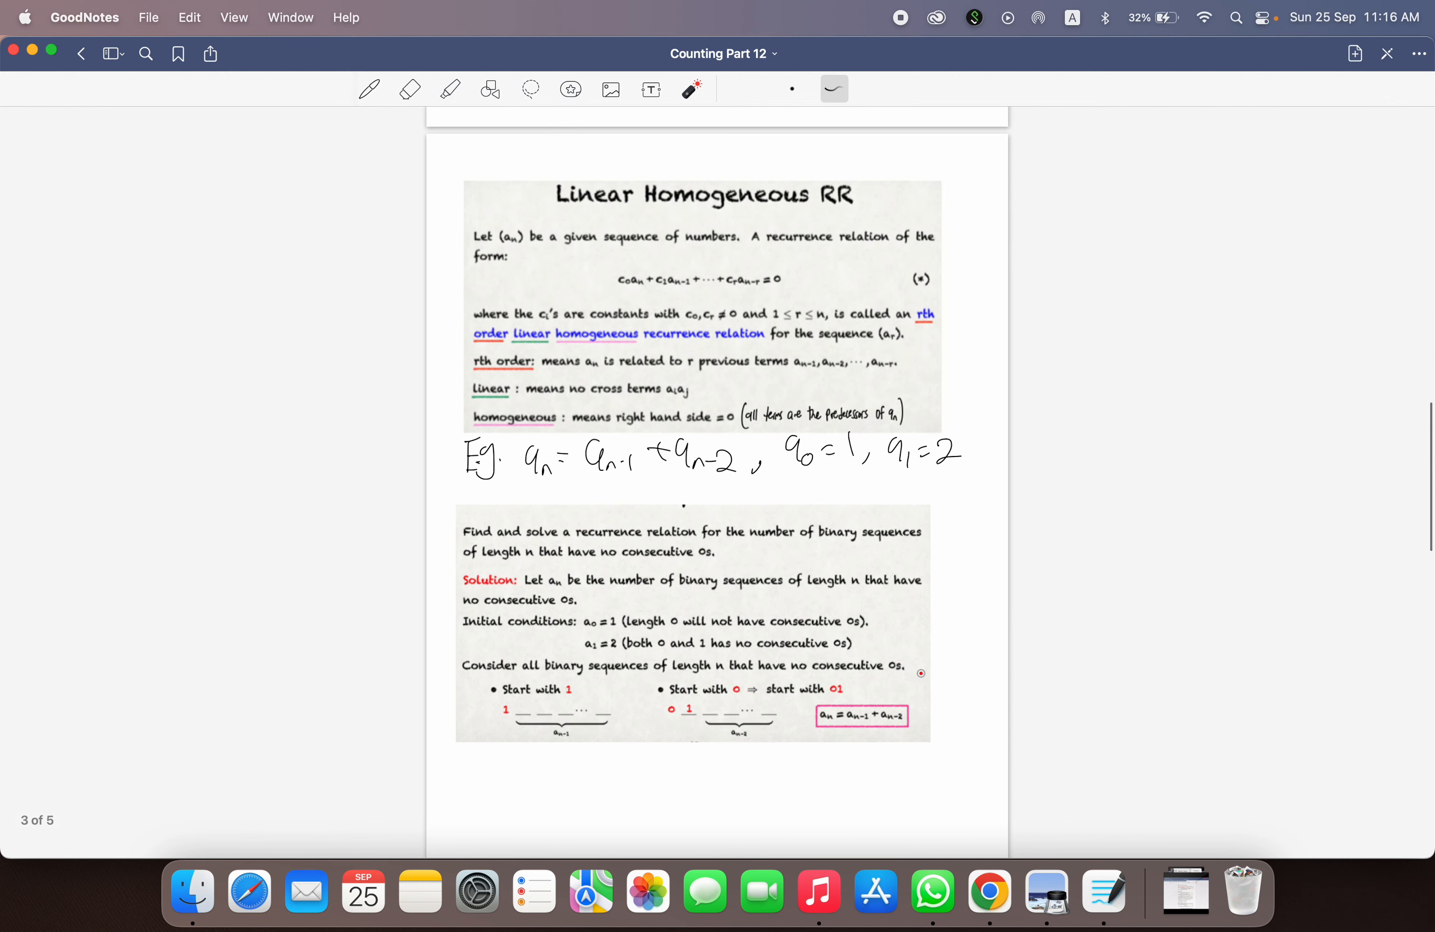
Step: Scroll down to the 'Solving LHRR' page and point out the characteristic polynomial setup
scroll("down", 3)
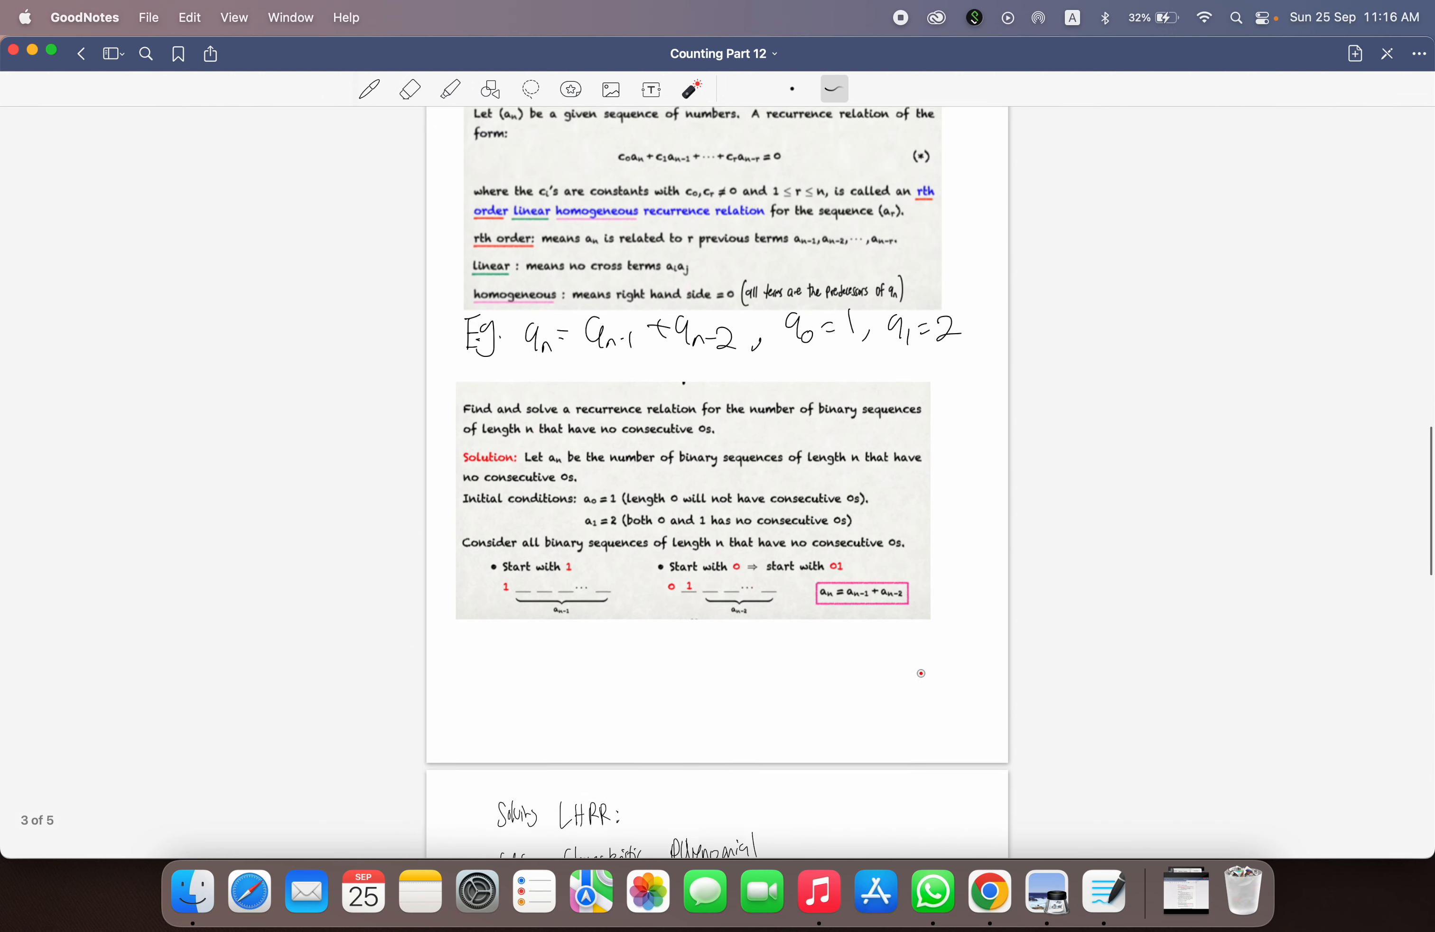
scroll("down", 3)
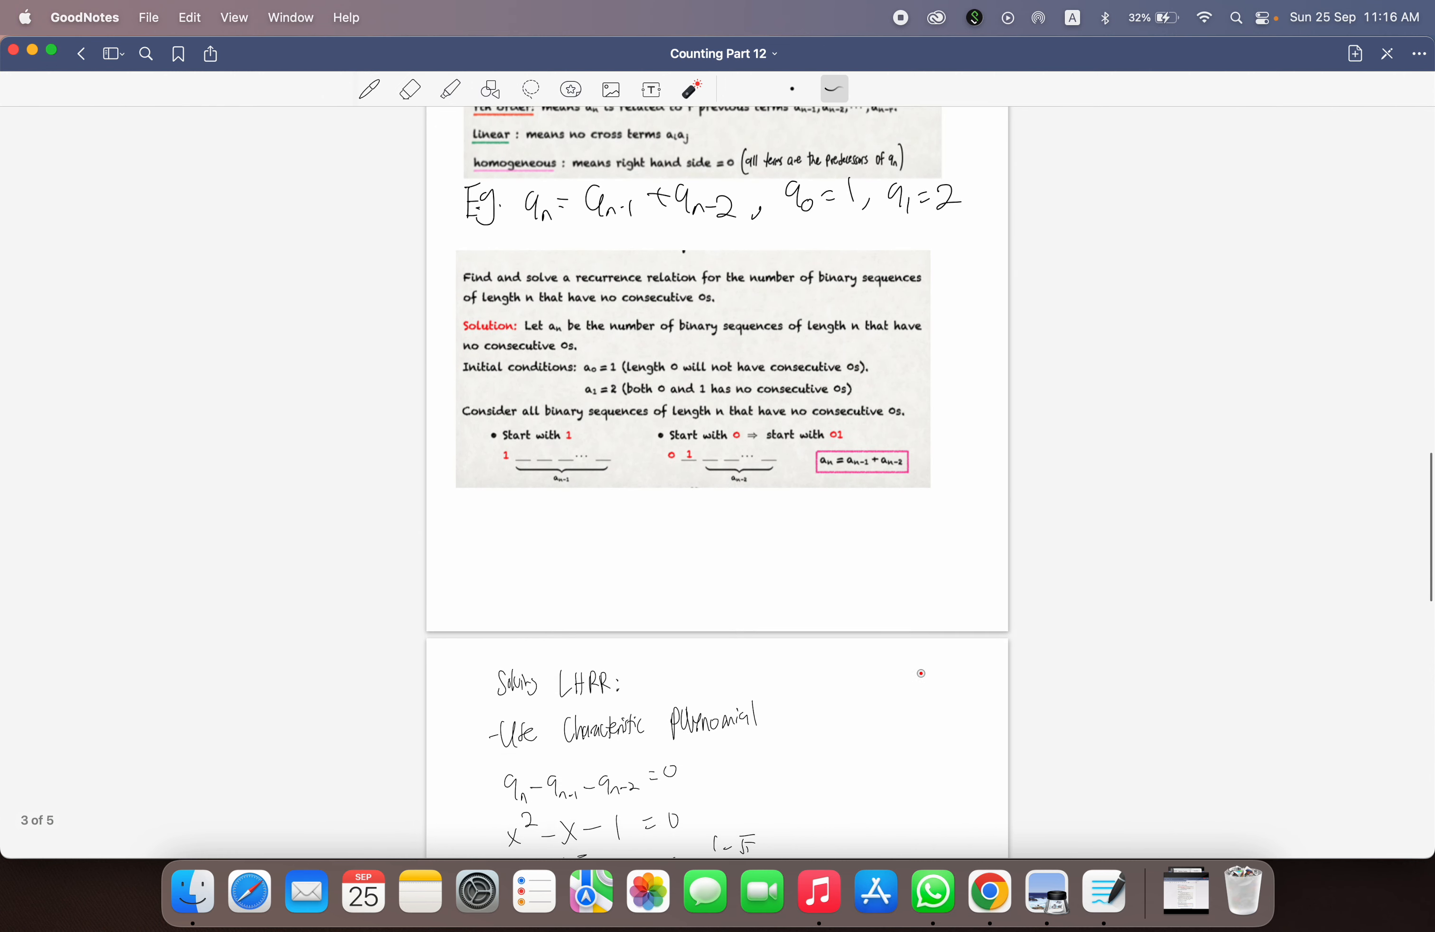
scroll("down", 3)
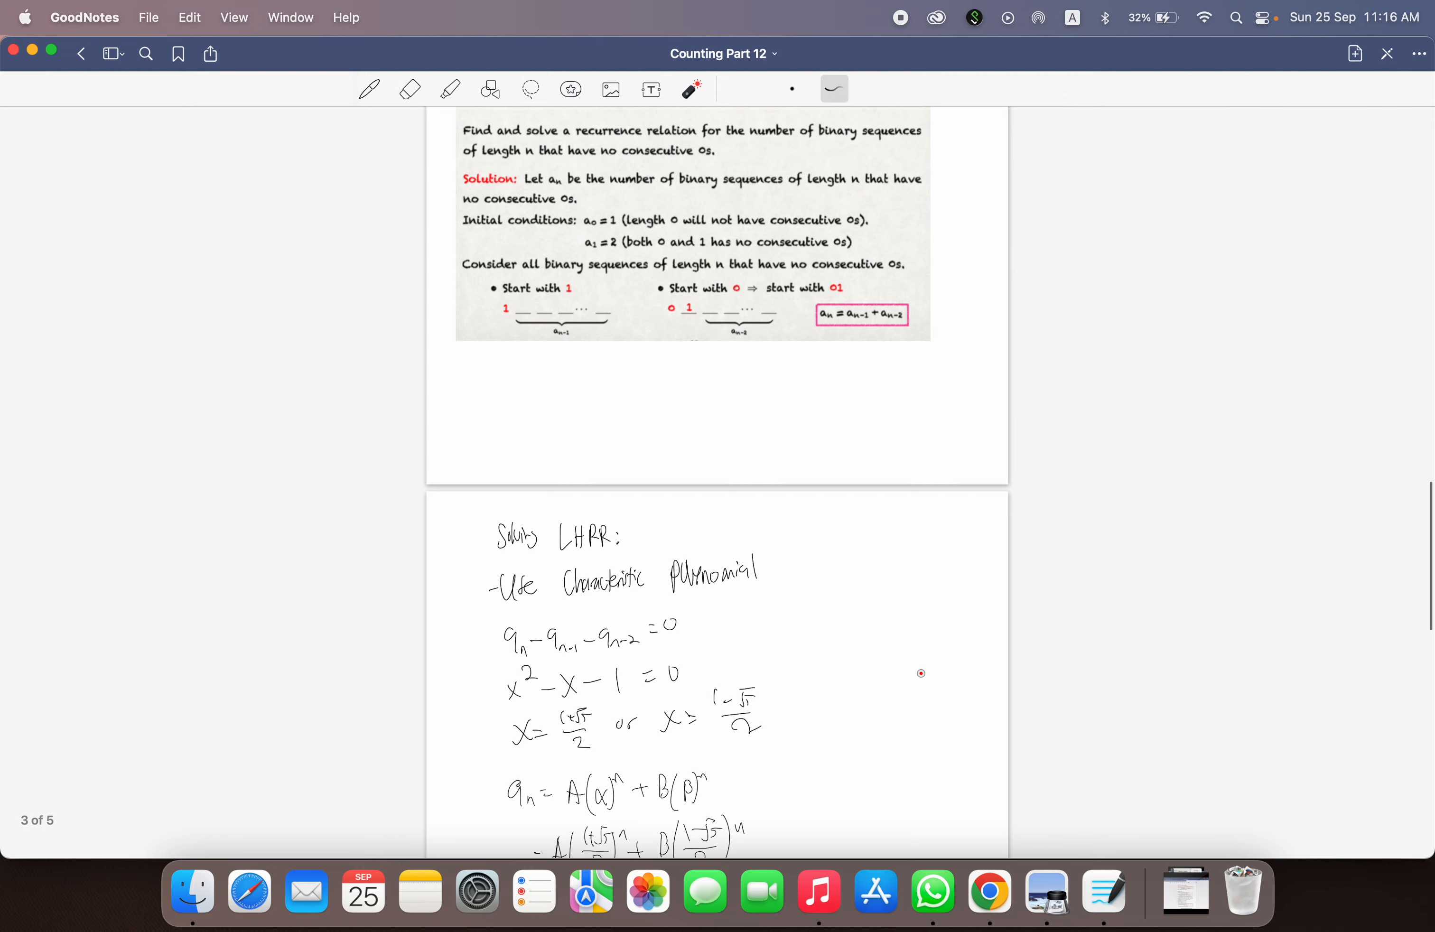
scroll("down", 3)
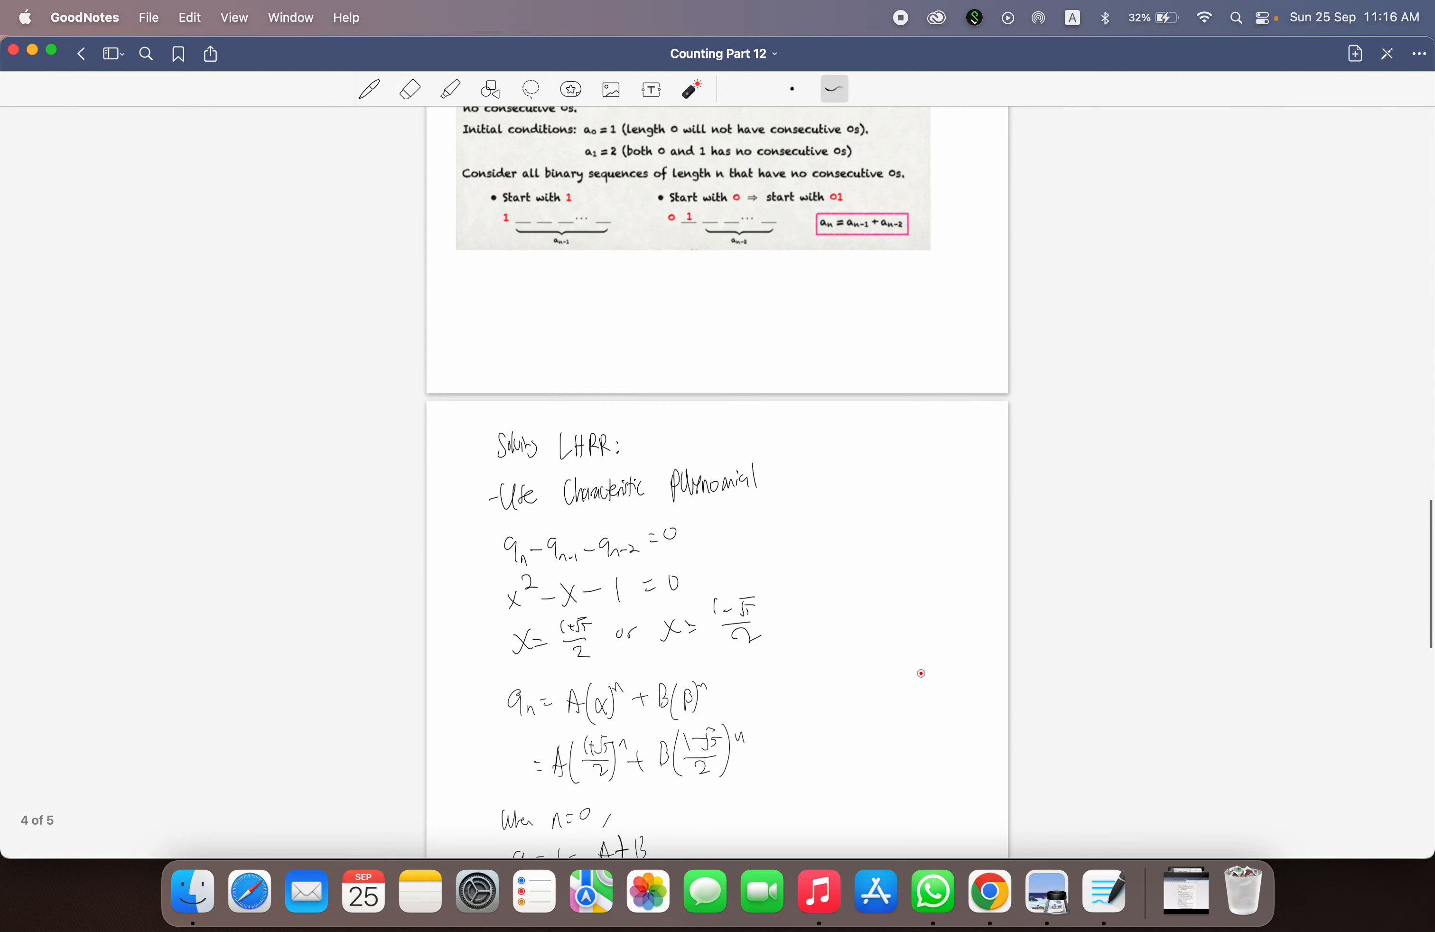
scroll("down", 3)
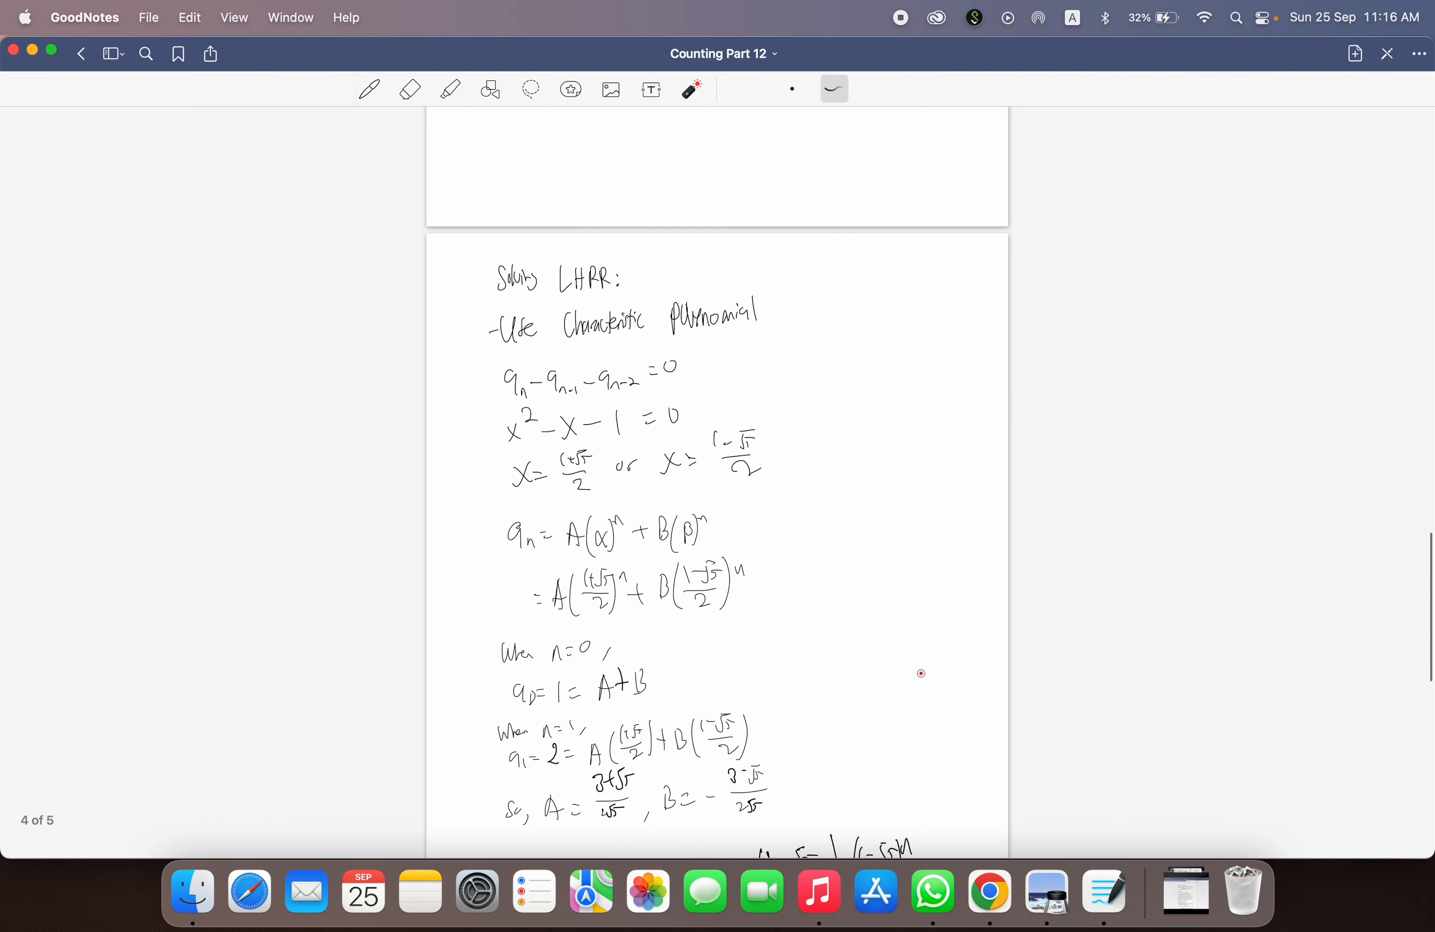
scroll("down", 3)
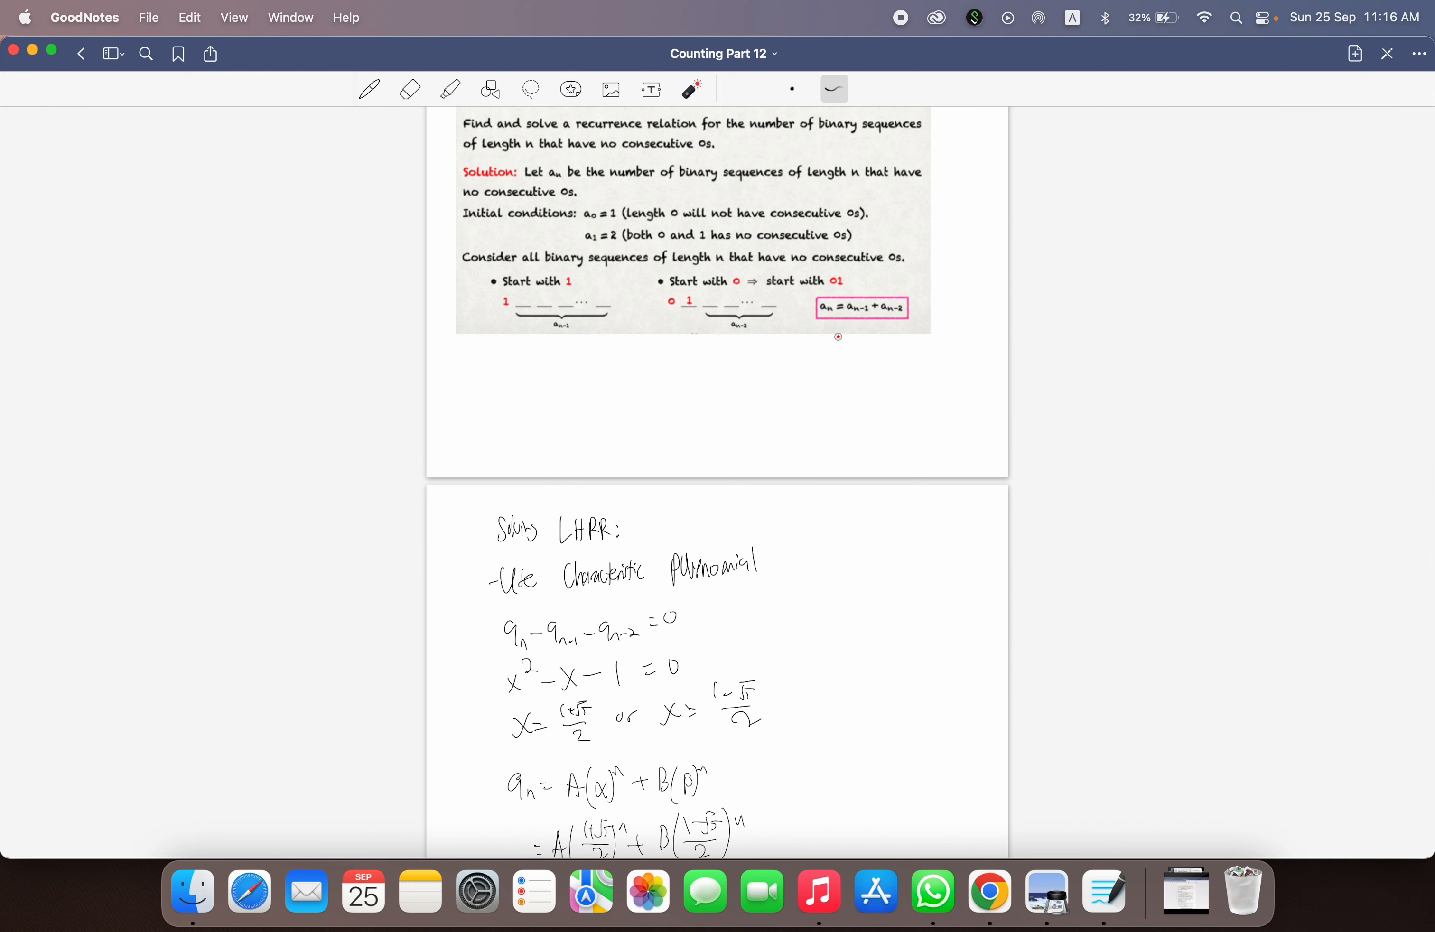
left_click_drag(499, 656, 766, 650)
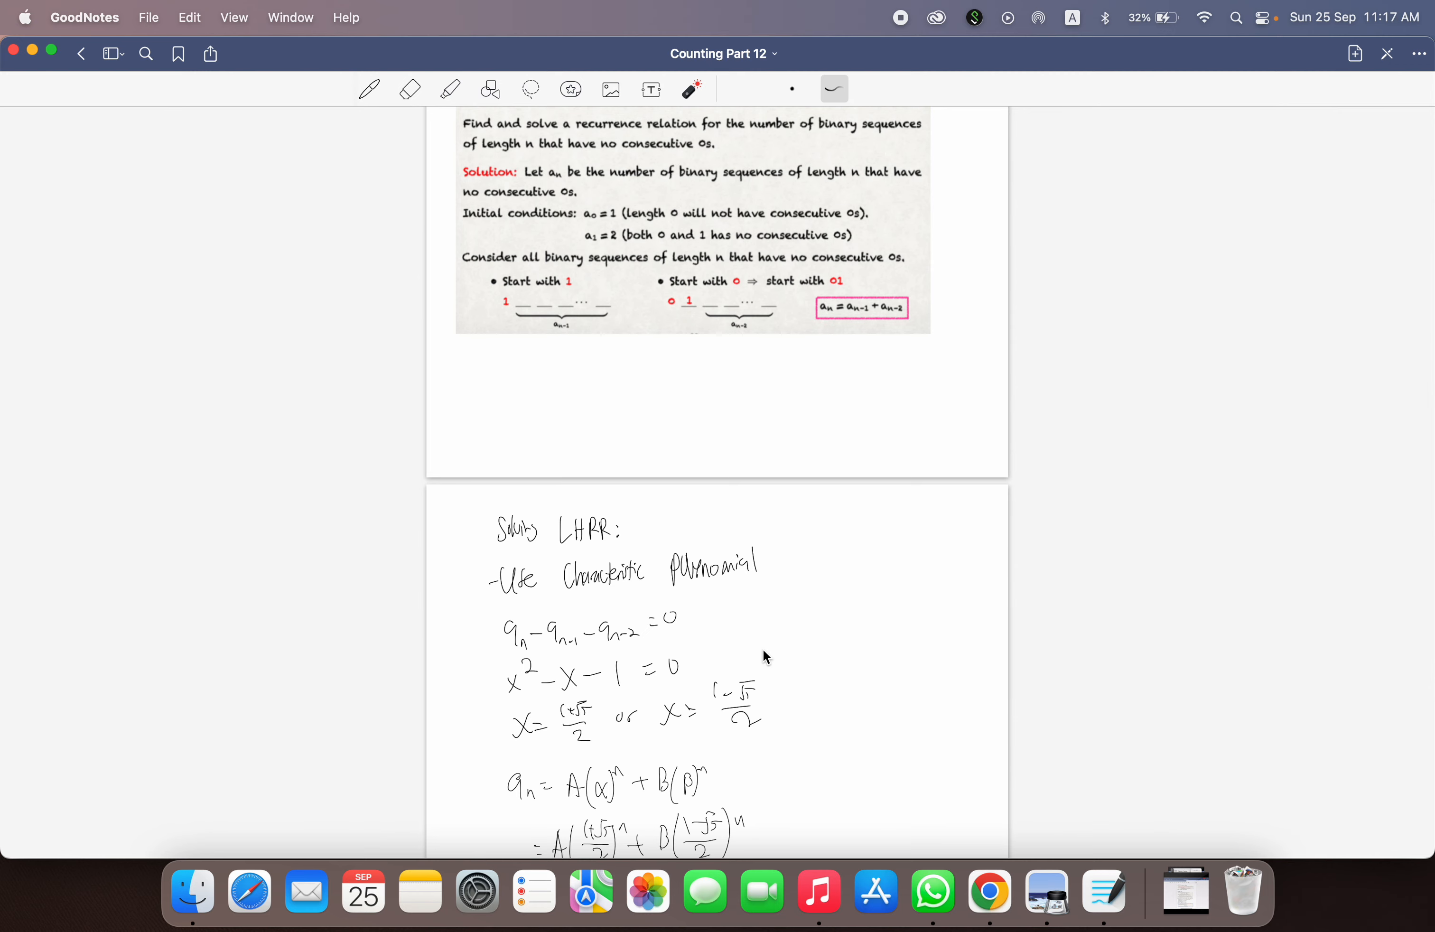
Step: Point out the characteristic equation coefficients and continue to roots (1±√5)/2 and closed-form aₙ
scroll("down", 3)
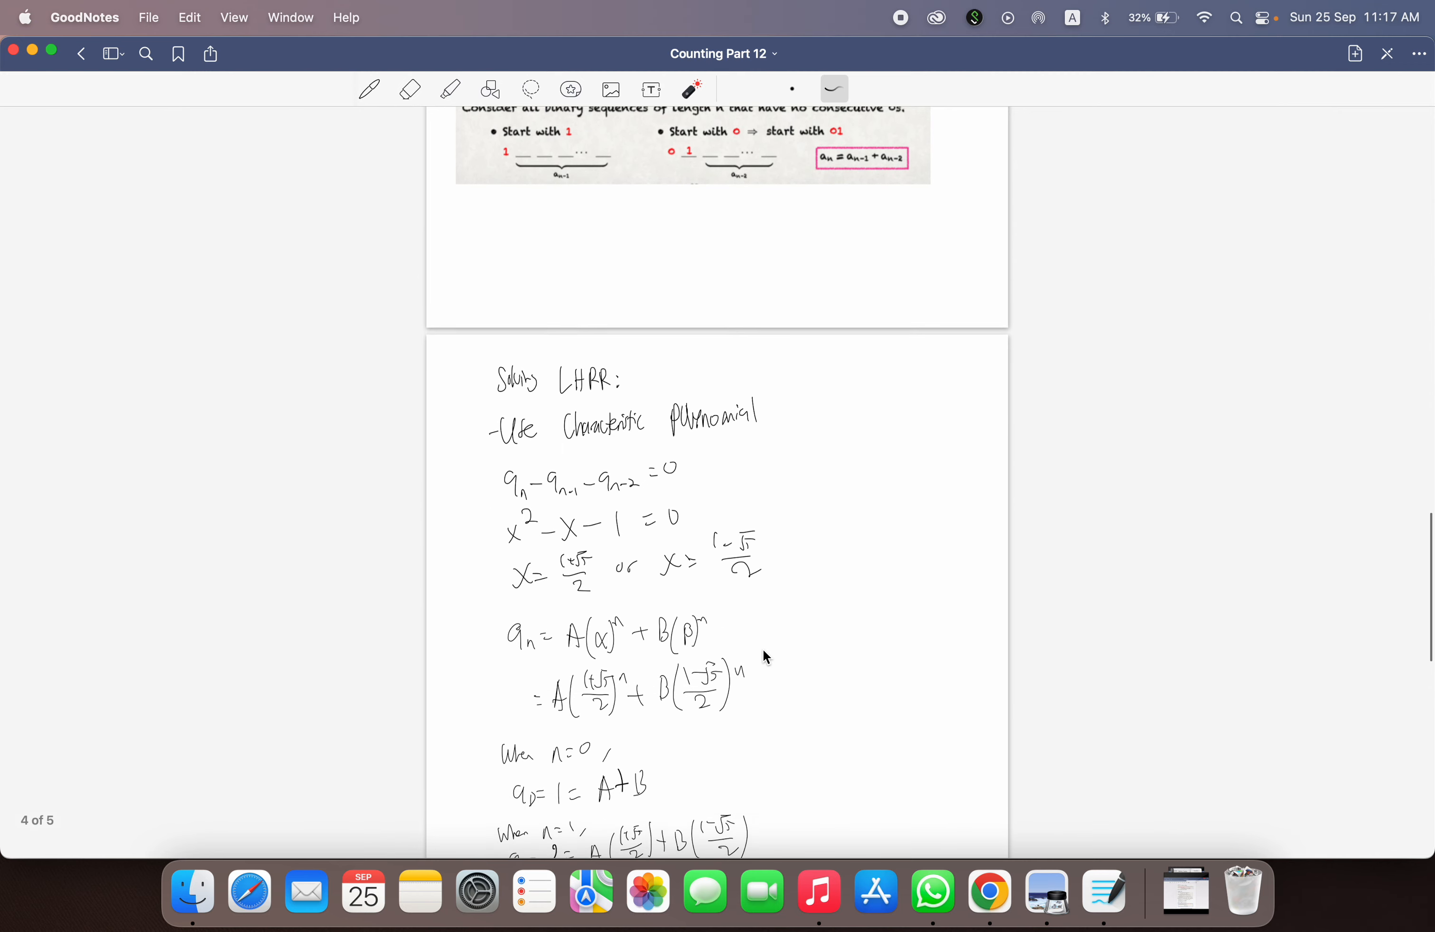
scroll("down", 3)
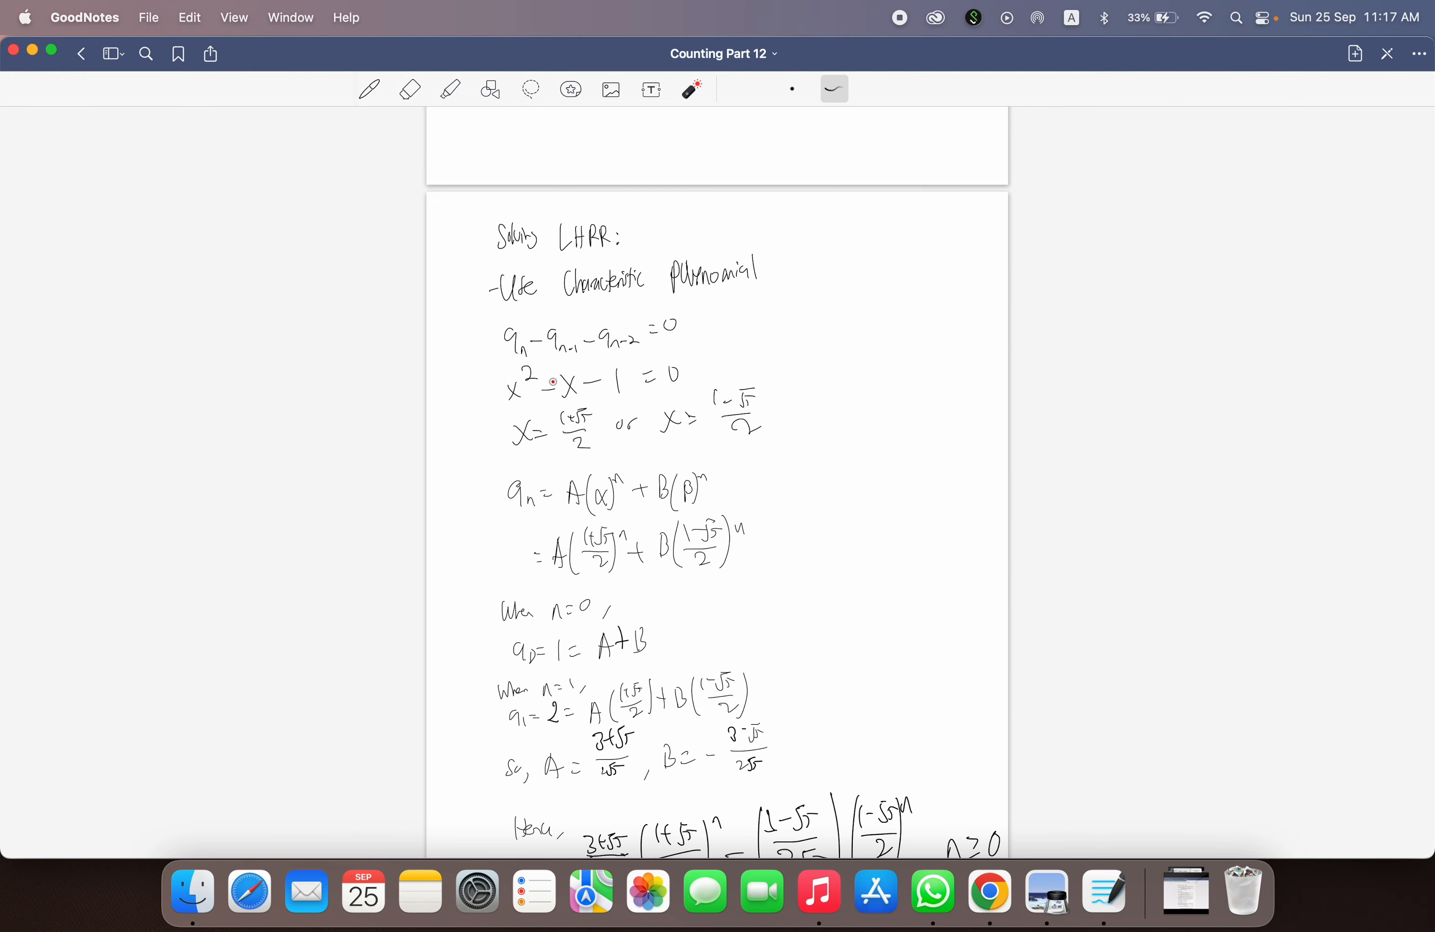
left_click_drag(550, 400, 641, 396)
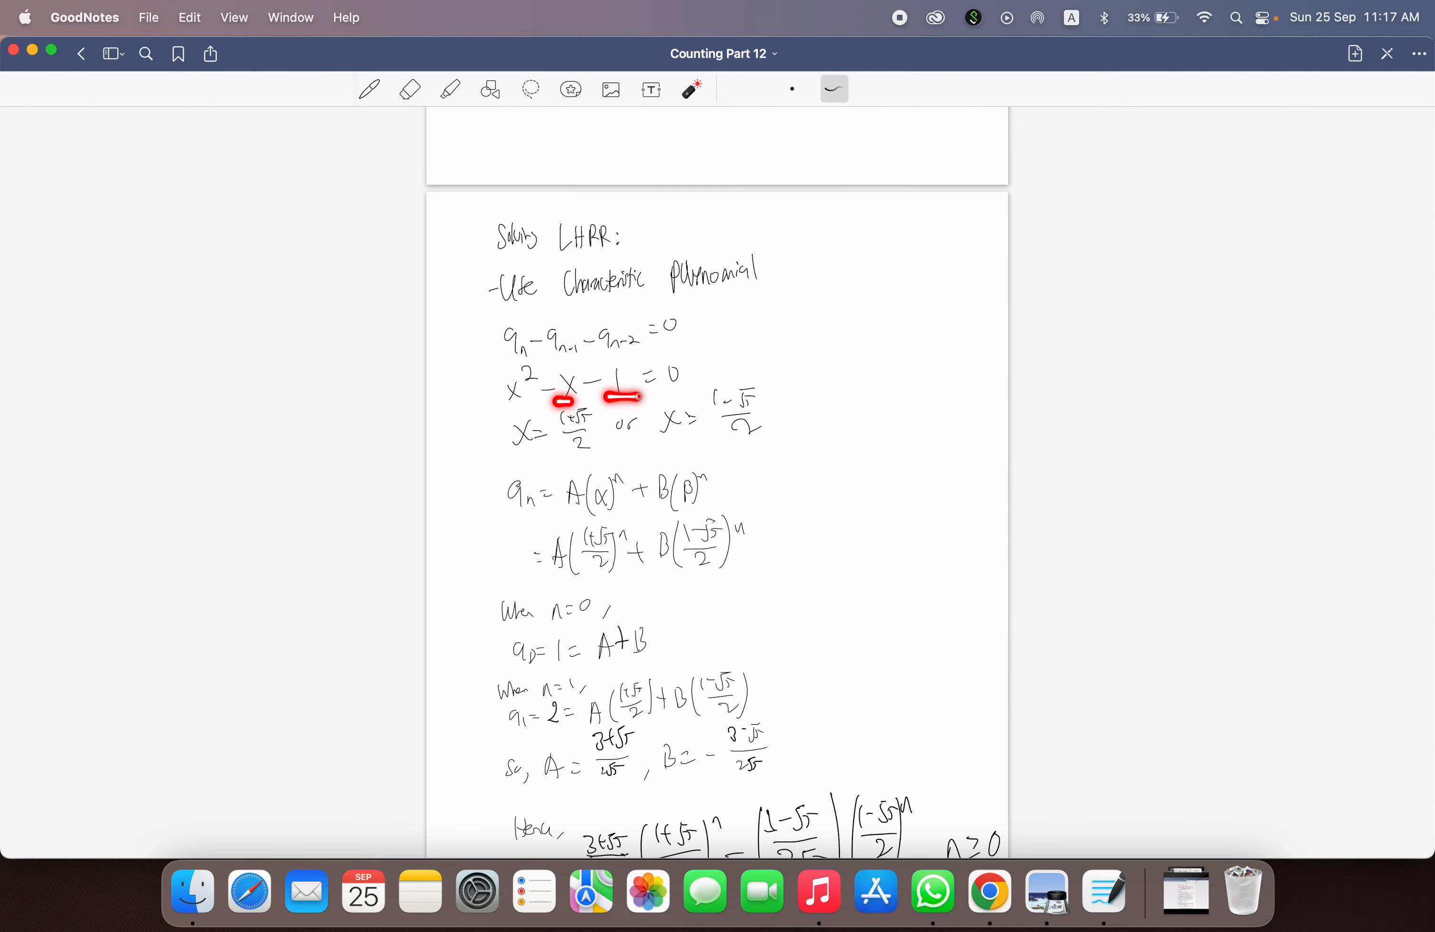
scroll("down", 3)
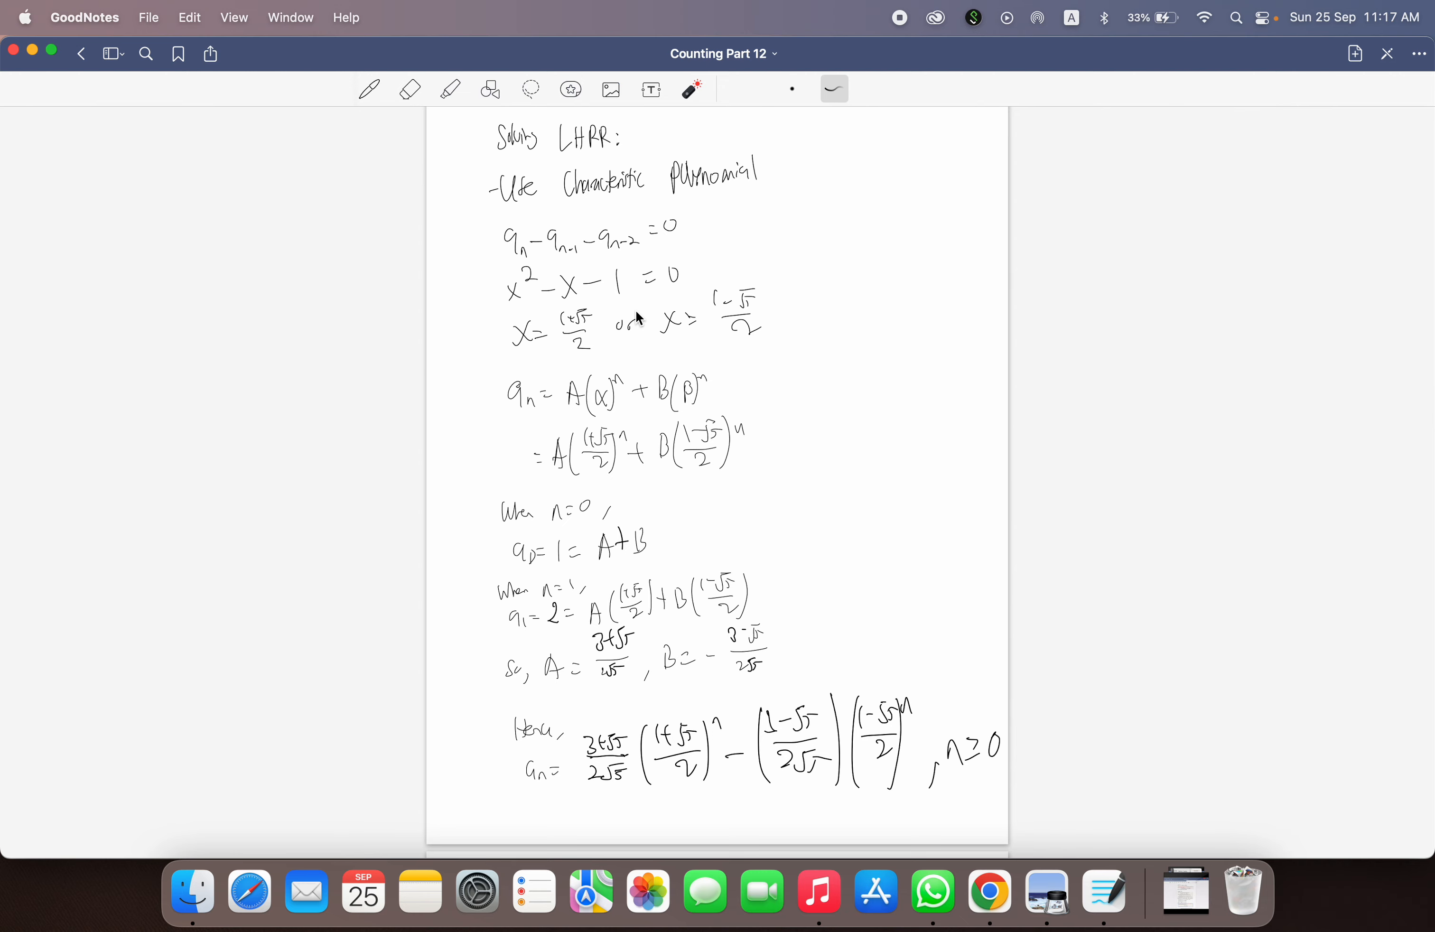
scroll("down", 3)
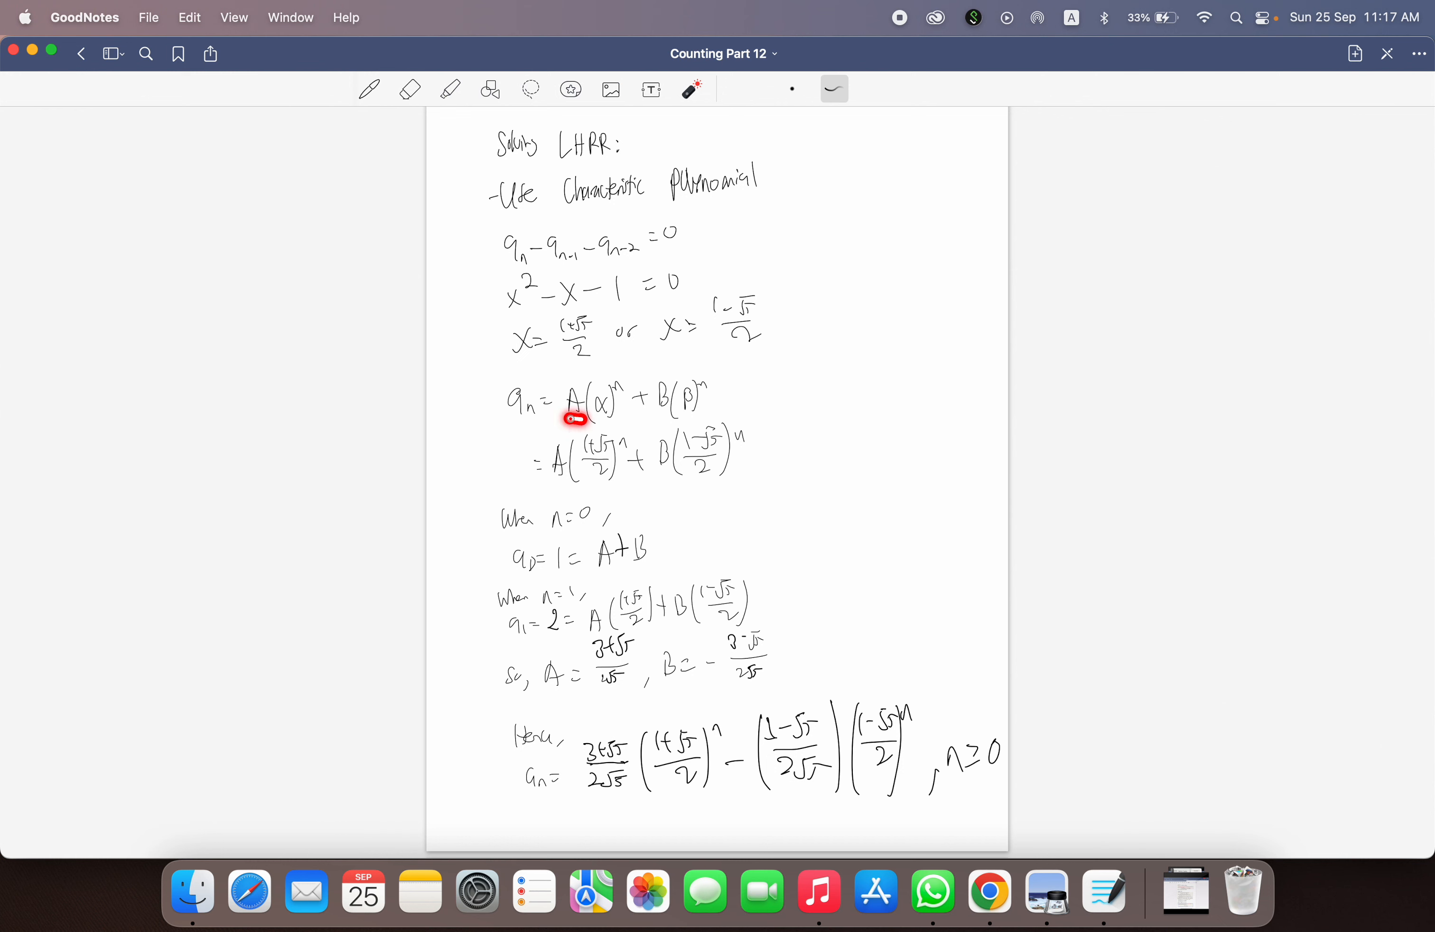
left_click_drag(567, 421, 613, 420)
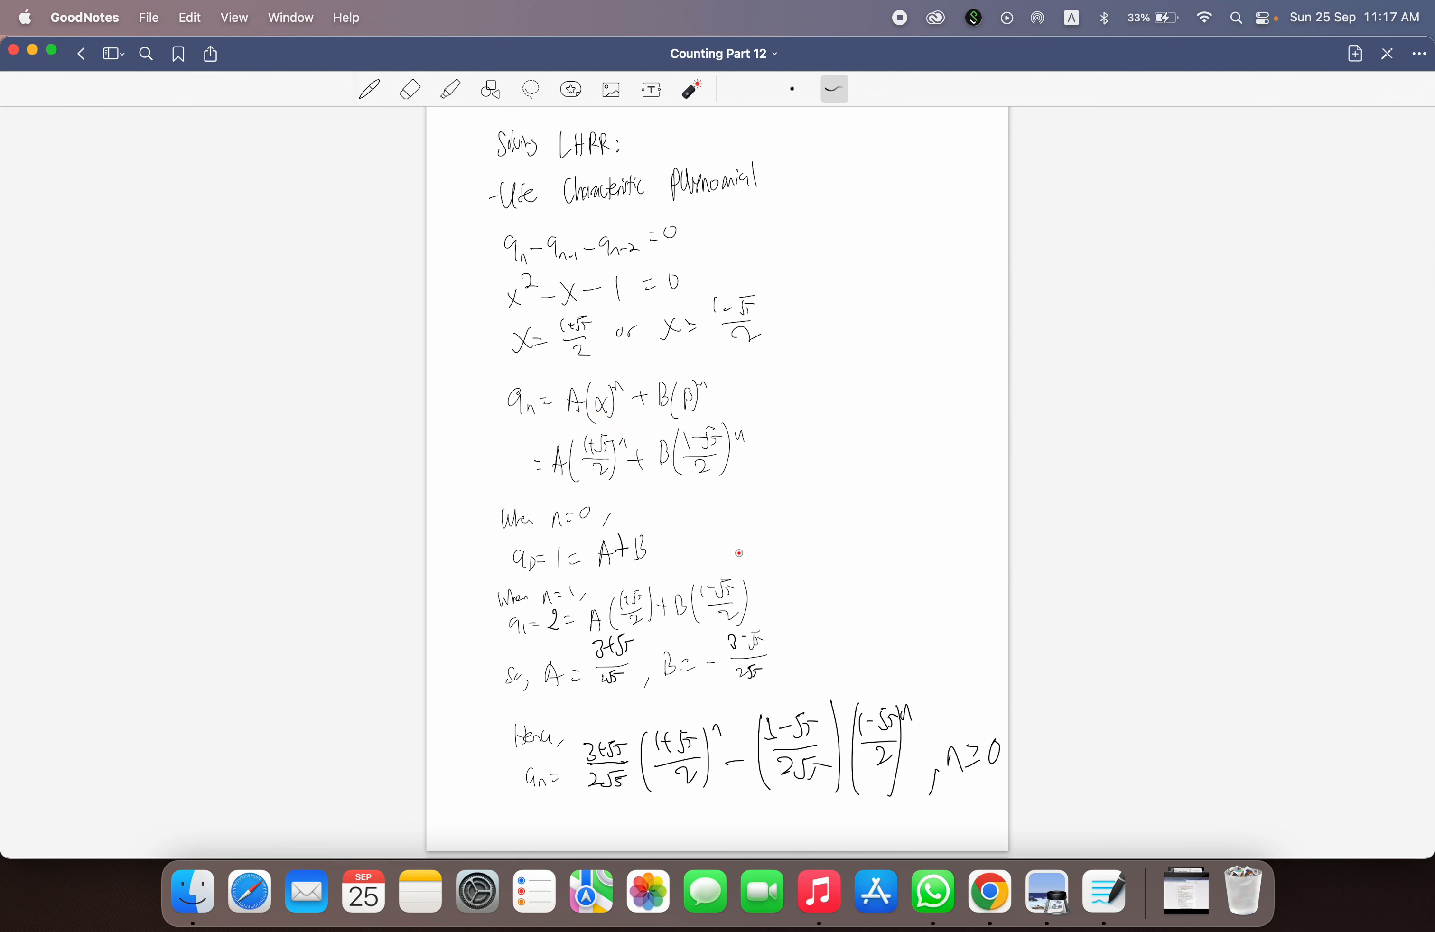
scroll("down", 3)
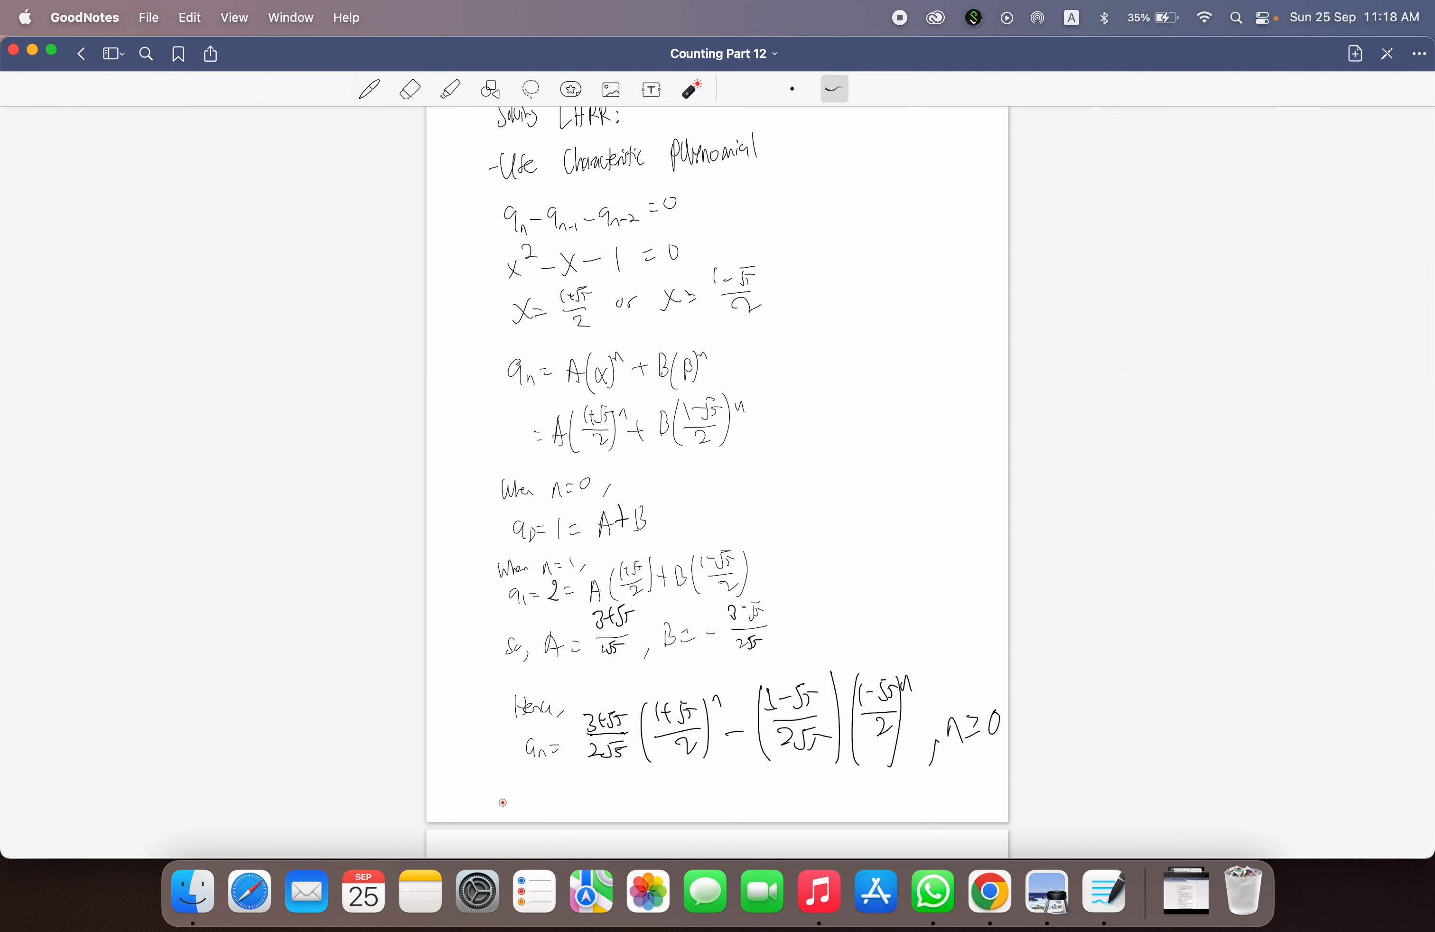
left_click_drag(495, 783, 1007, 761)
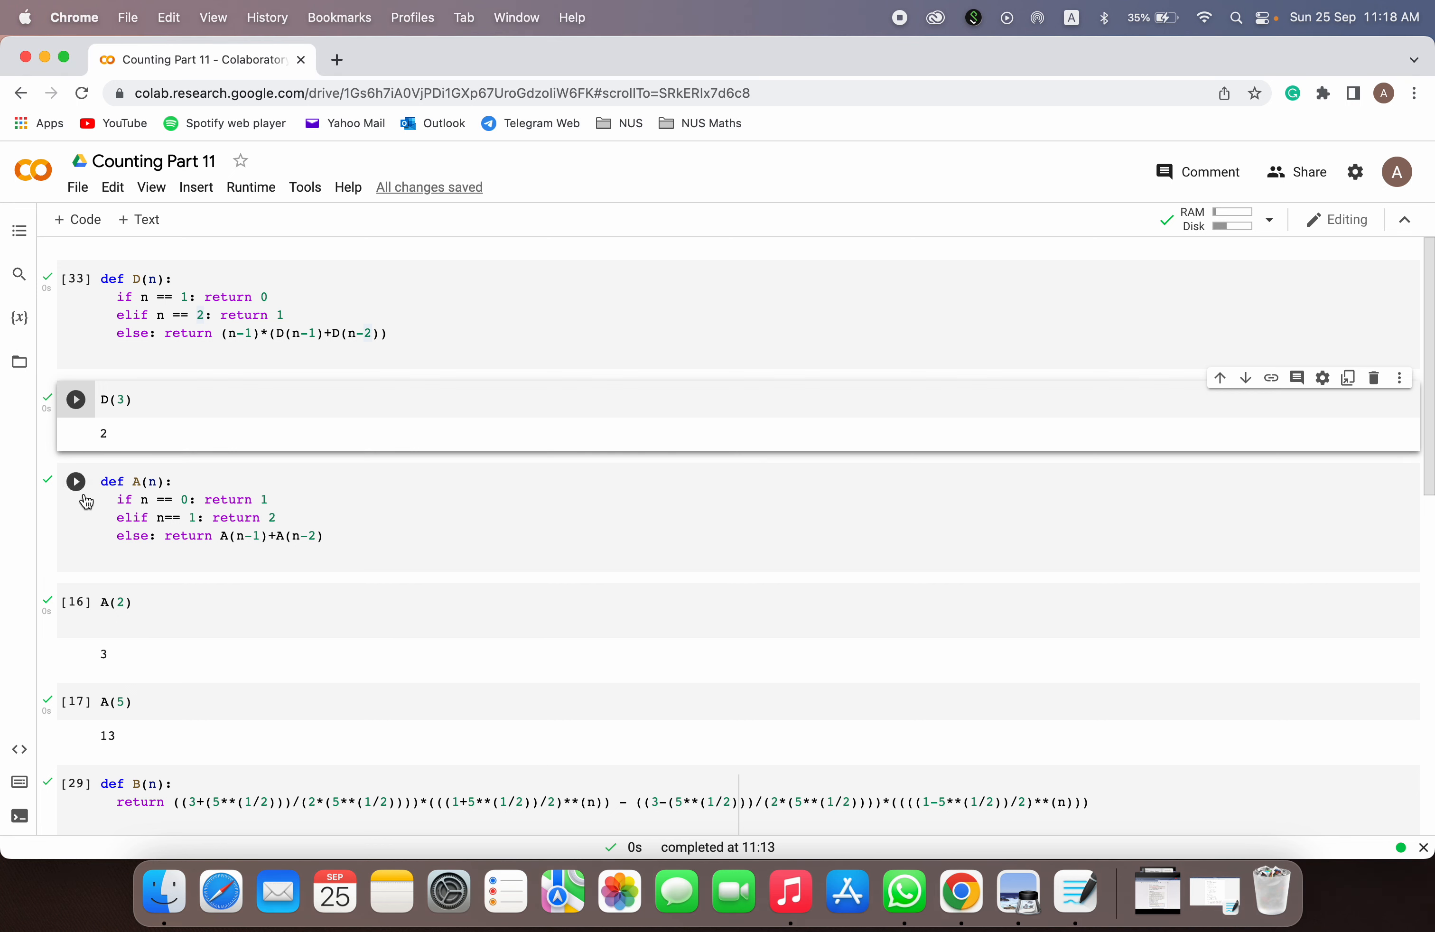
mouse_move(85, 497)
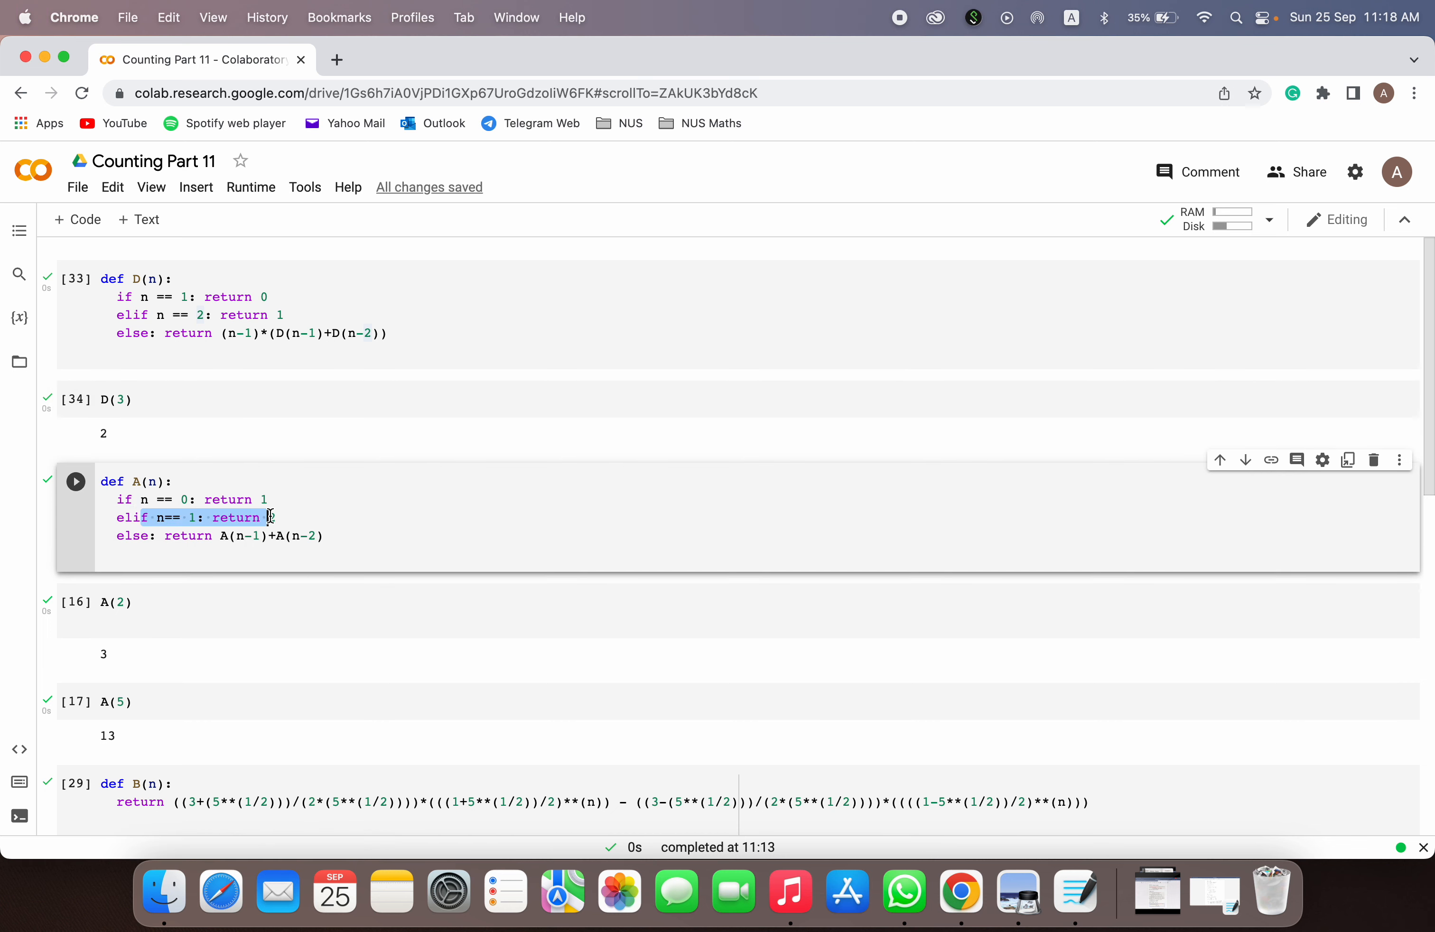
Step: Run the D(3) check returning 2, then switch back to GoodNotes
left_click(76, 482)
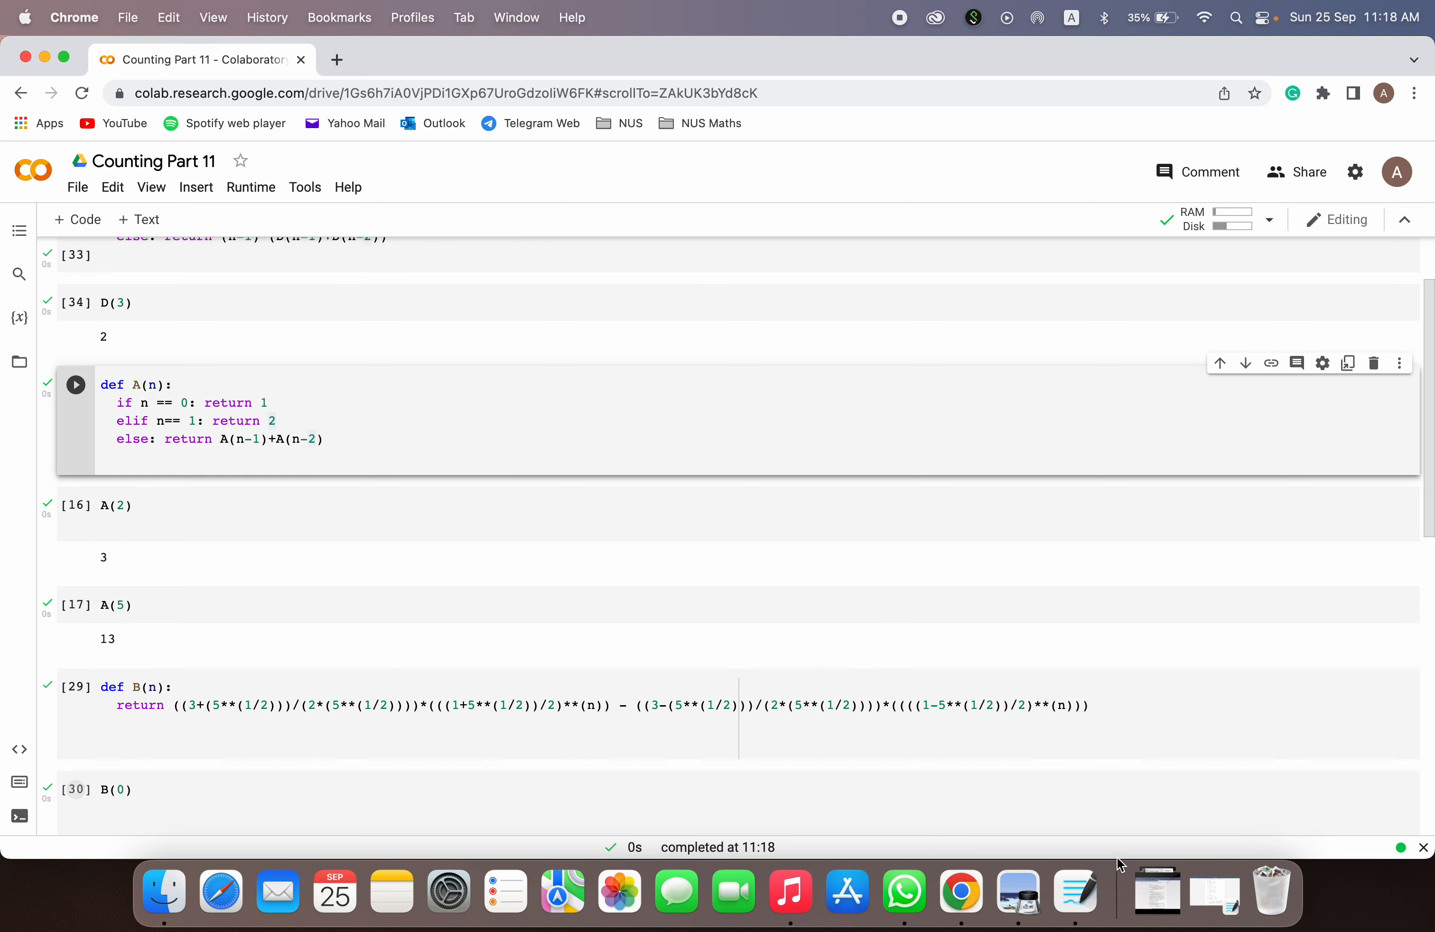
left_click(1075, 891)
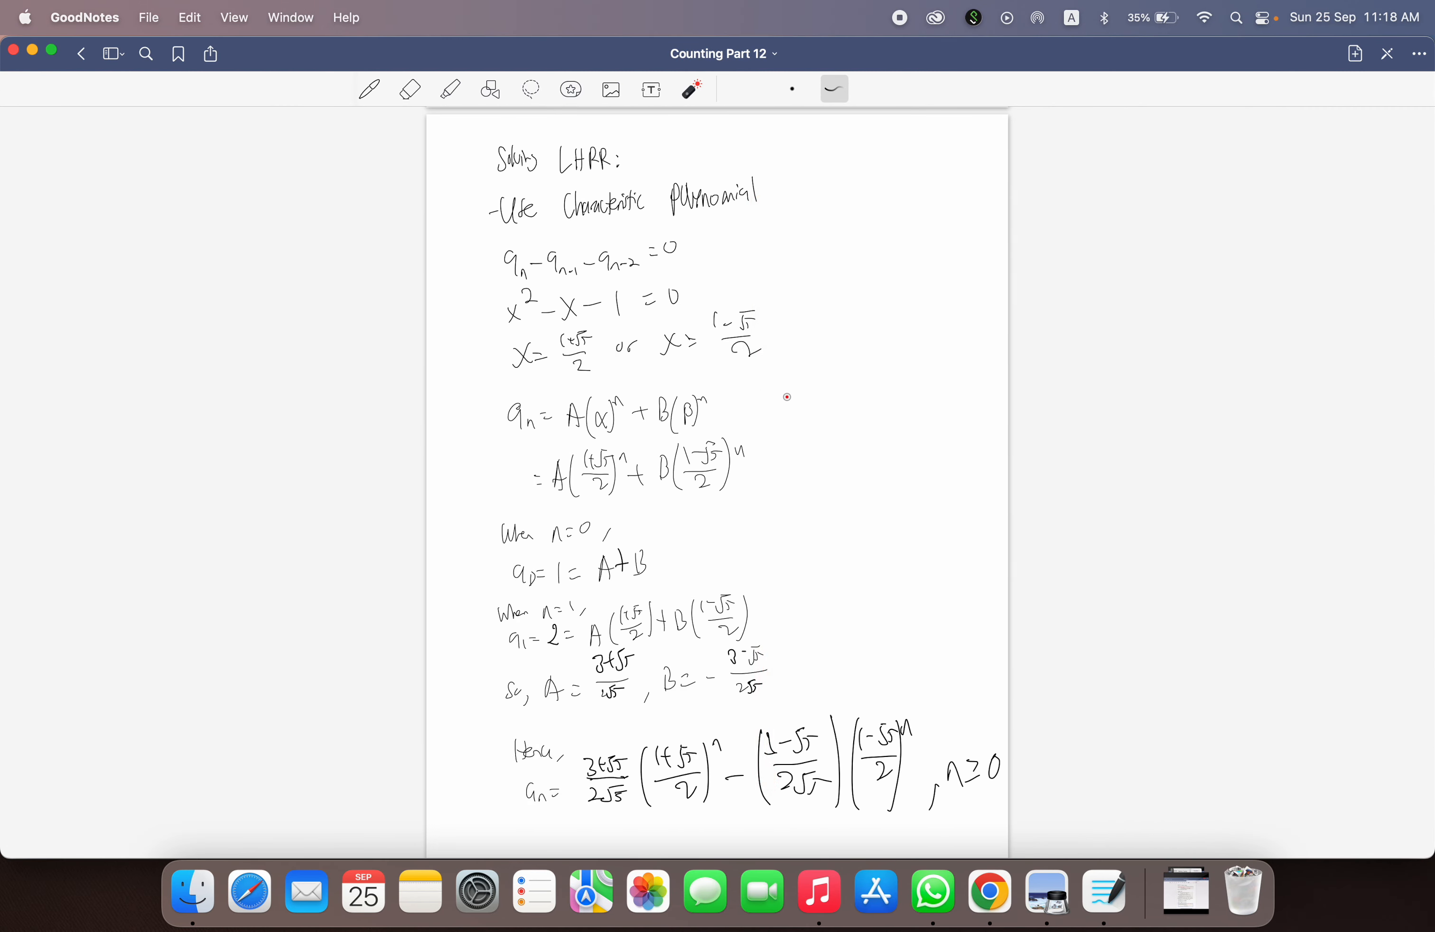
left_click_drag(756, 490, 842, 796)
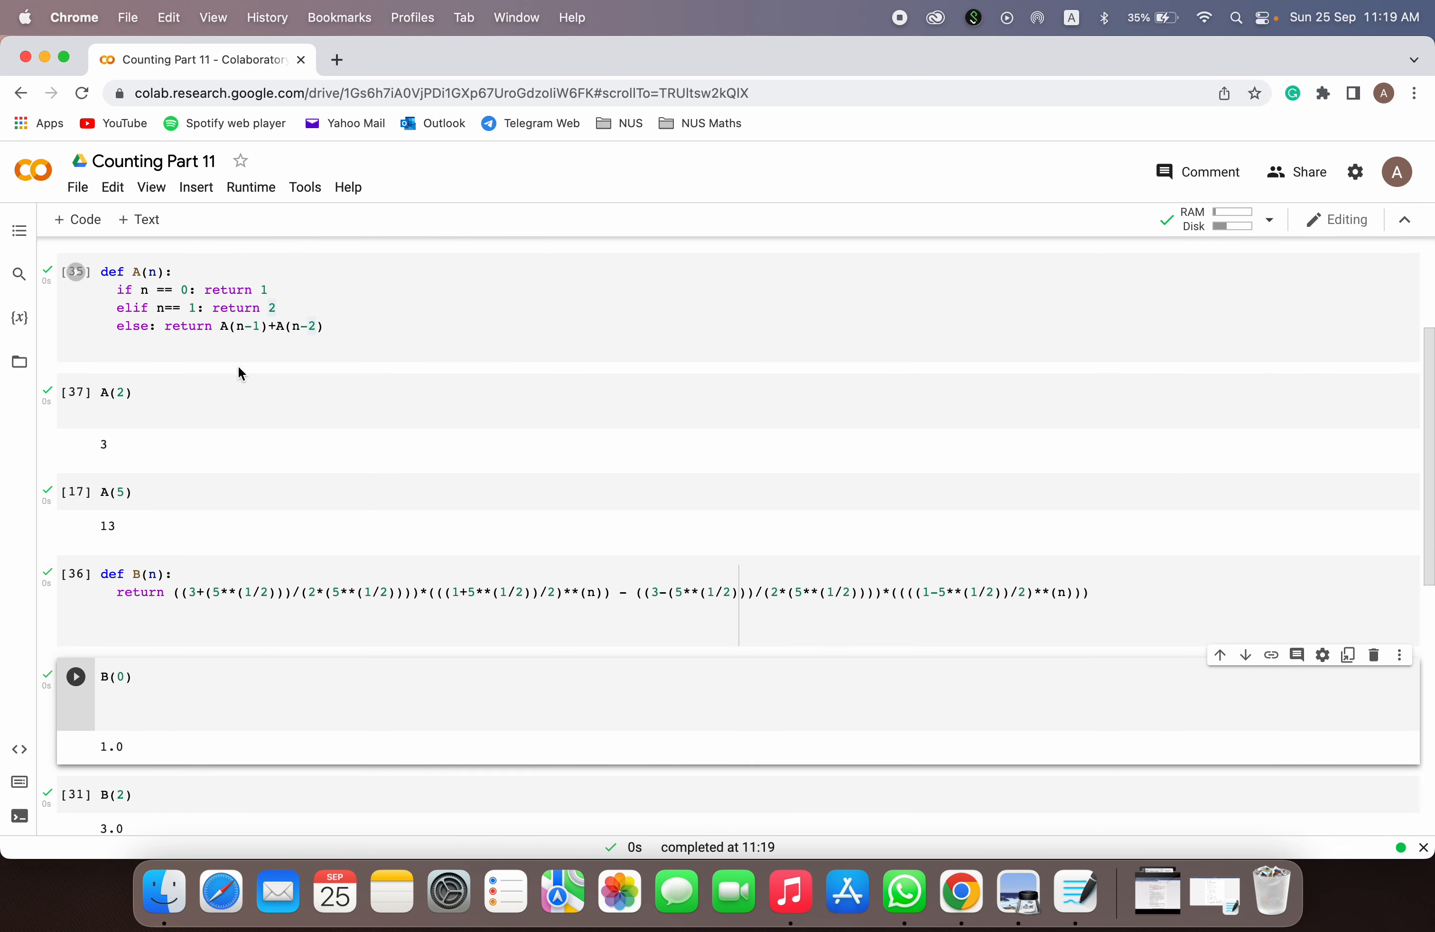
Step: Run the B(0) and B(2) cells, confirming outputs 1.0 and 3.0
left_click(266, 289)
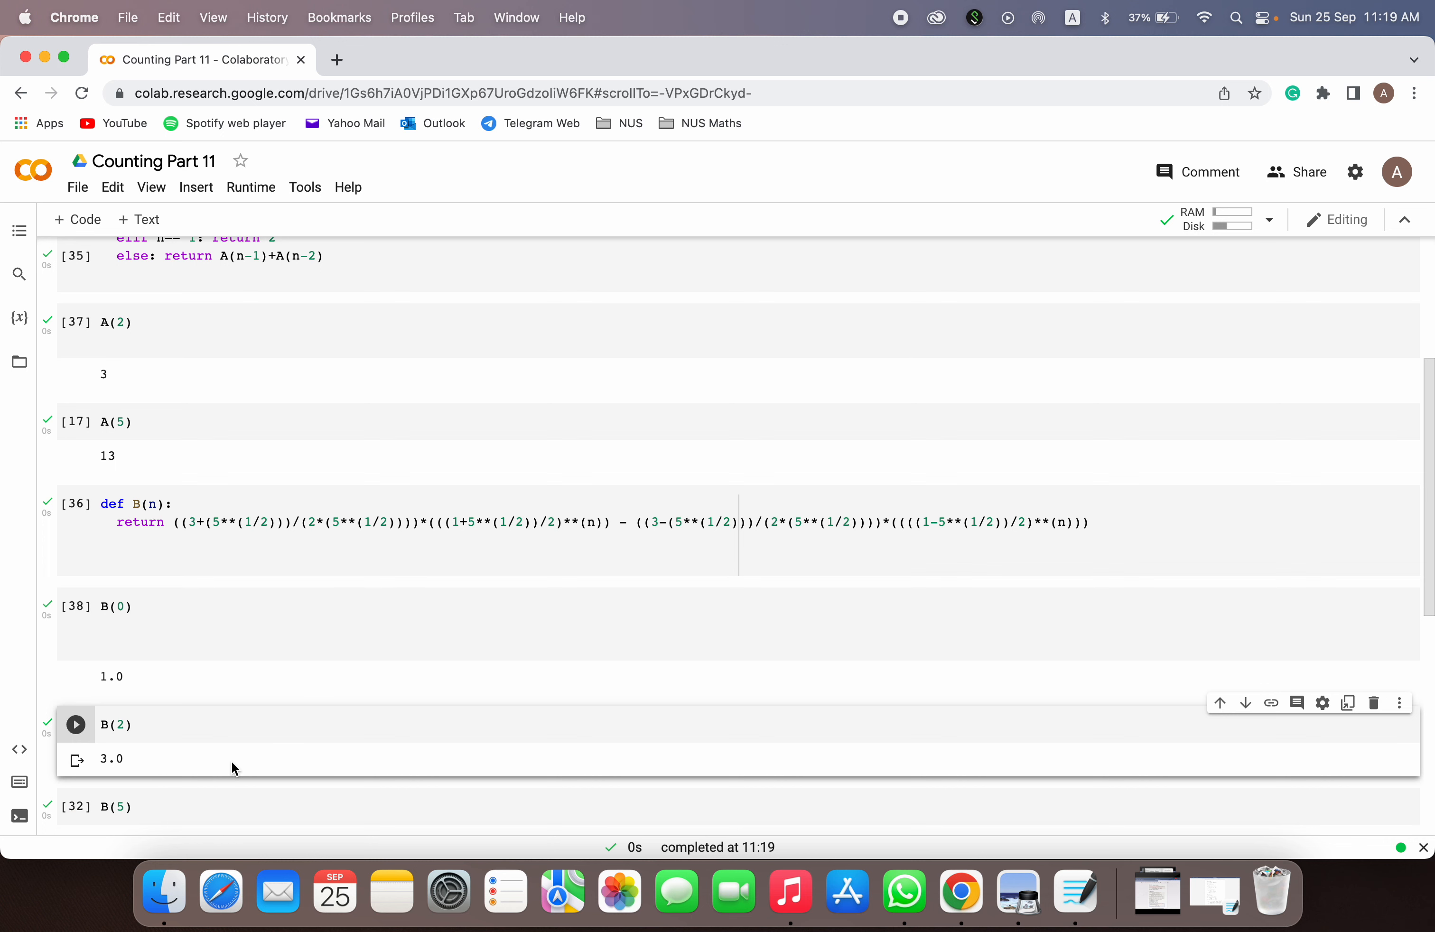
mouse_move(834, 599)
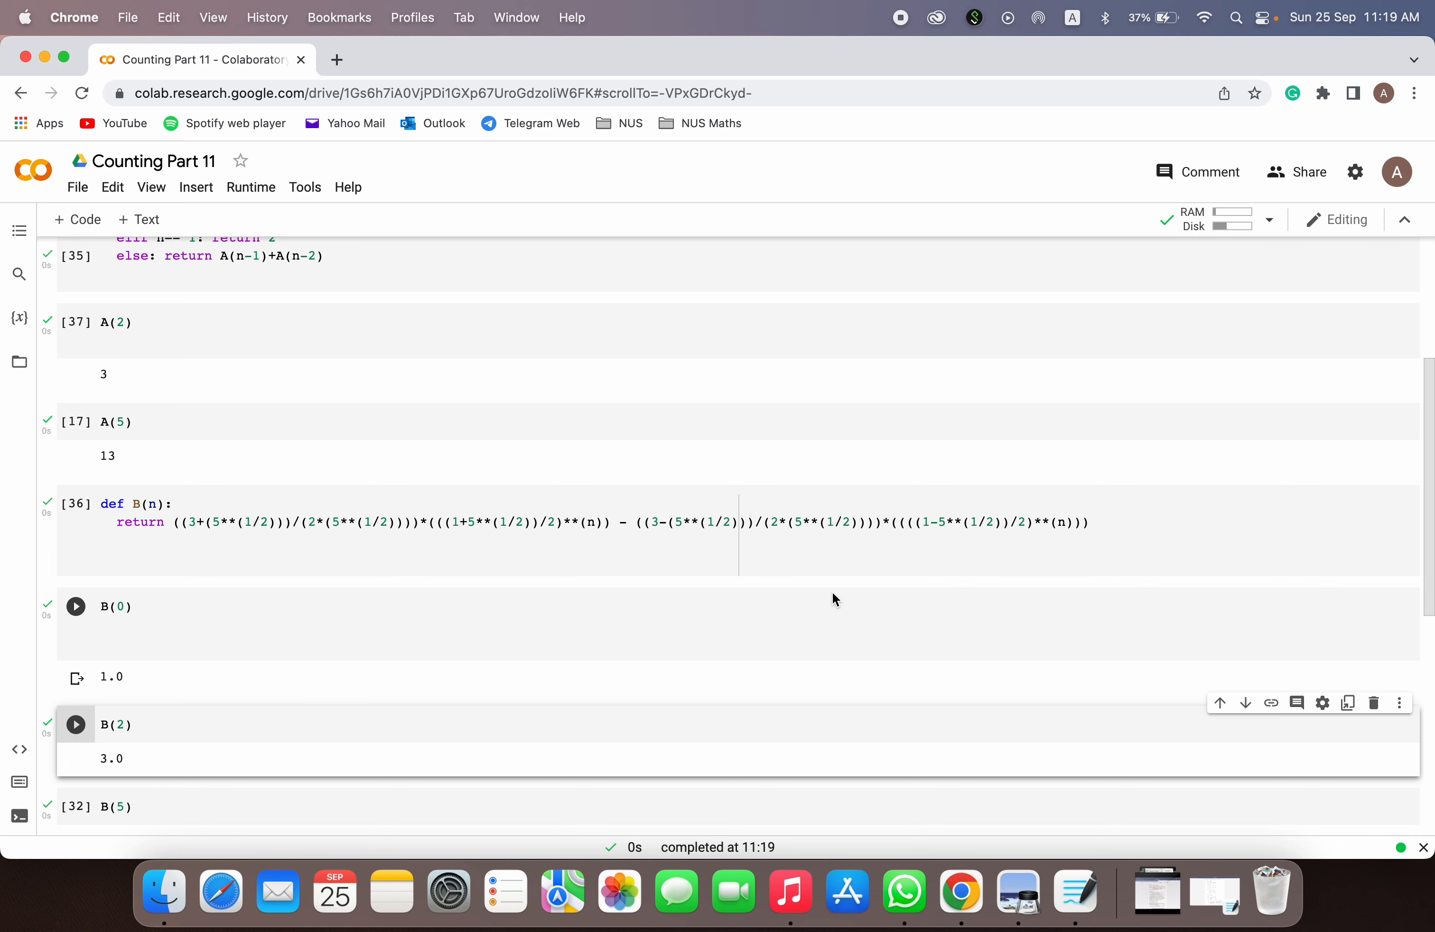
left_click(76, 607)
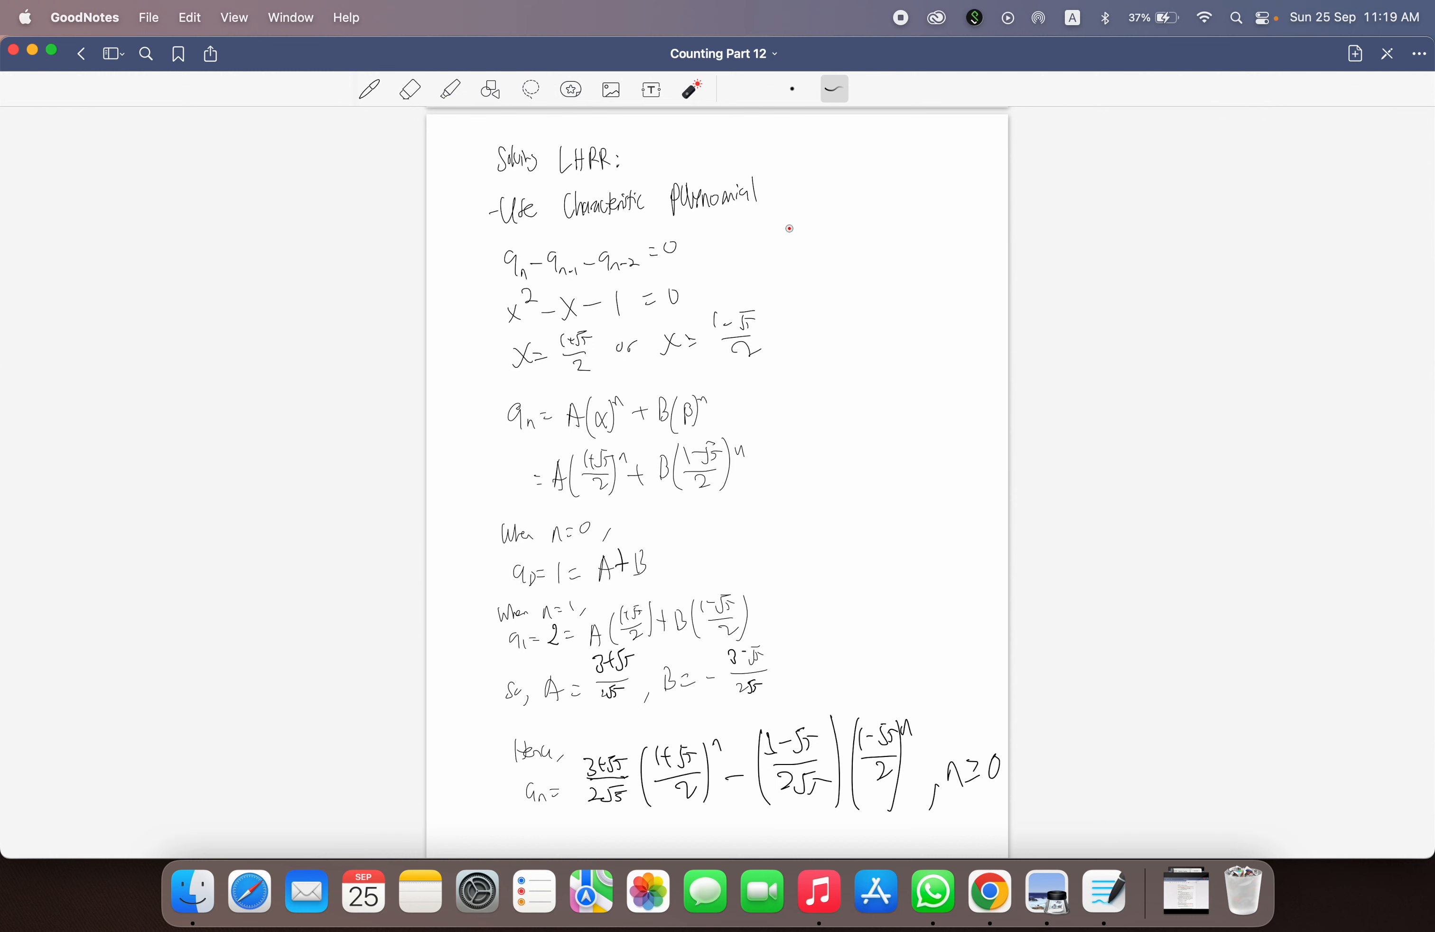
Step: Drag the page up toward the Linear Homogeneous RR definition page
left_click_drag(792, 224, 829, 695)
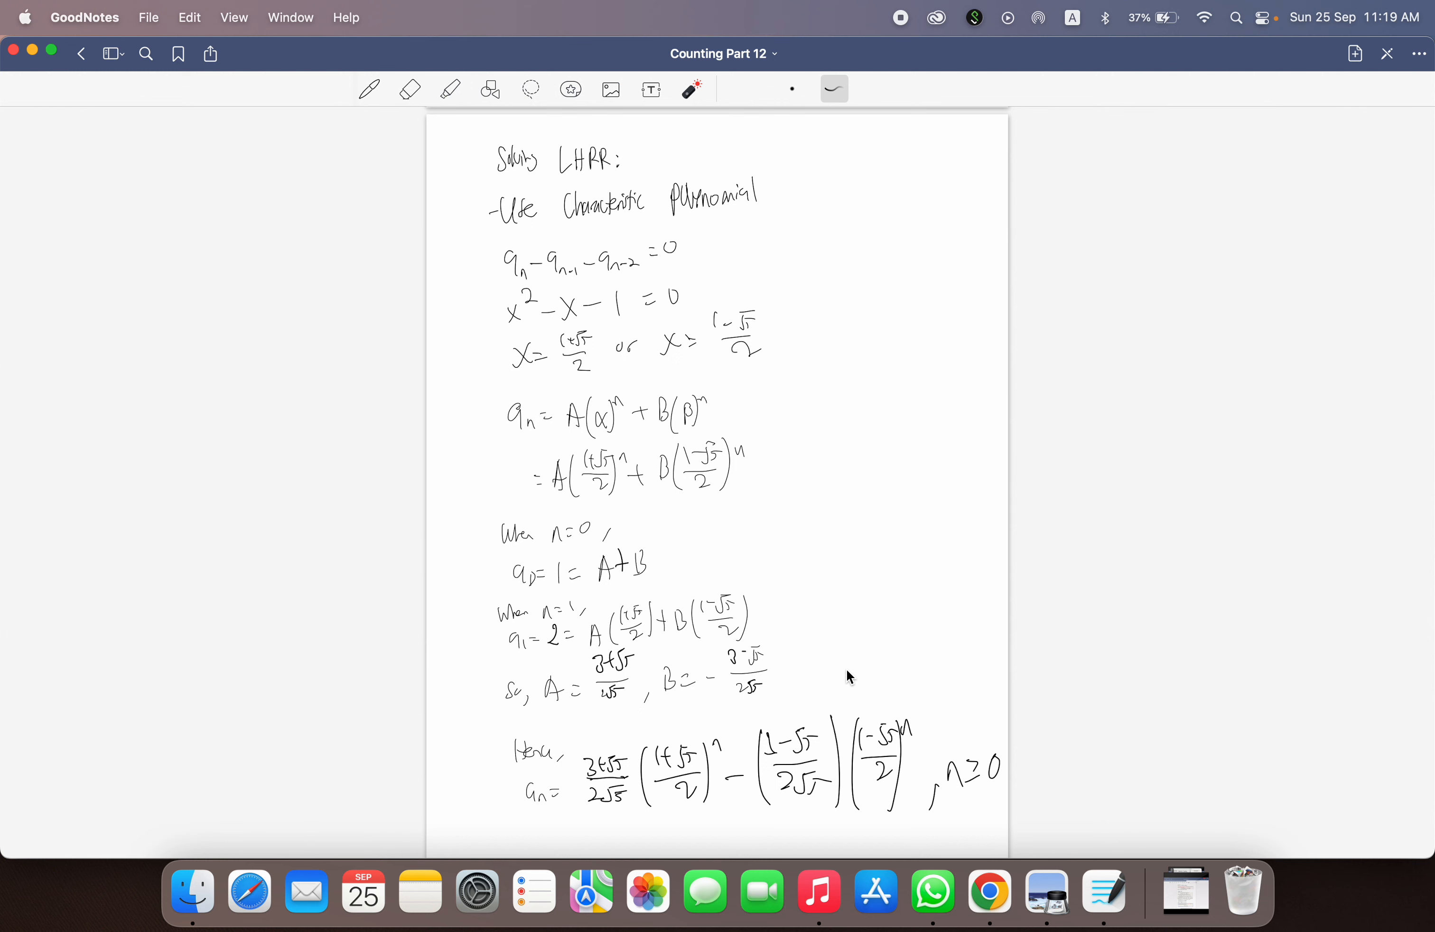
mouse_move(557, 99)
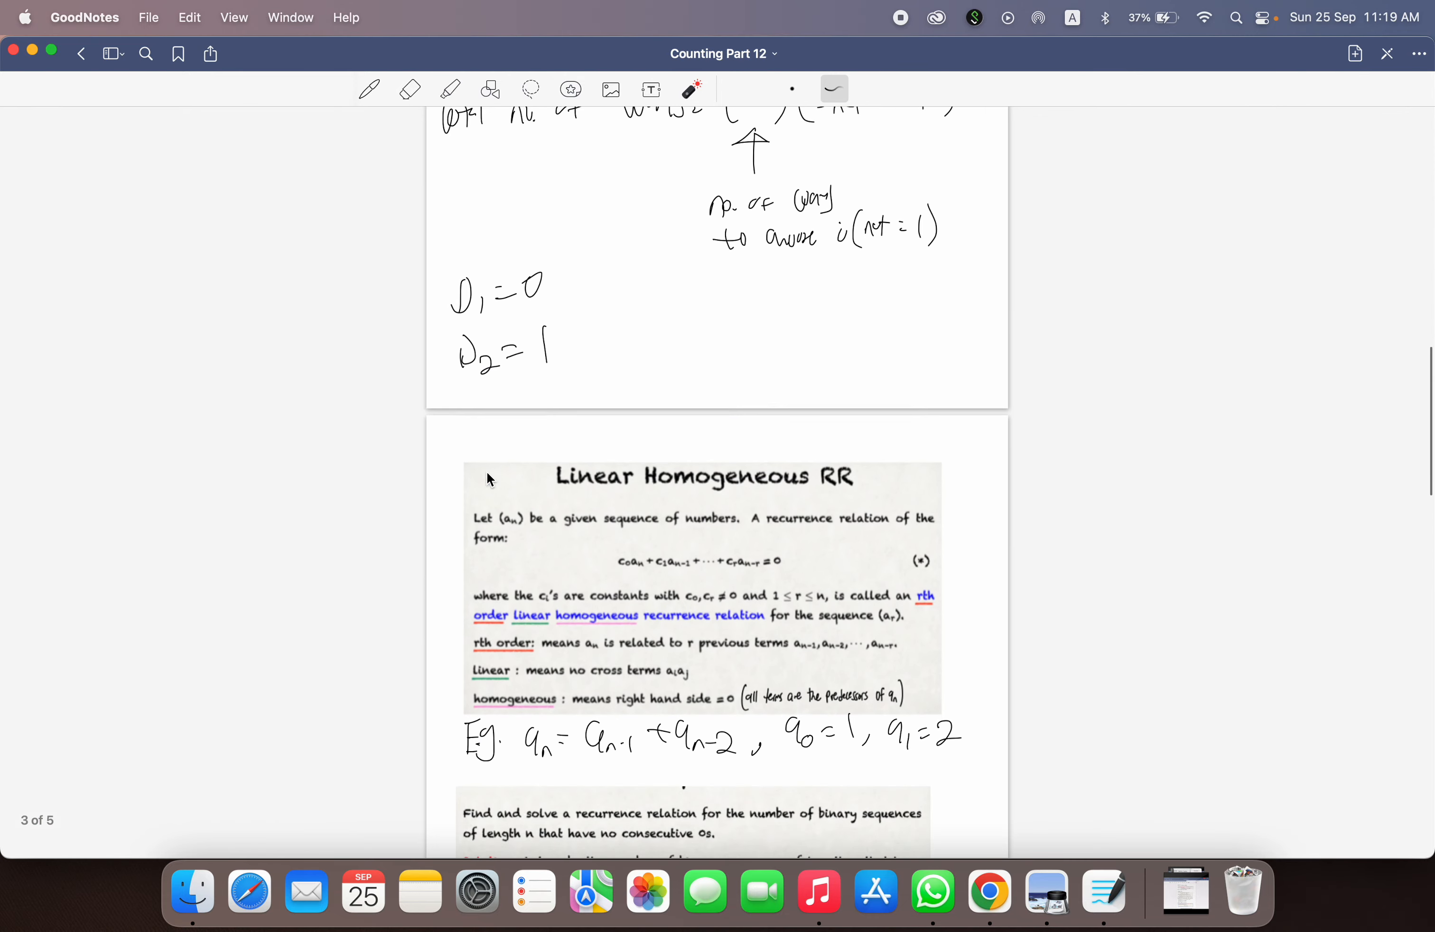
Step: Scroll down to the repeated-root LHRR example solved as aₙ = (1 − n/3)3ⁿ
scroll("down", 3)
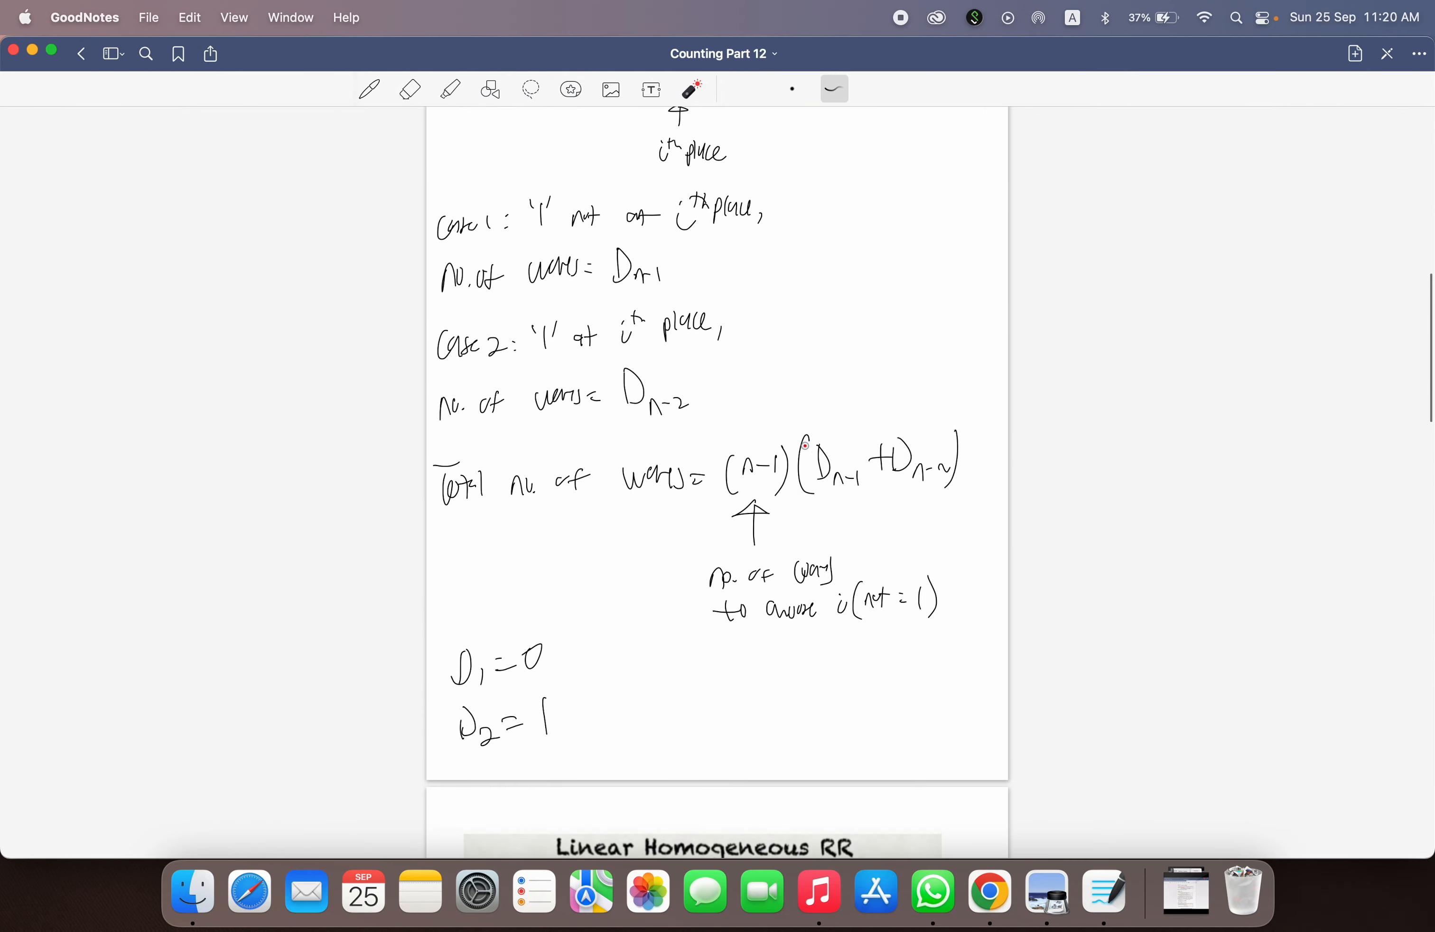
scroll("down", 3)
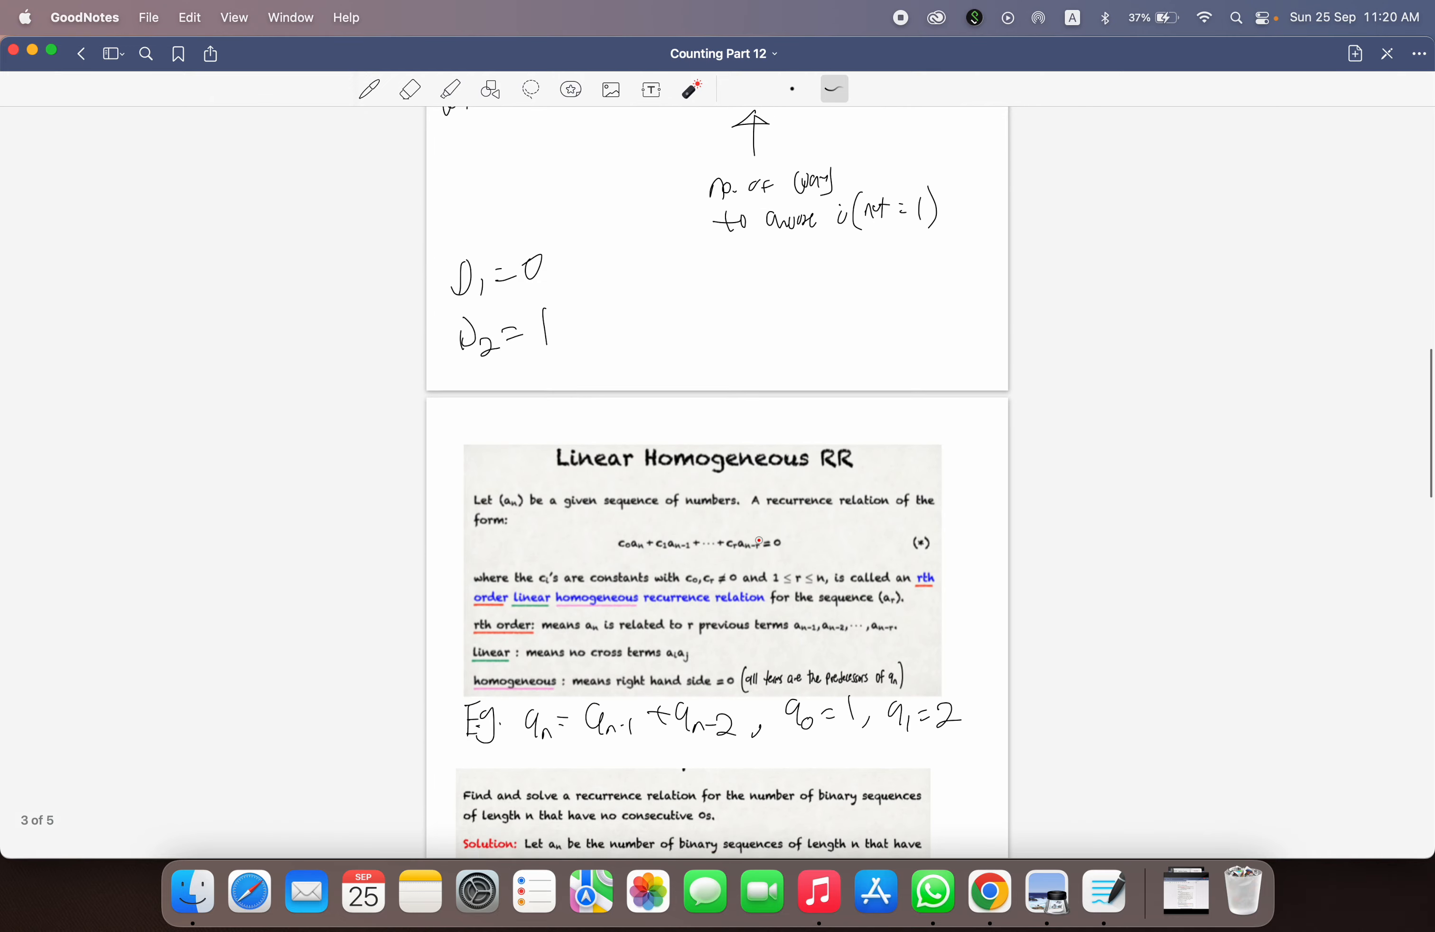
scroll("down", 3)
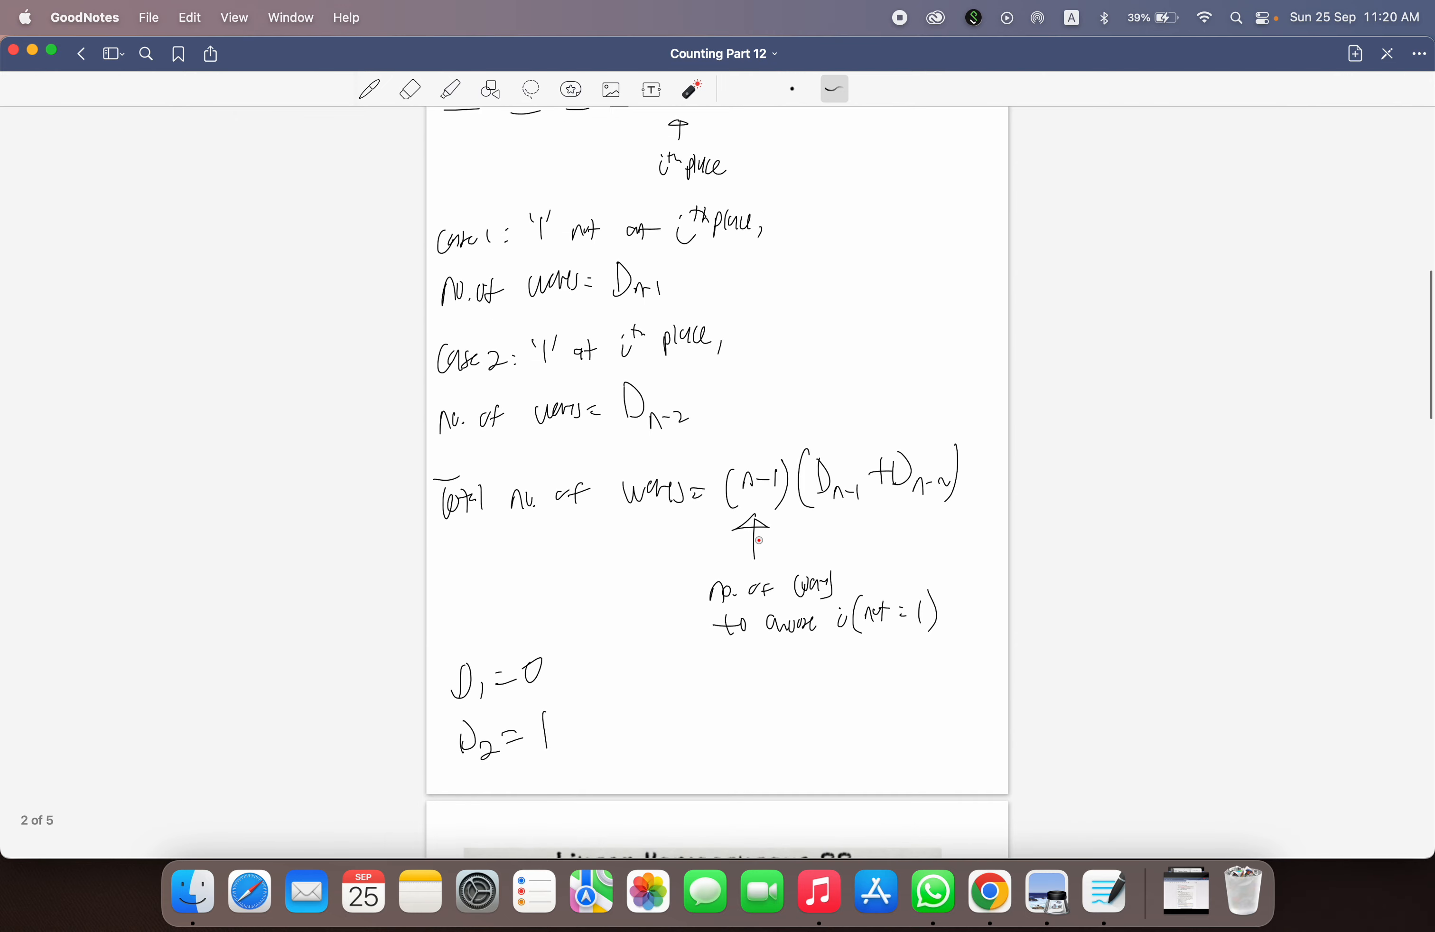
scroll("down", 3)
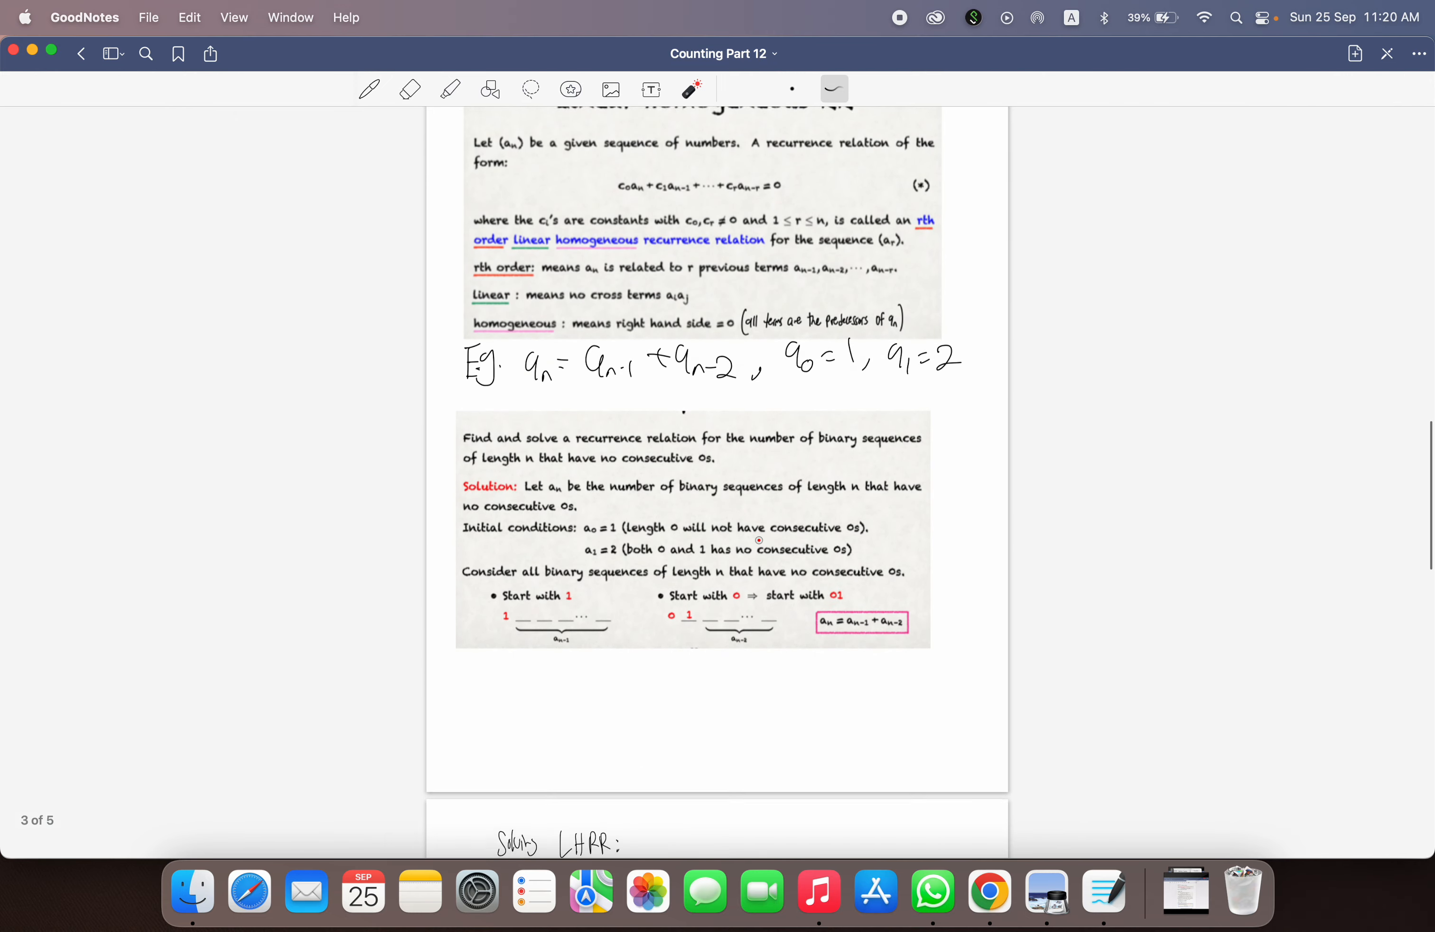
scroll("down", 3)
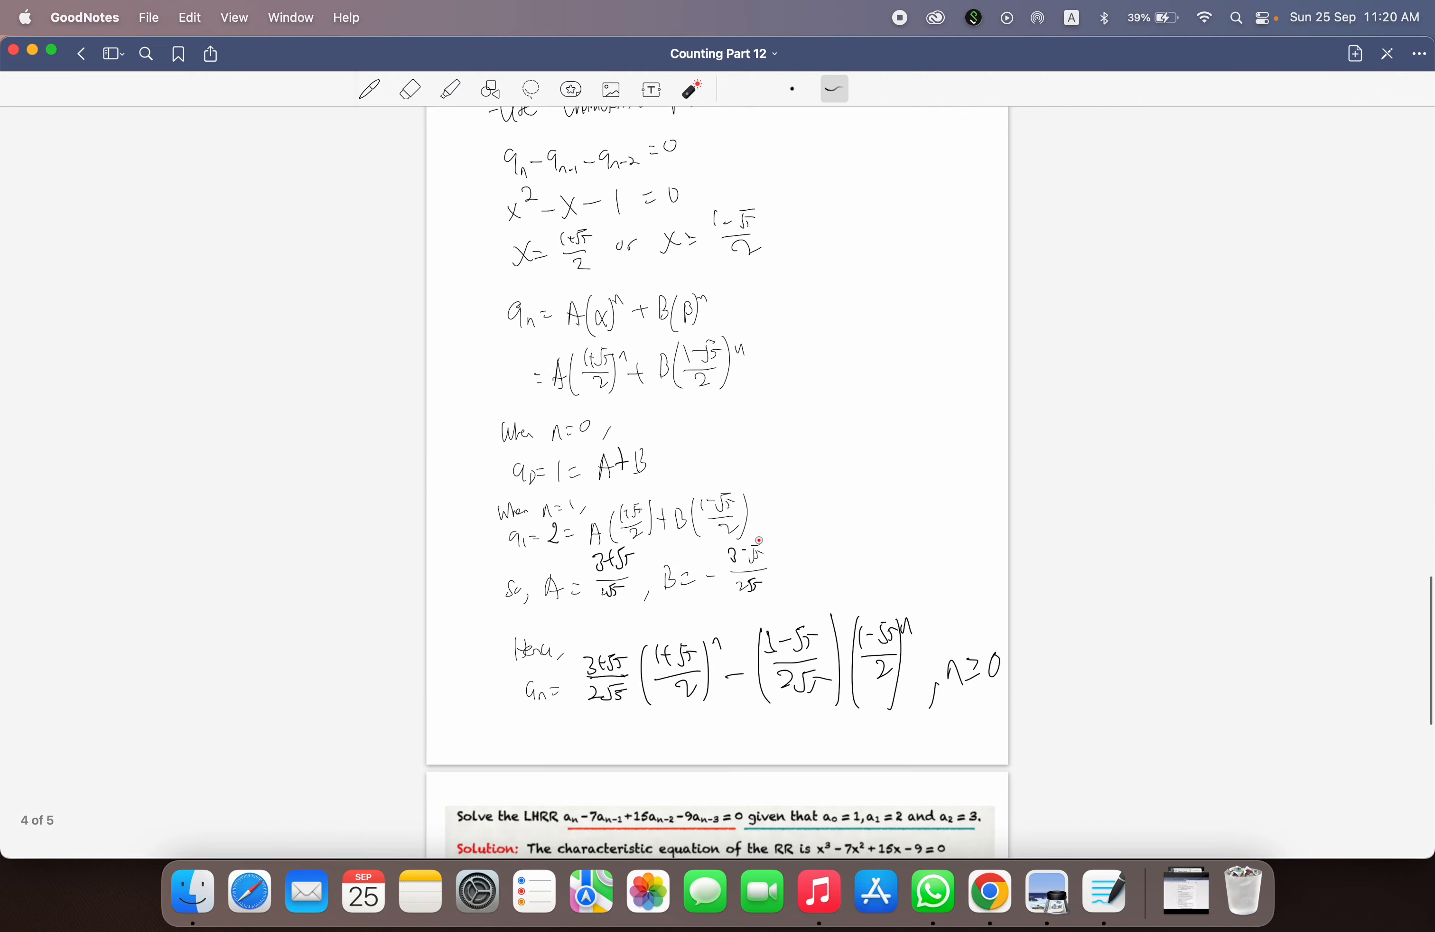
scroll("down", 3)
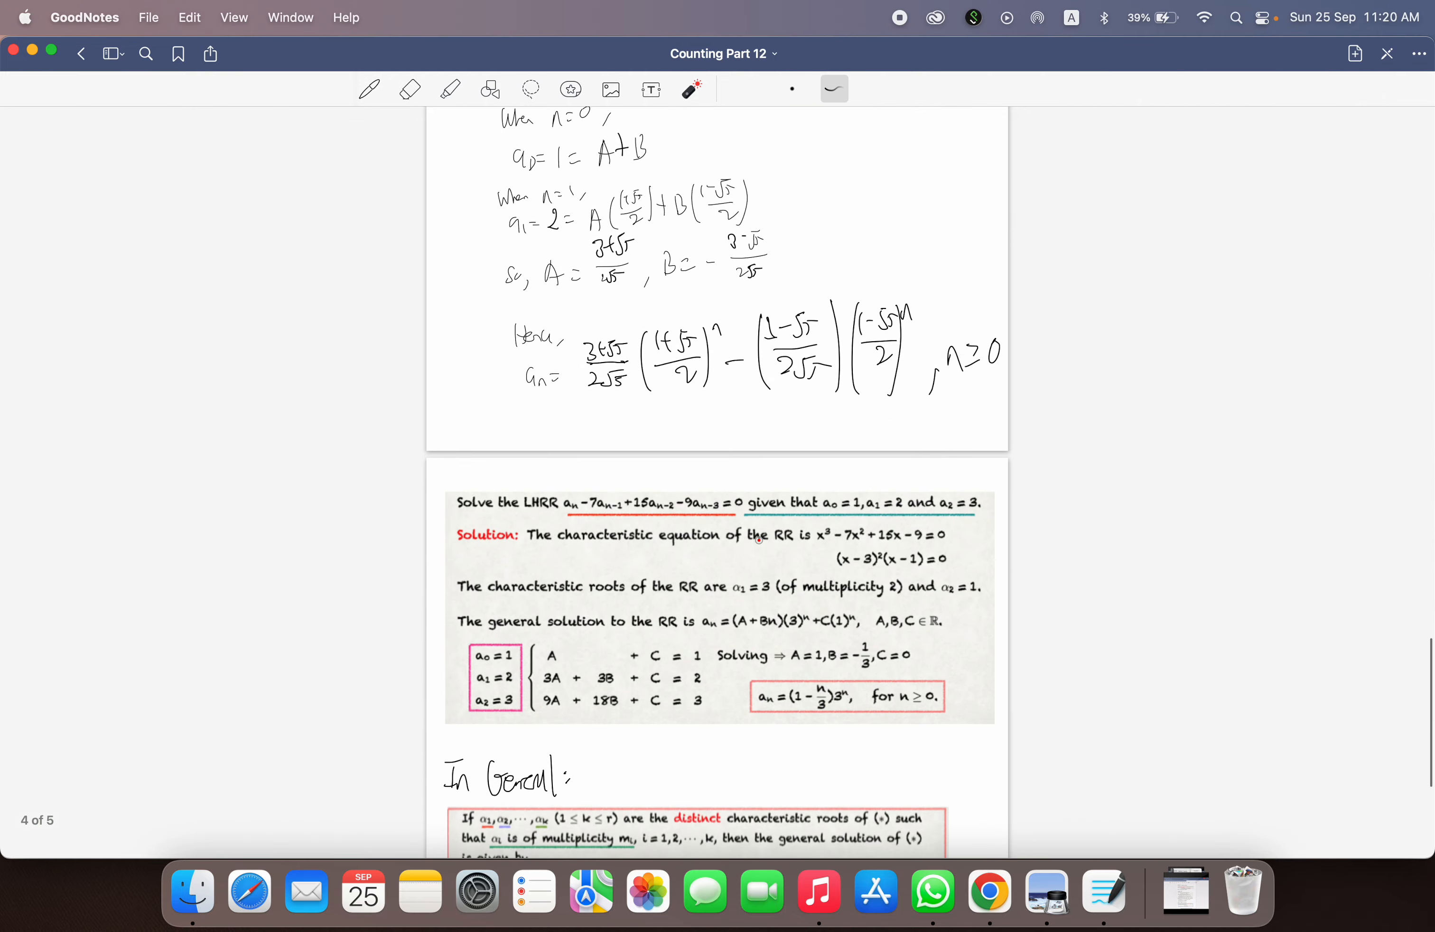
scroll("down", 3)
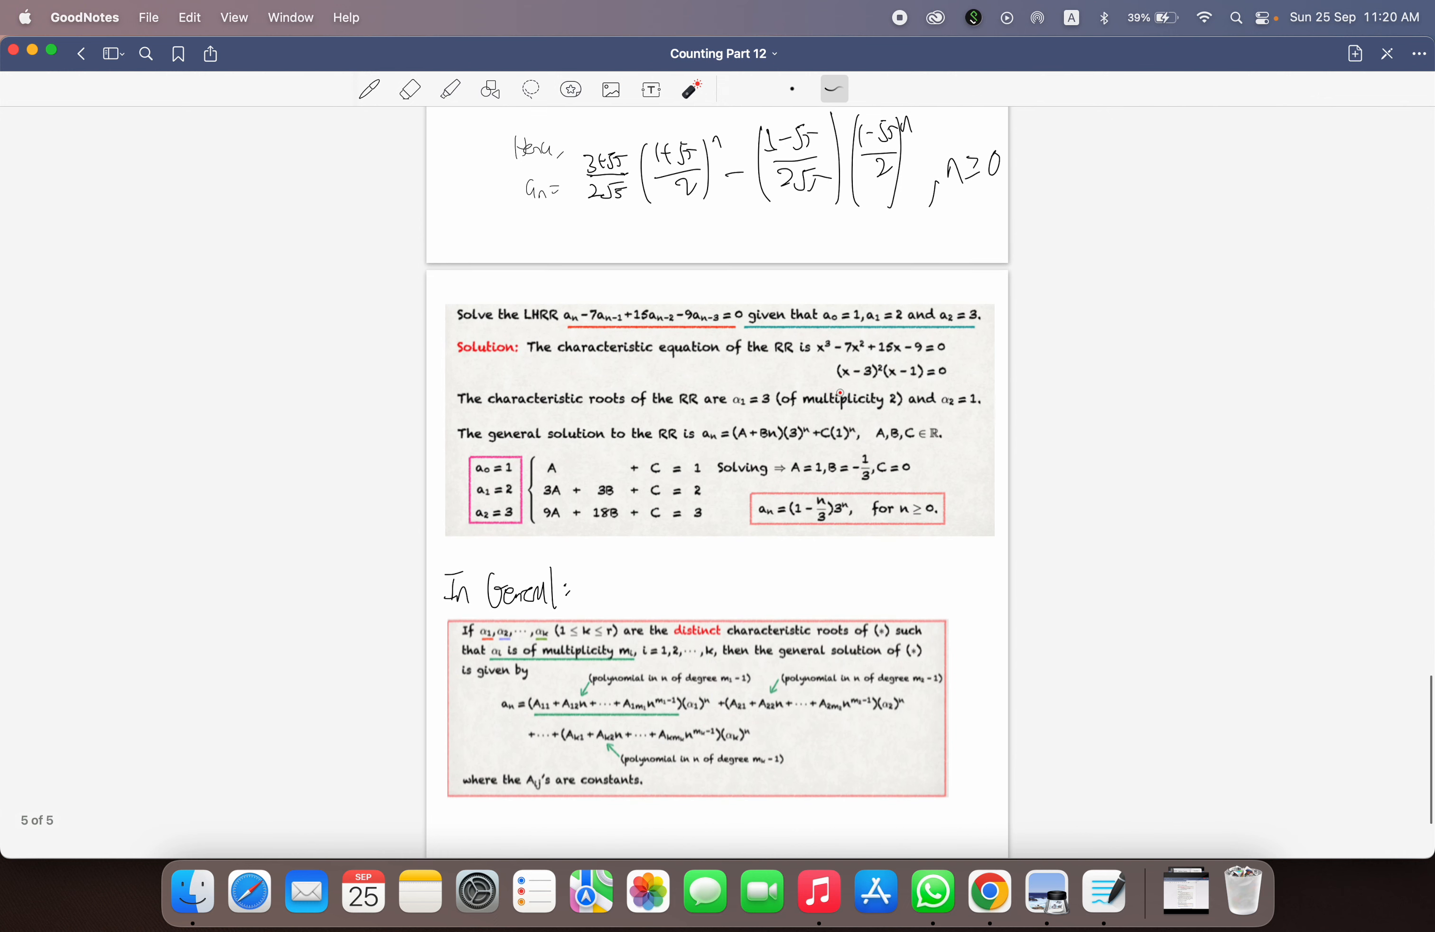
left_click_drag(550, 316, 769, 330)
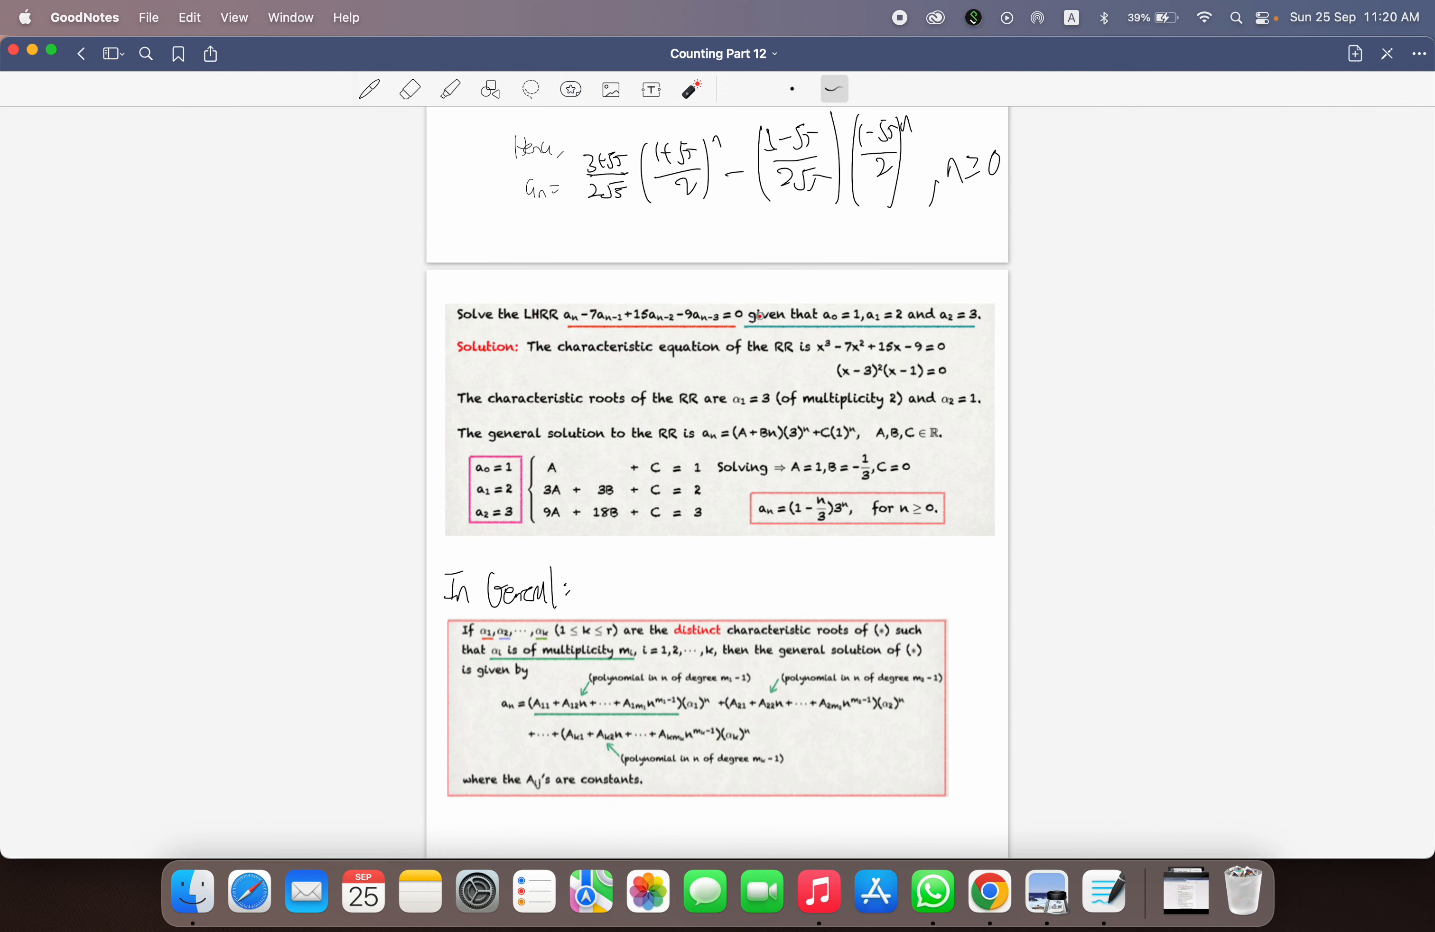
mouse_move(762, 327)
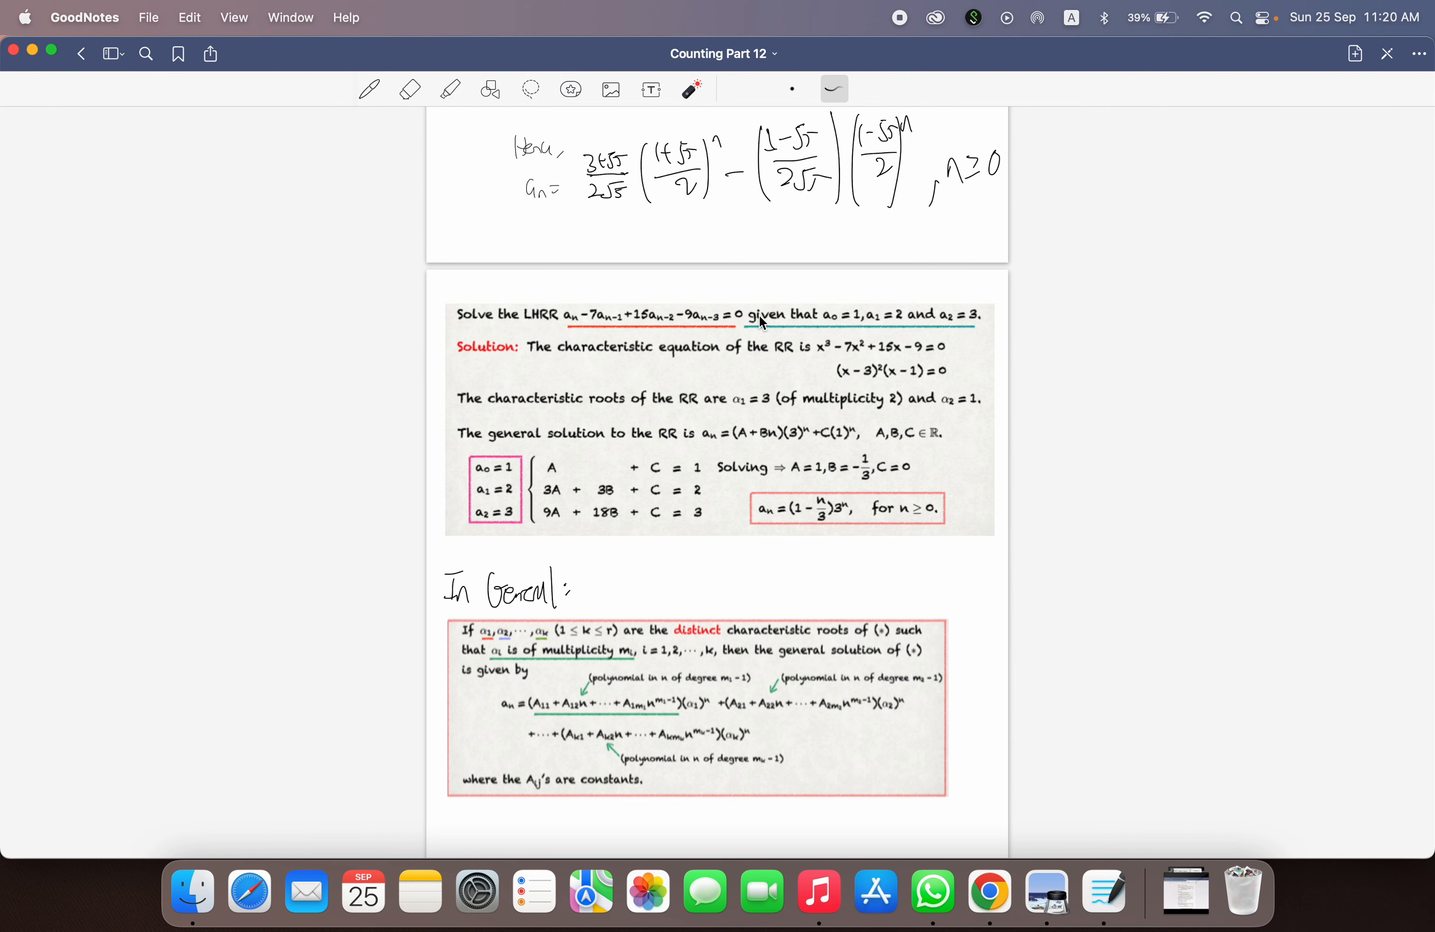
left_click_drag(741, 425, 924, 424)
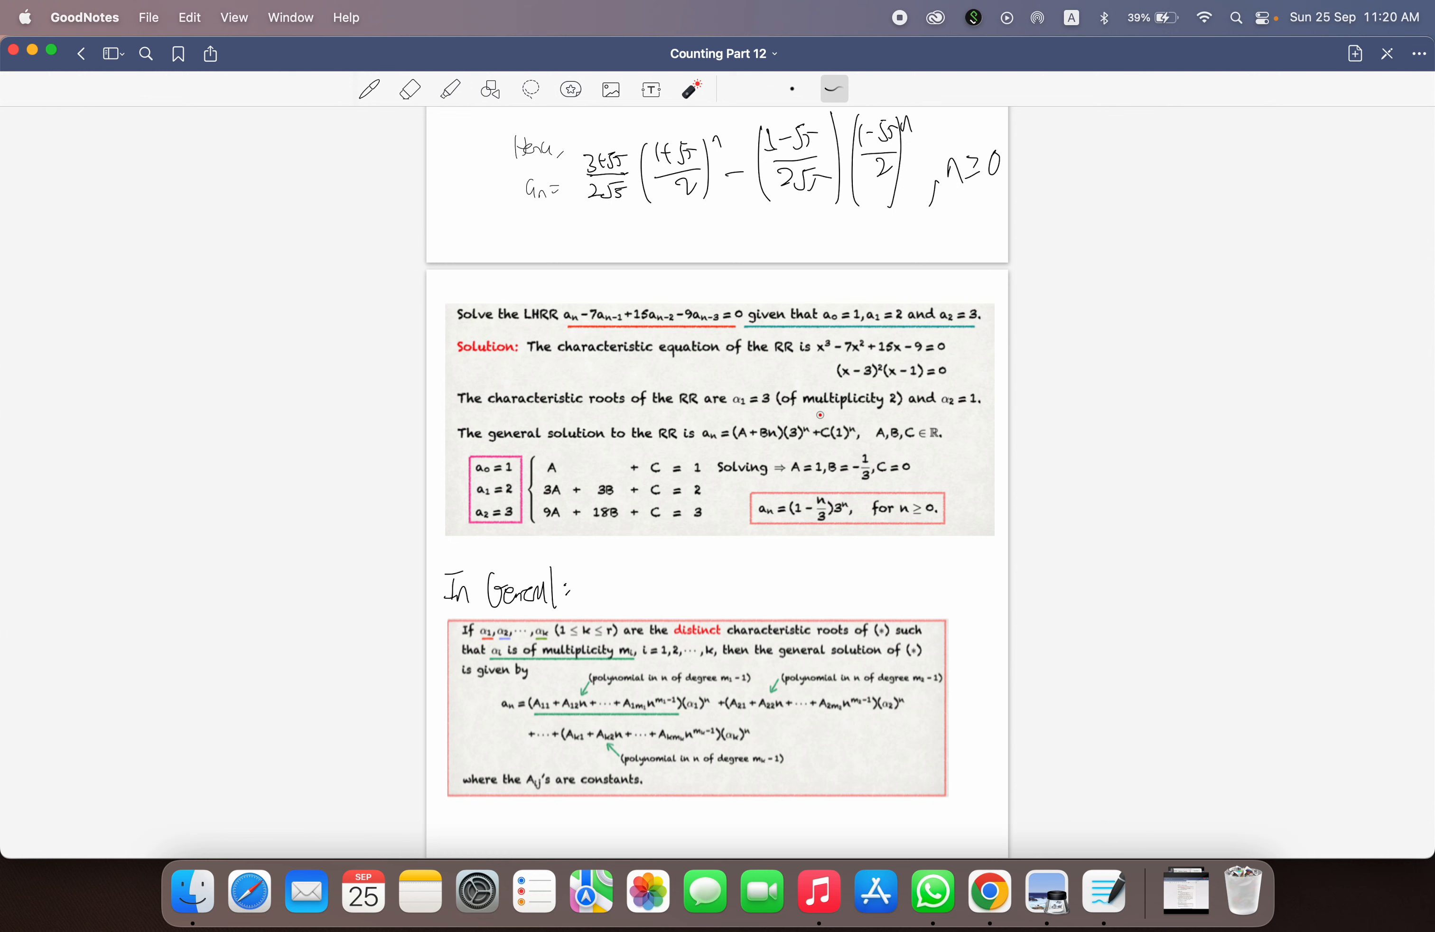
left_click_drag(728, 446, 769, 446)
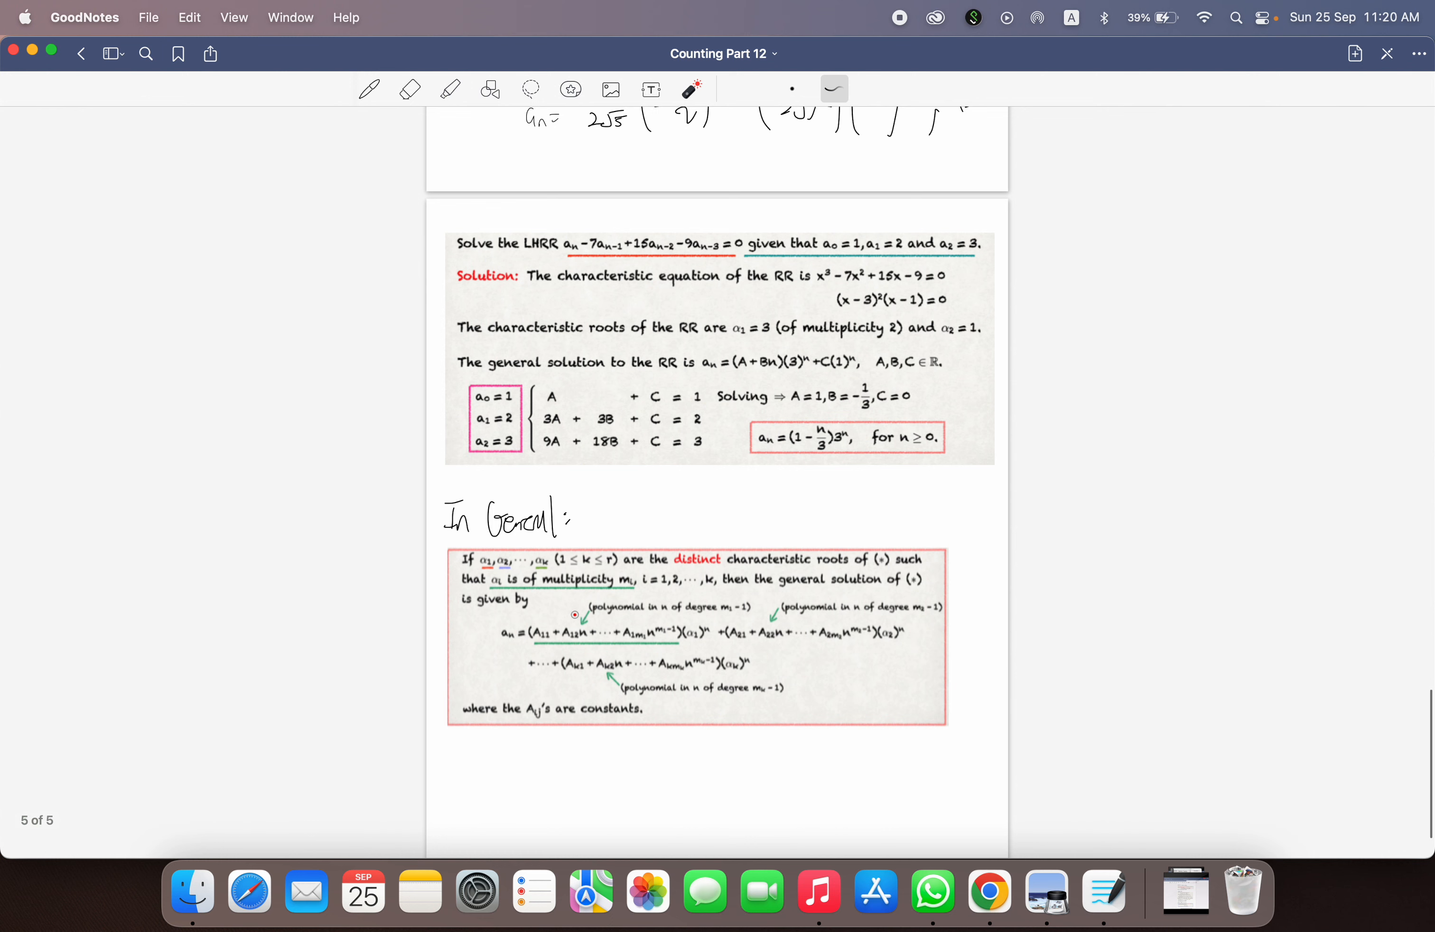
left_click(495, 591)
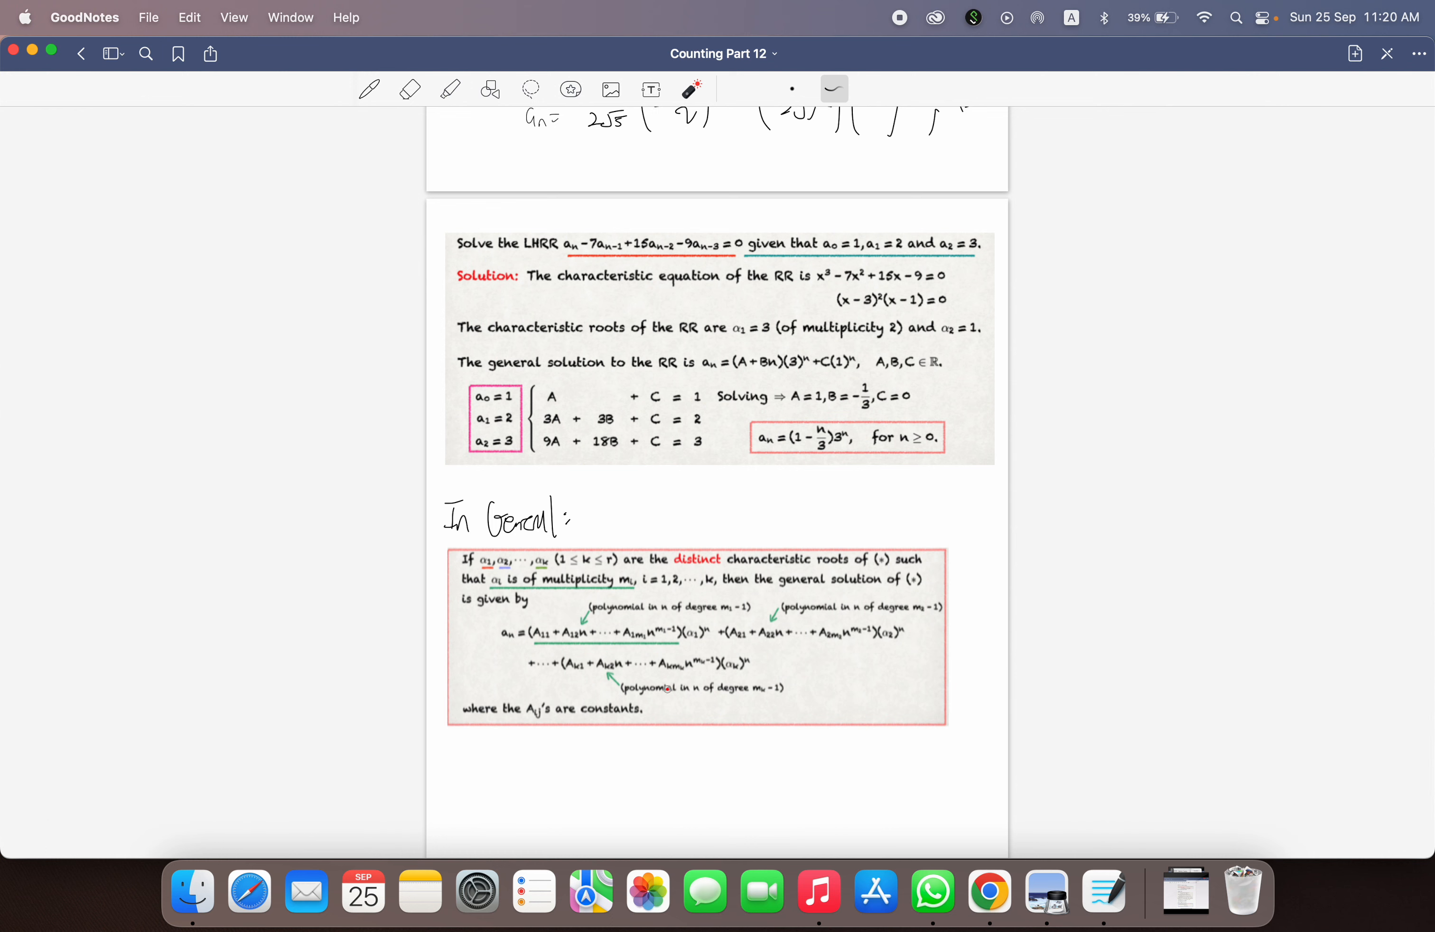
left_click_drag(530, 648, 695, 649)
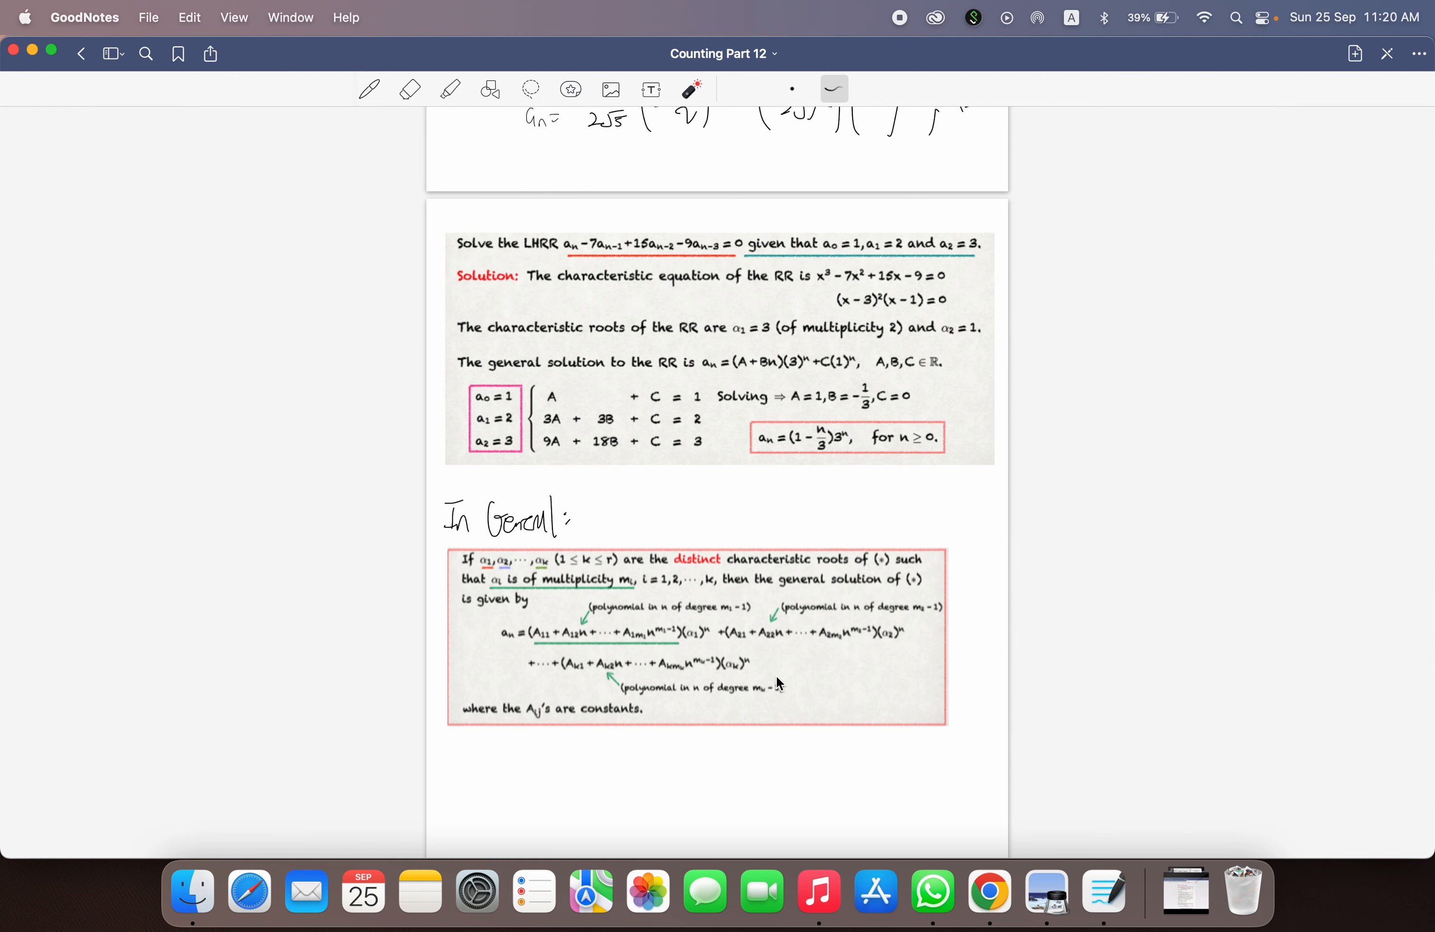
mouse_move(960, 420)
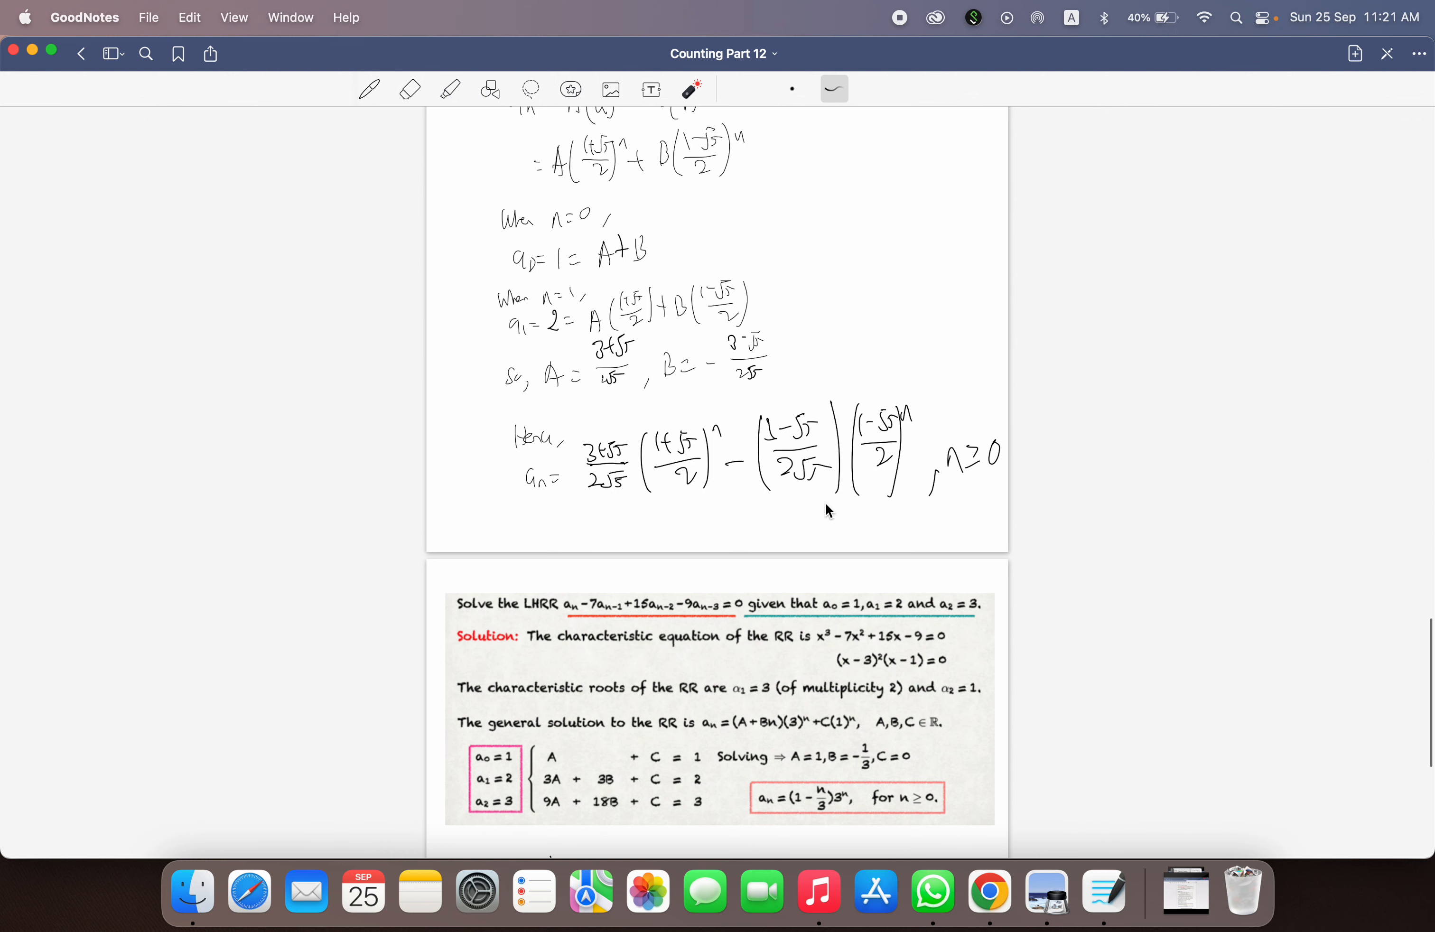
scroll("down", 3)
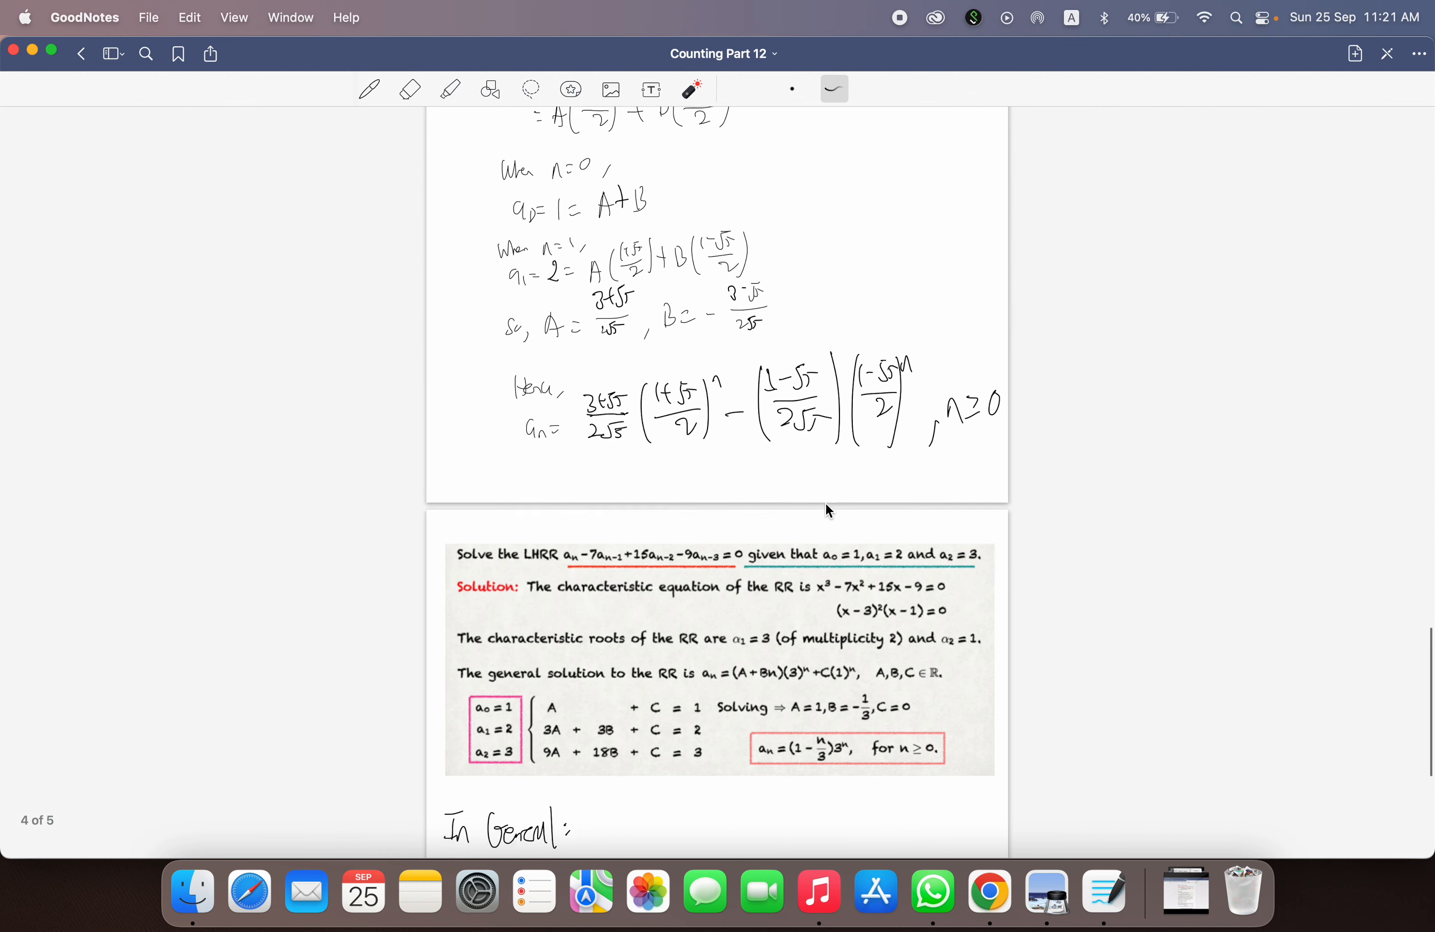
scroll("down", 3)
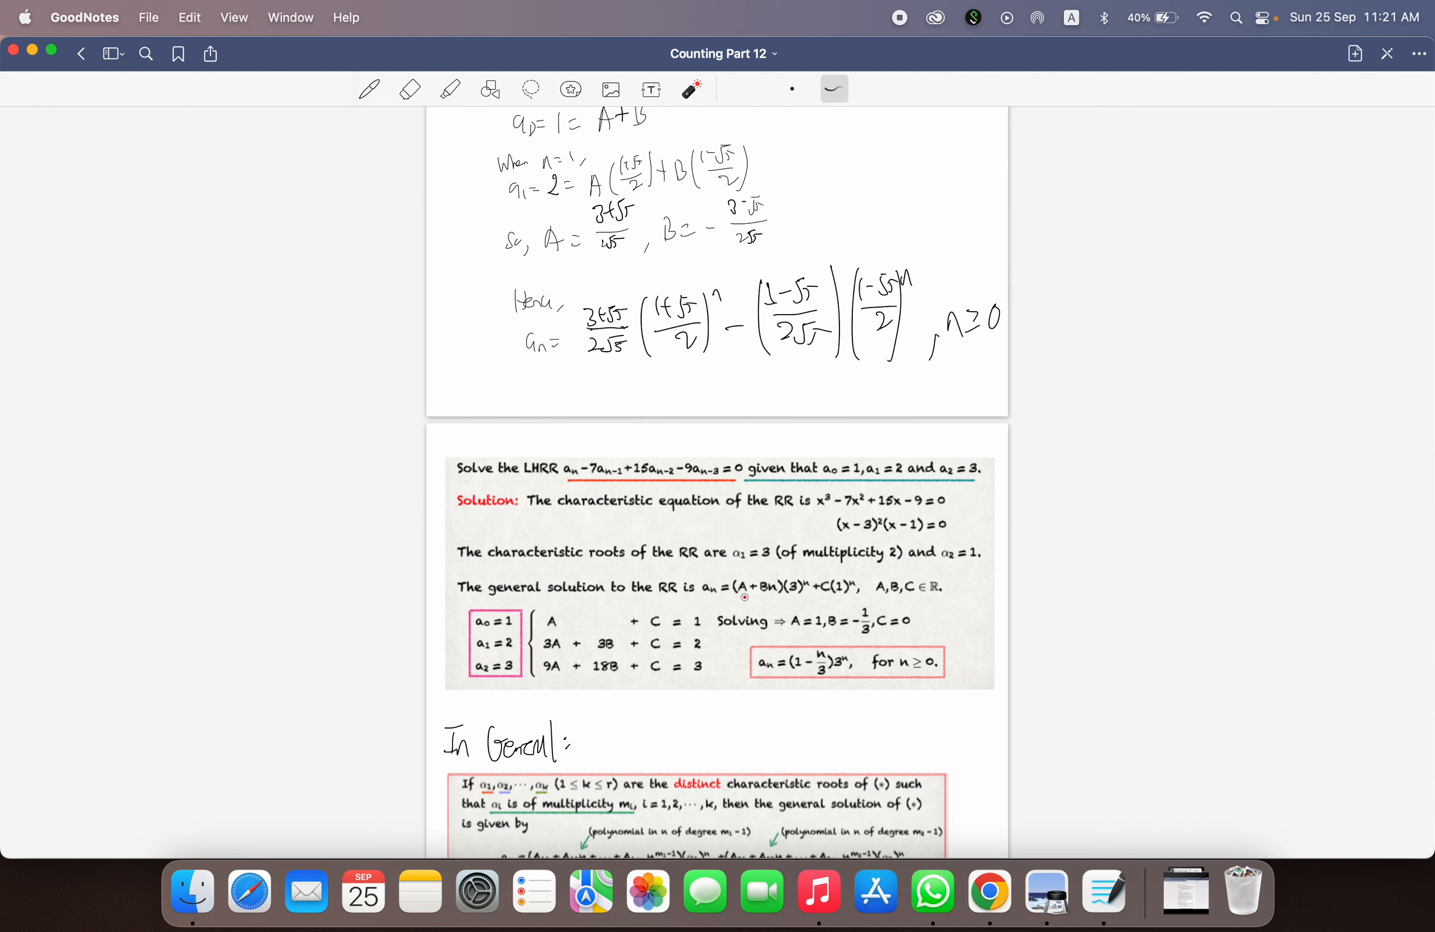
scroll("down", 3)
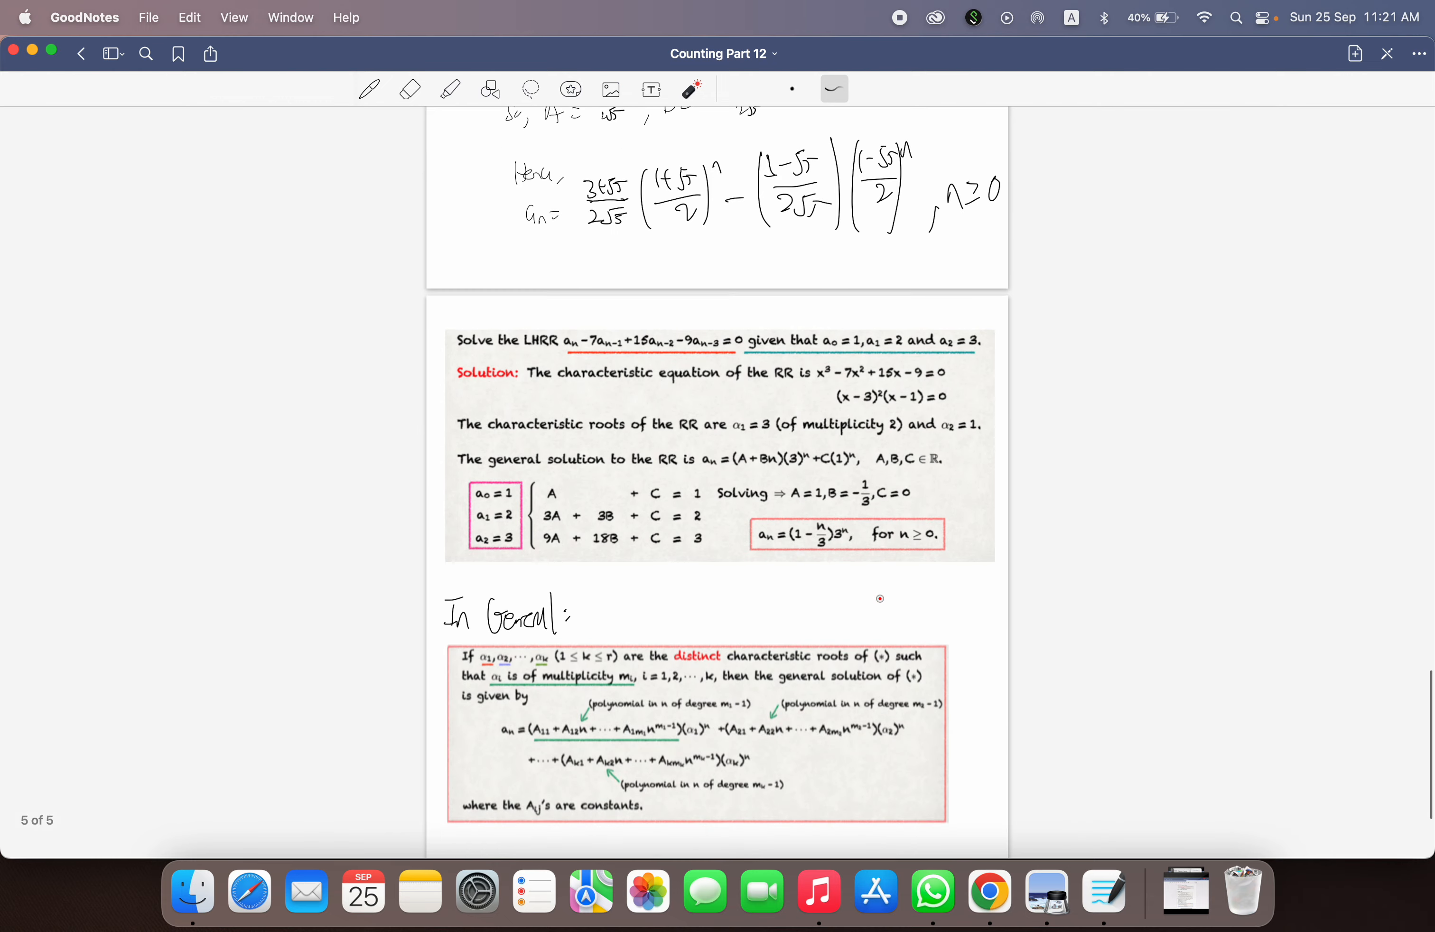
scroll("down", 3)
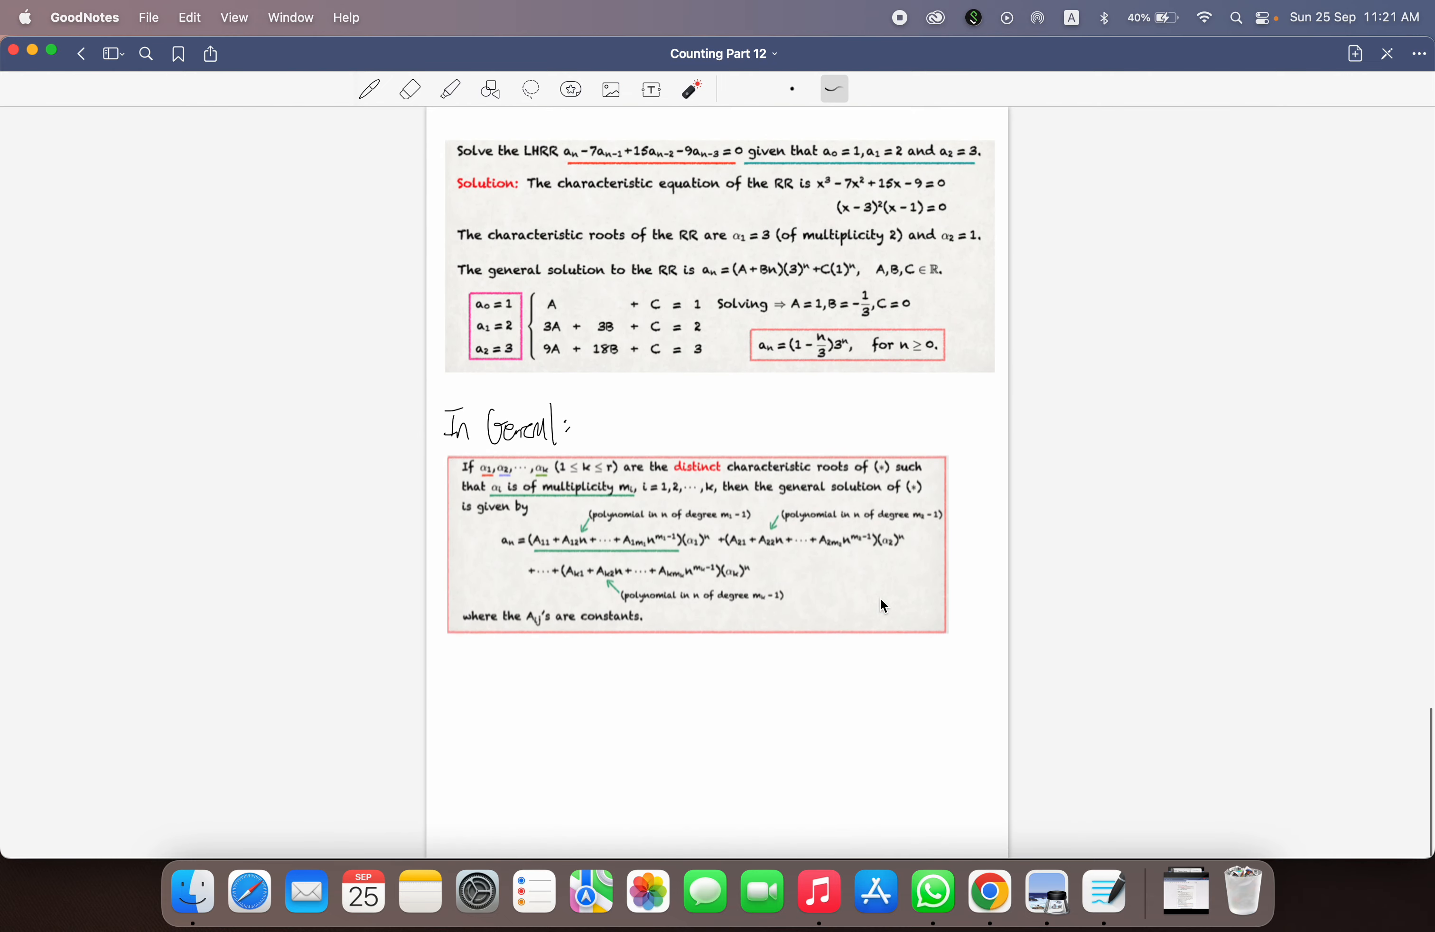
scroll("down", 3)
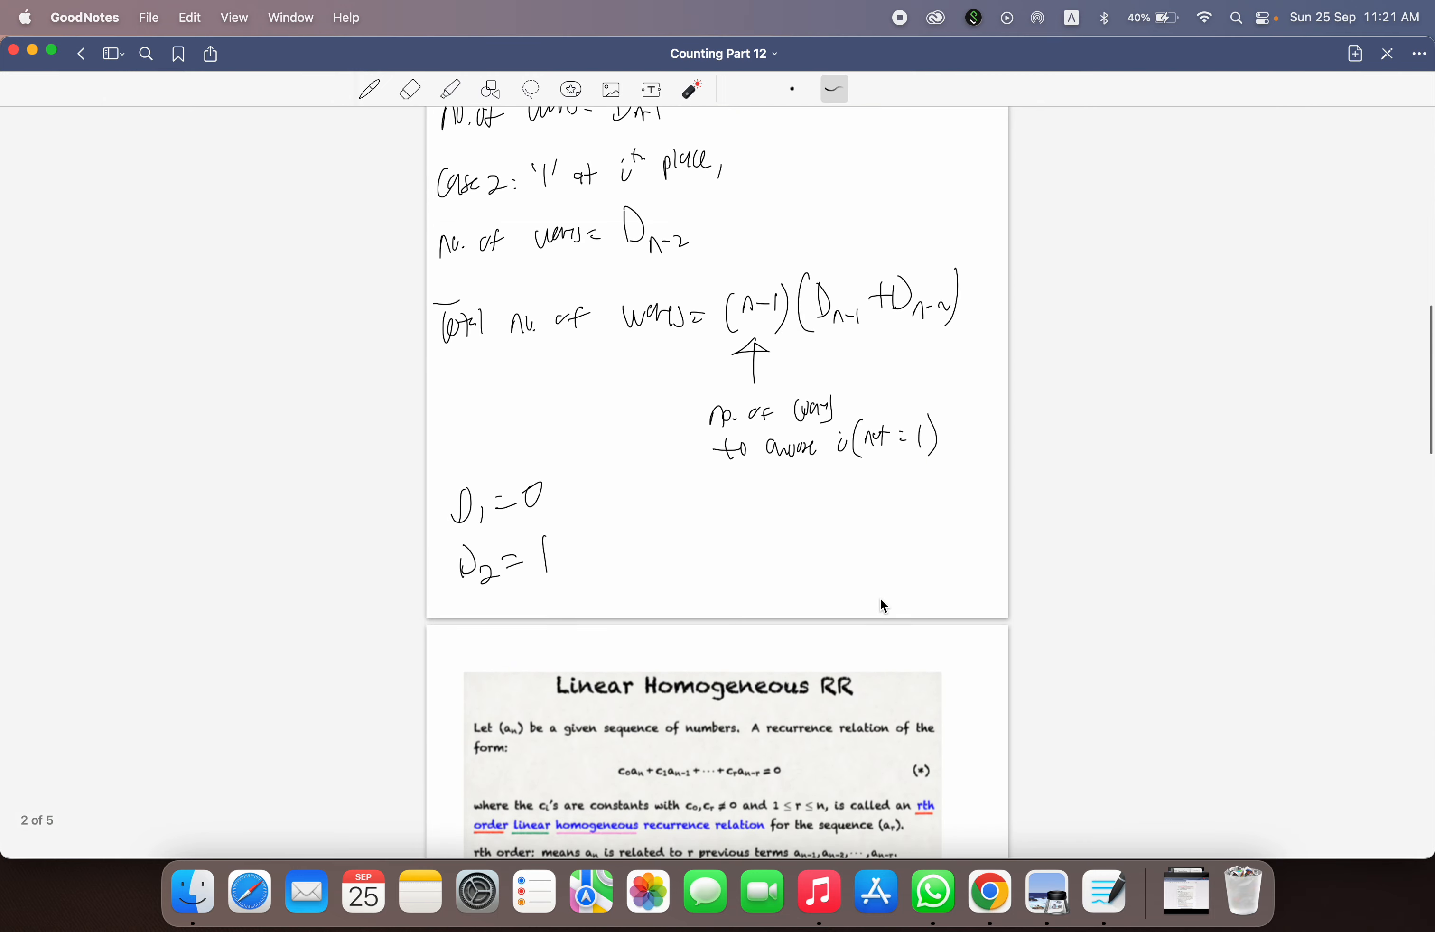
scroll("down", 3)
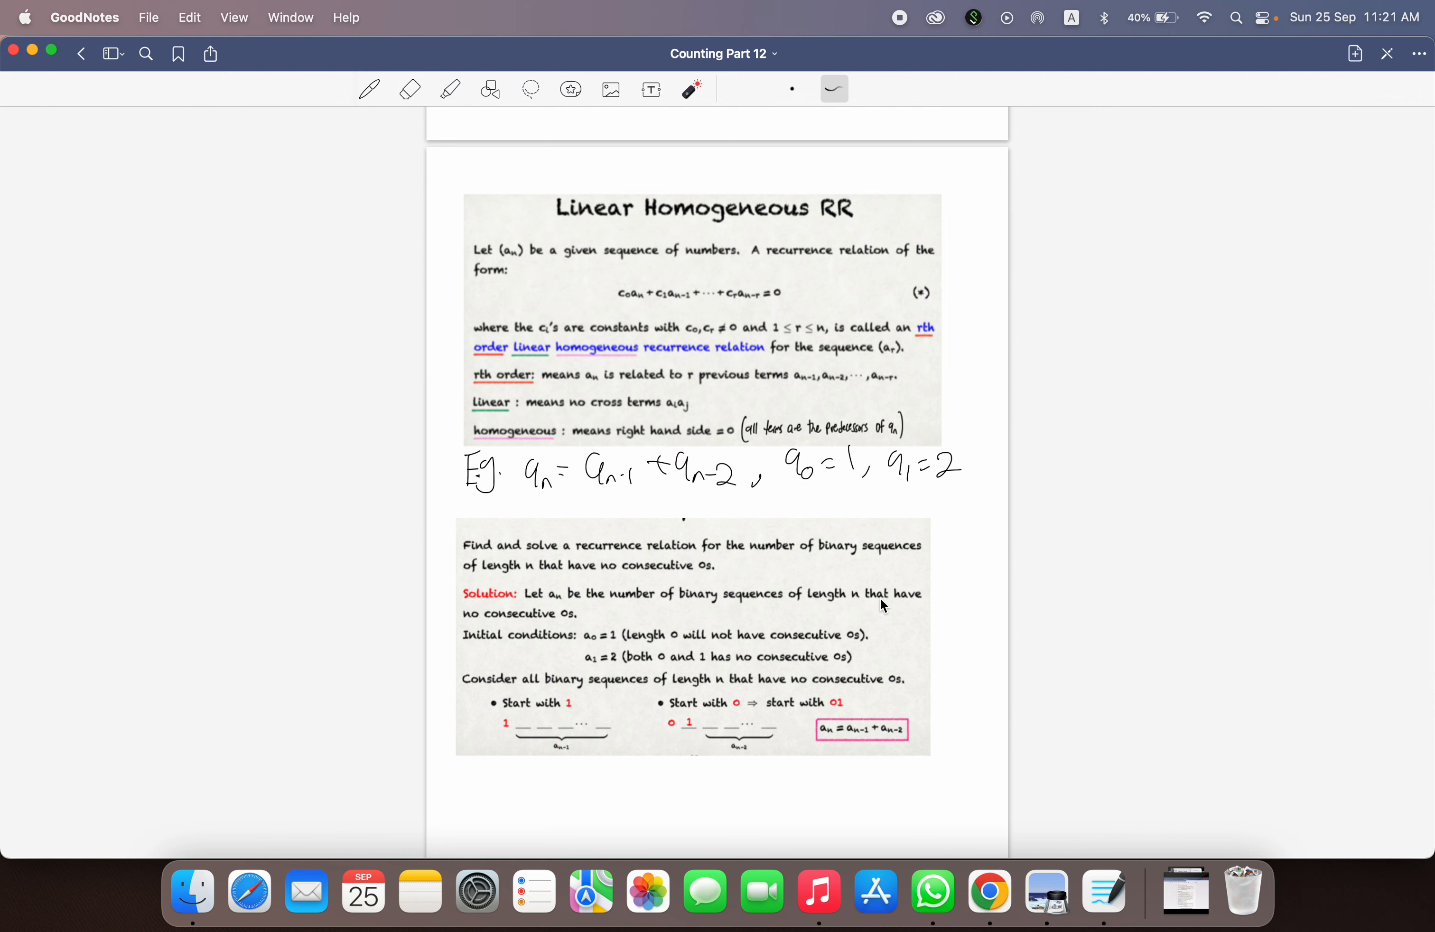
scroll("down", 3)
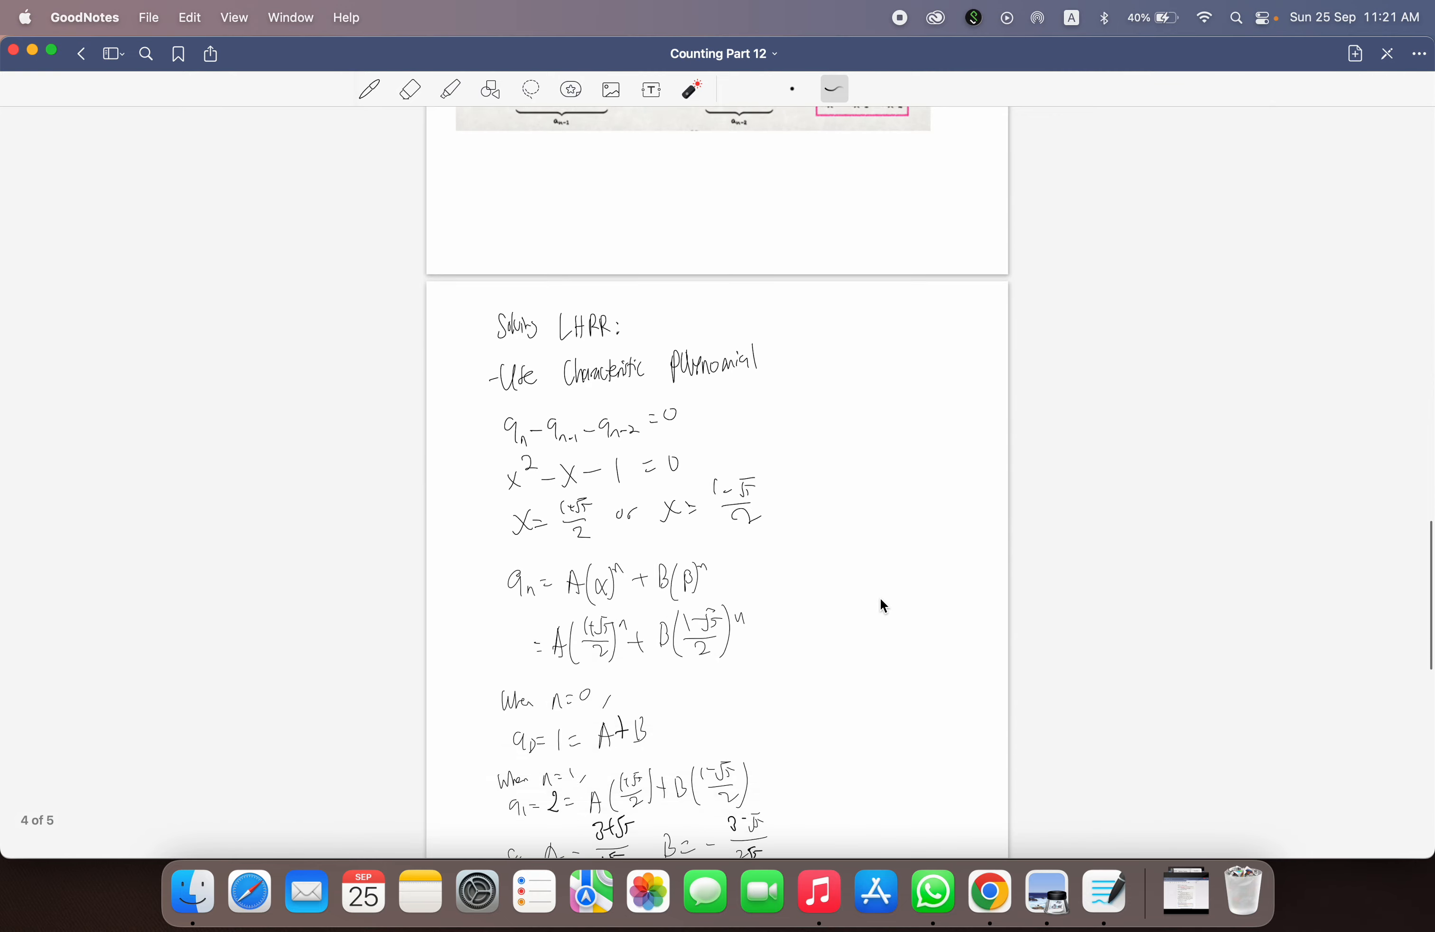
scroll("down", 3)
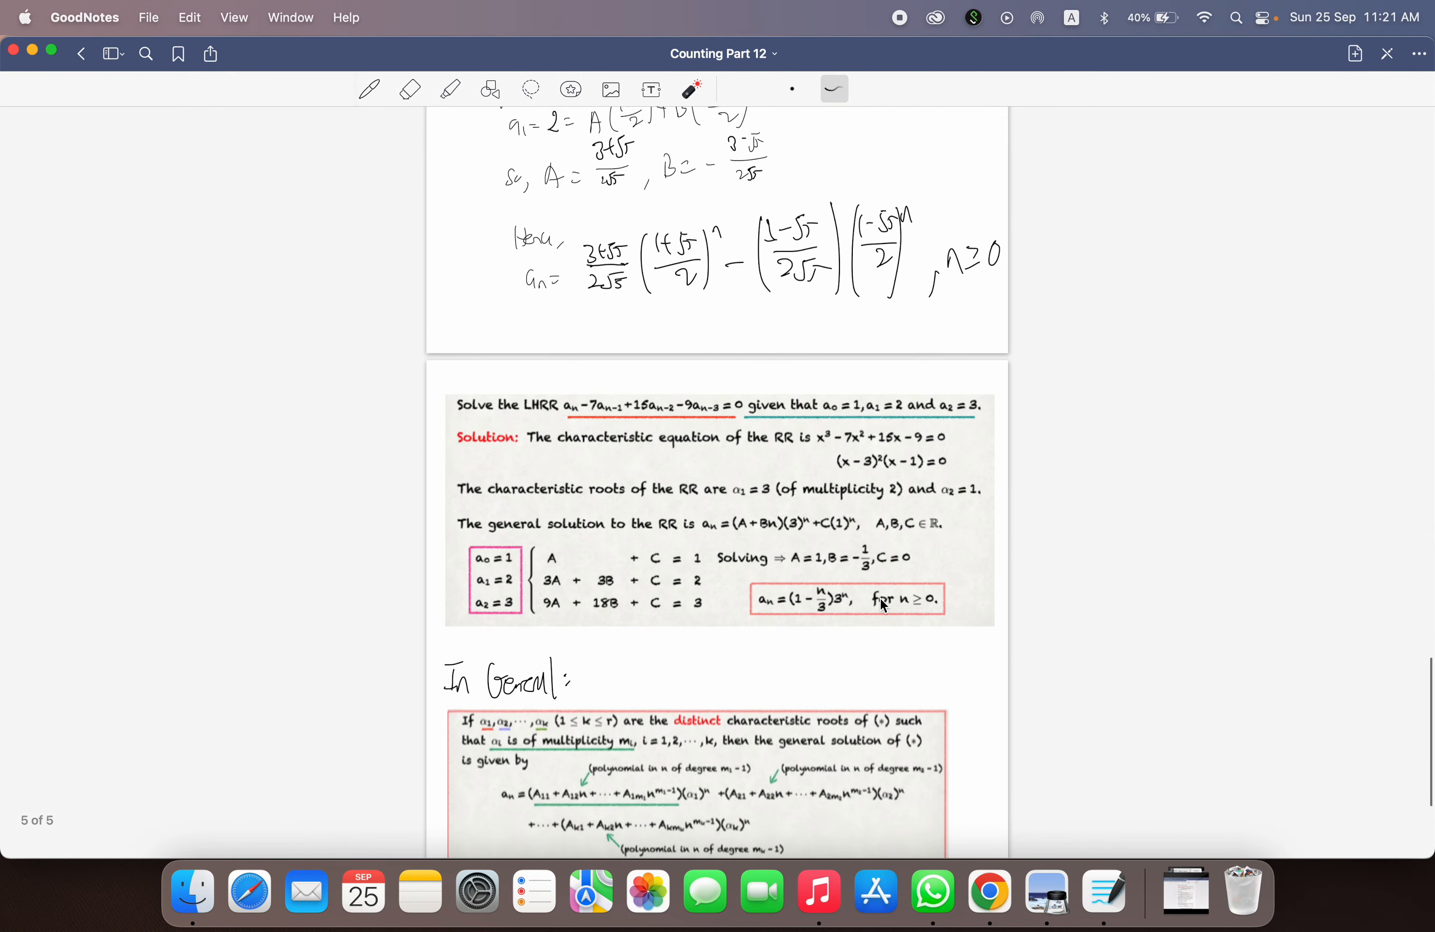
scroll("down", 3)
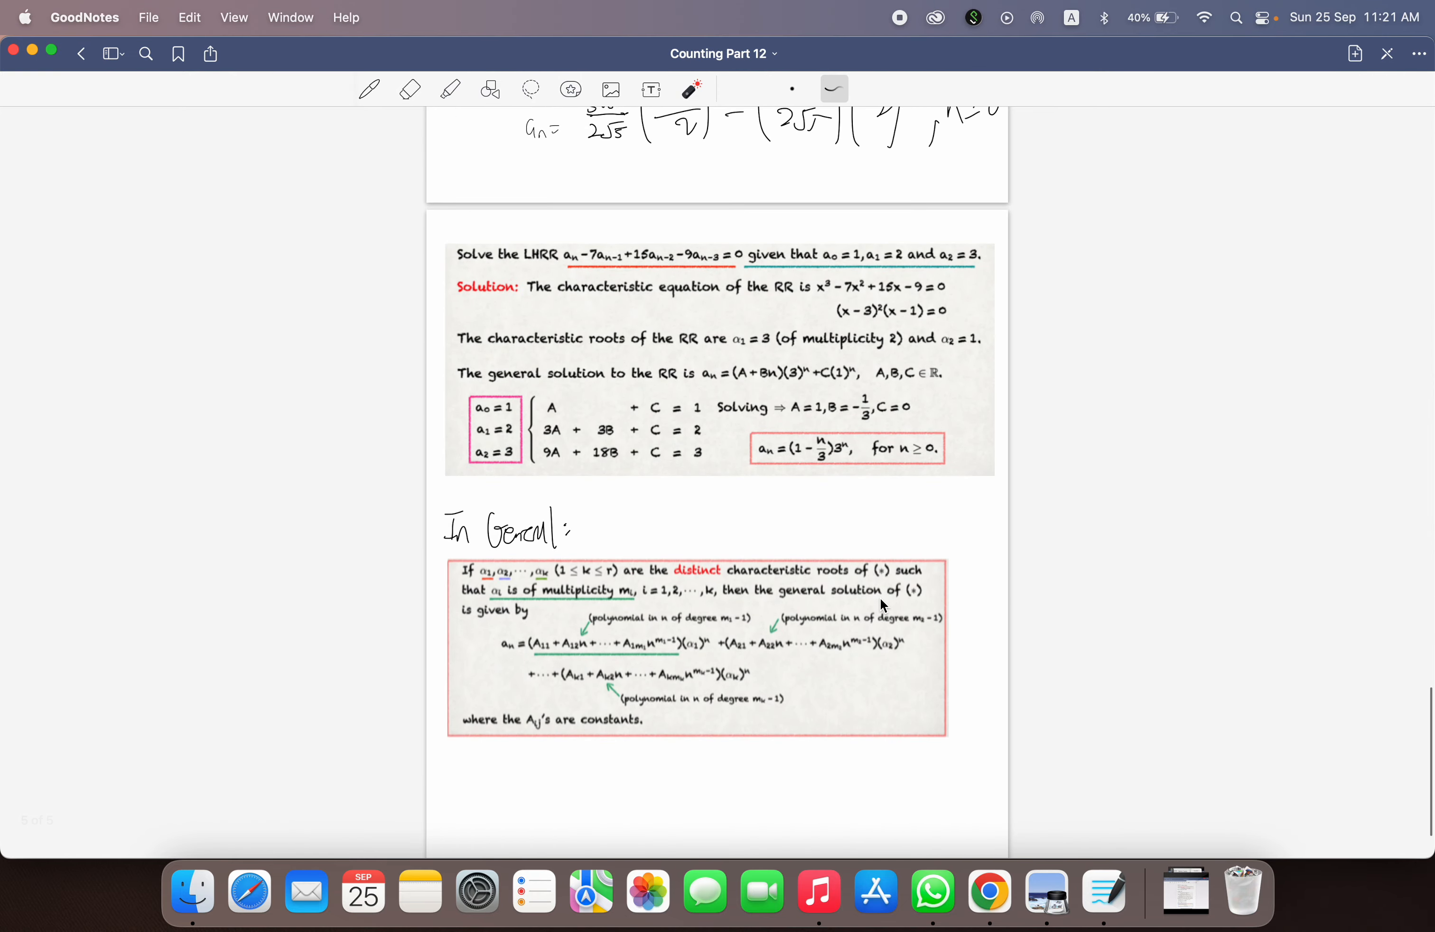